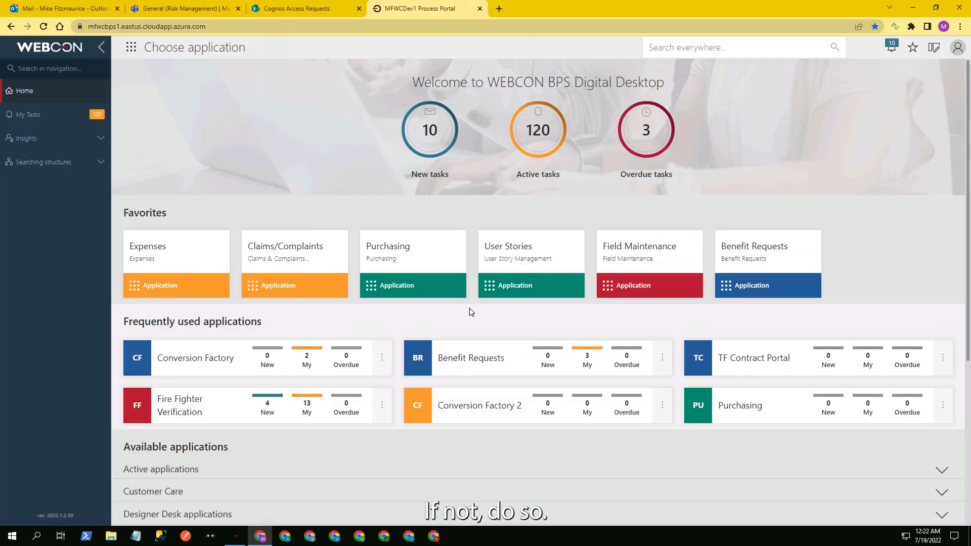
Select Purchase Requests from the Designer Desk applications group in the application picker.
left_click(239, 536)
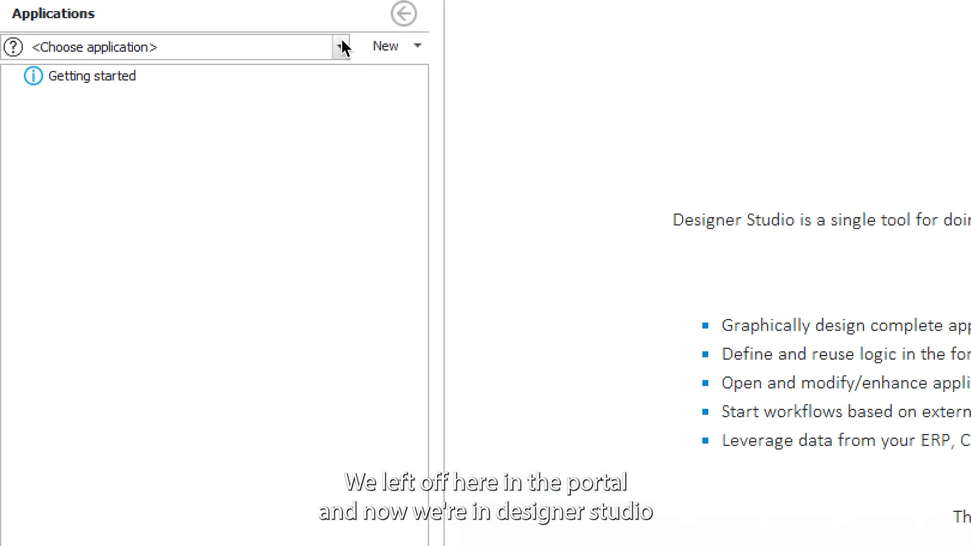
left_click(341, 46)
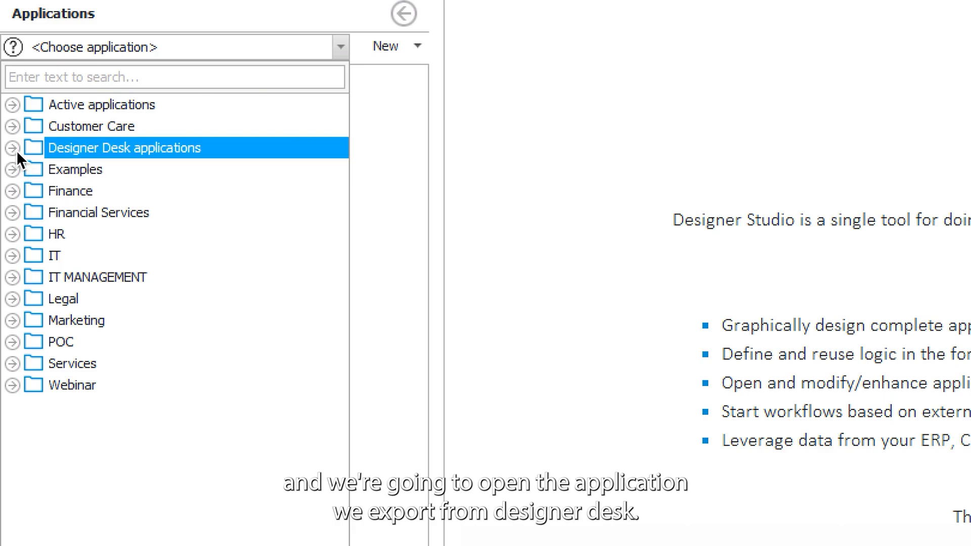
left_click(11, 148)
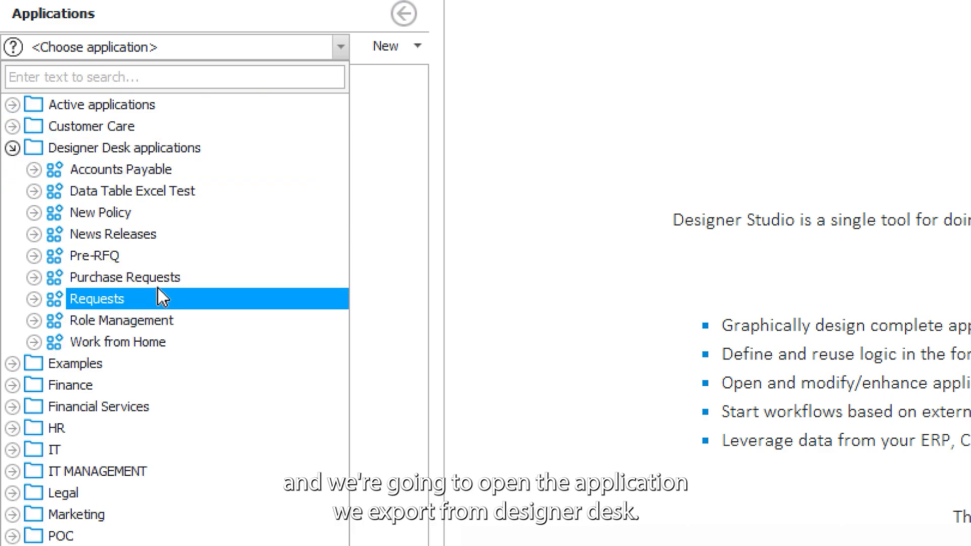
left_click(123, 277)
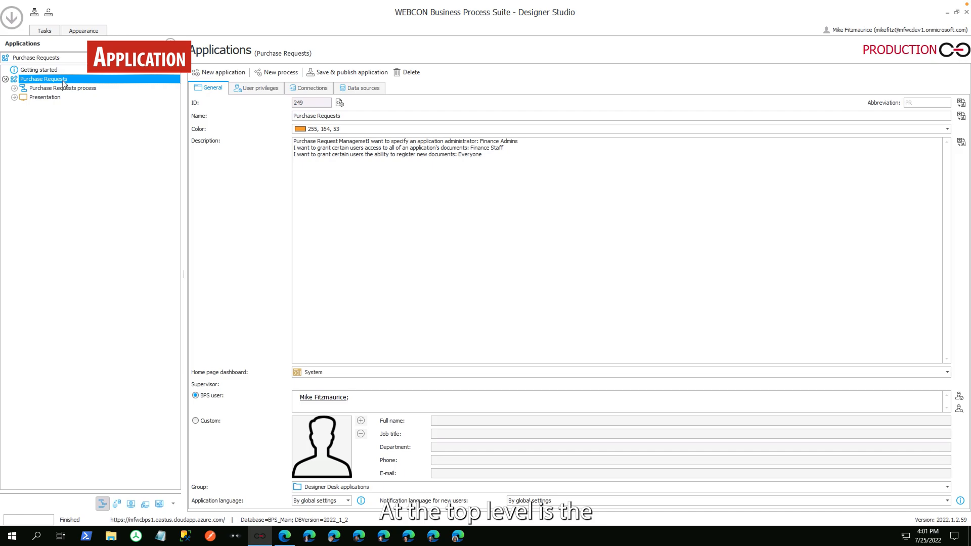
Expand the Purchase Requests process tree to reveal its presentation, start tiles and reports.
left_click(14, 88)
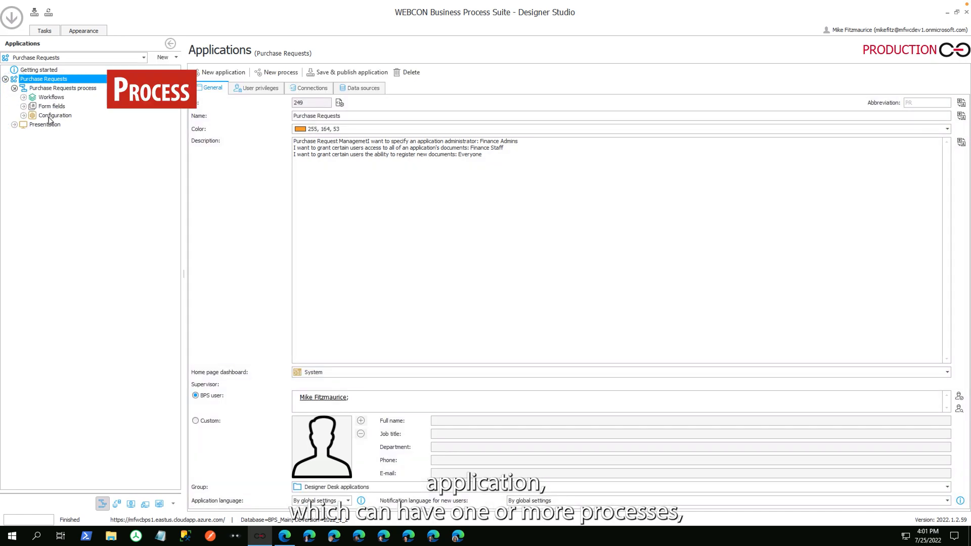
left_click(23, 124)
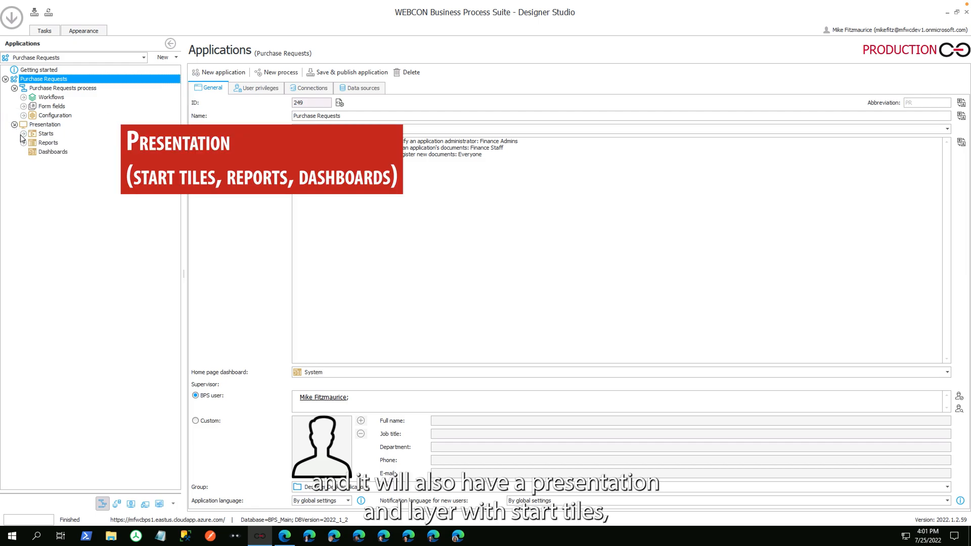
left_click(23, 134)
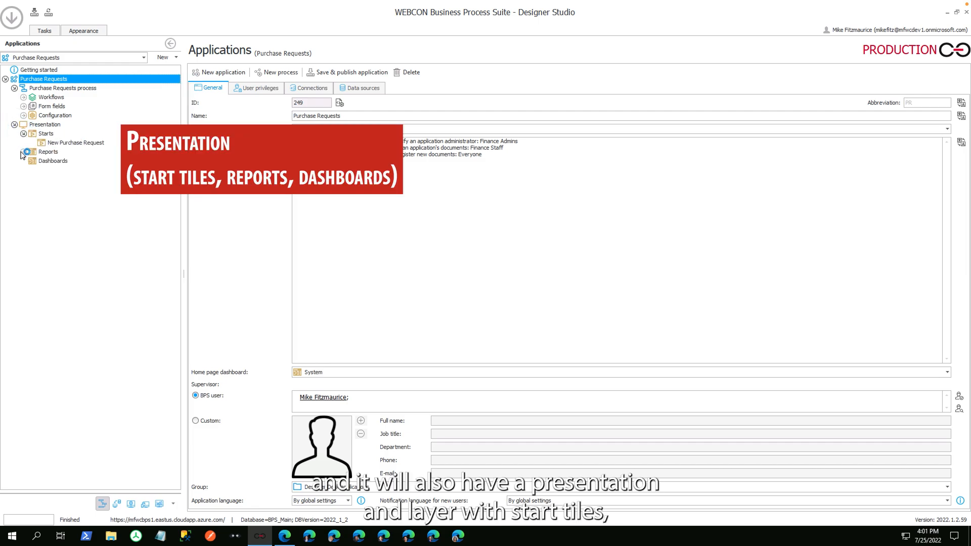
left_click(24, 151)
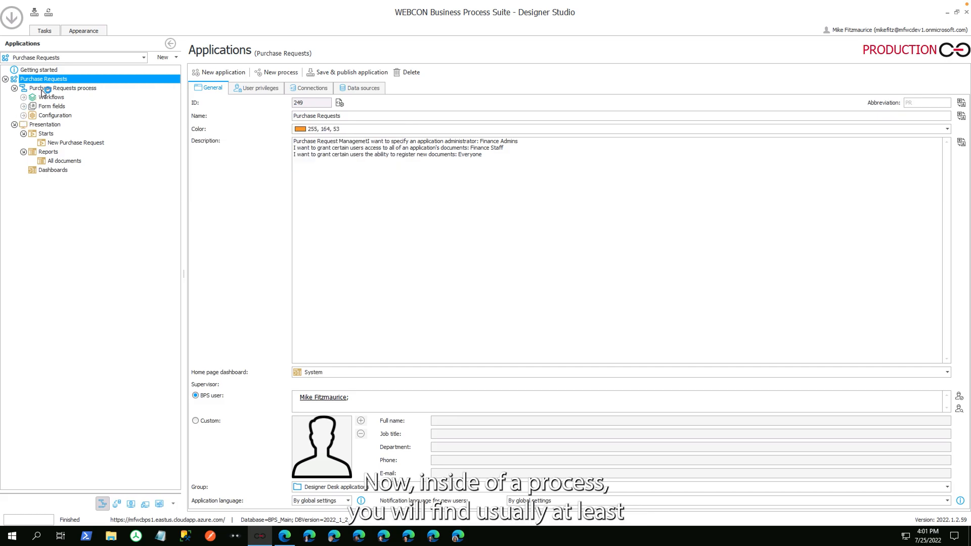
Open the Purchase Requests workflow diagram from the process's workflows.
left_click(62, 88)
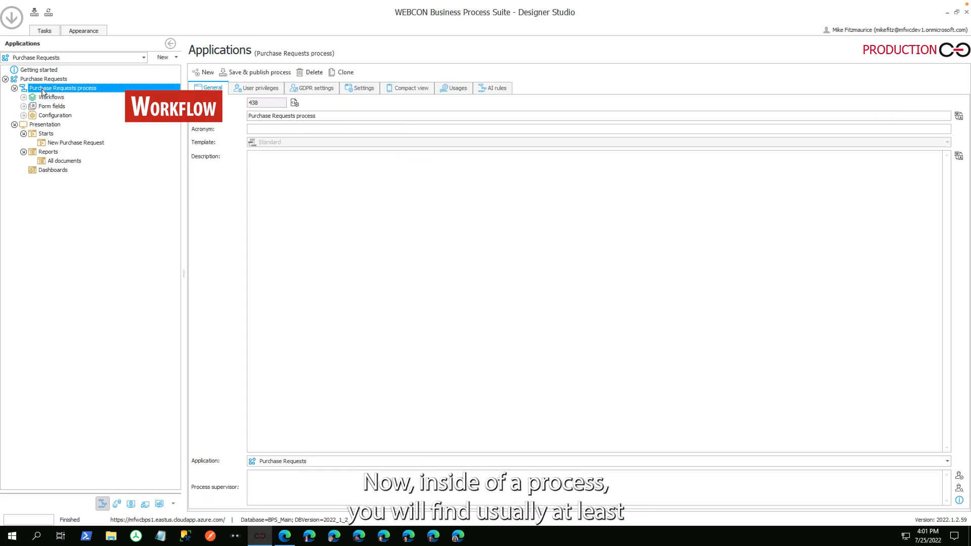
left_click(24, 97)
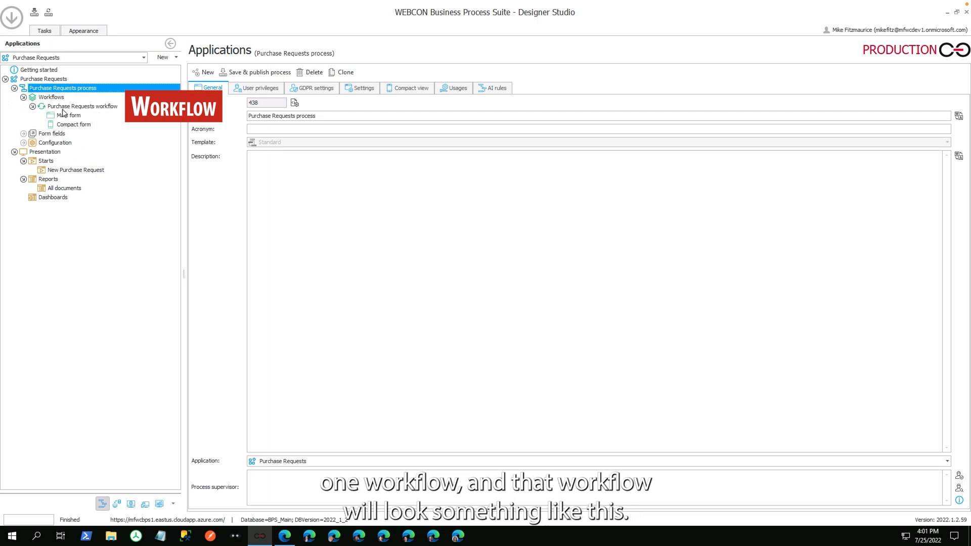
left_click(82, 106)
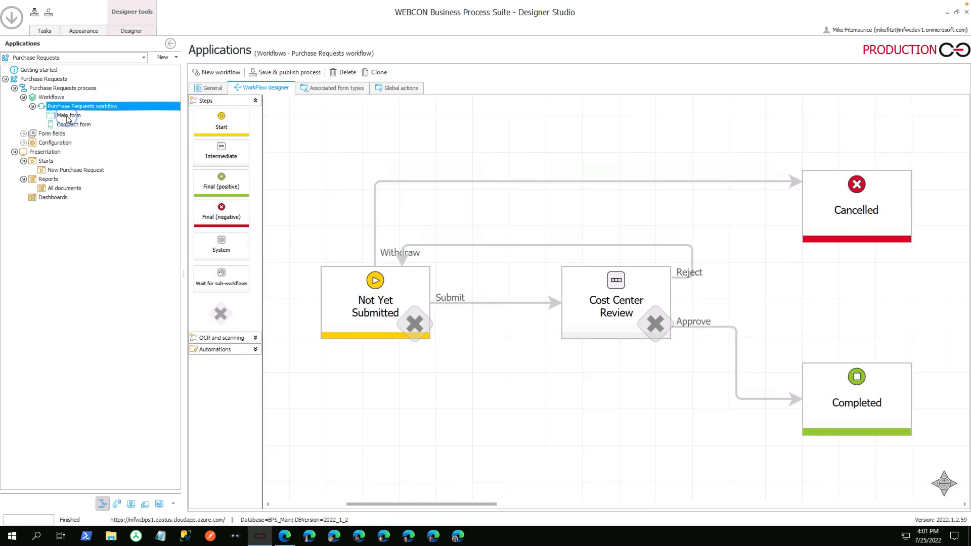
View the Main form layout and its field matrix, returning to the global form template.
left_click(68, 115)
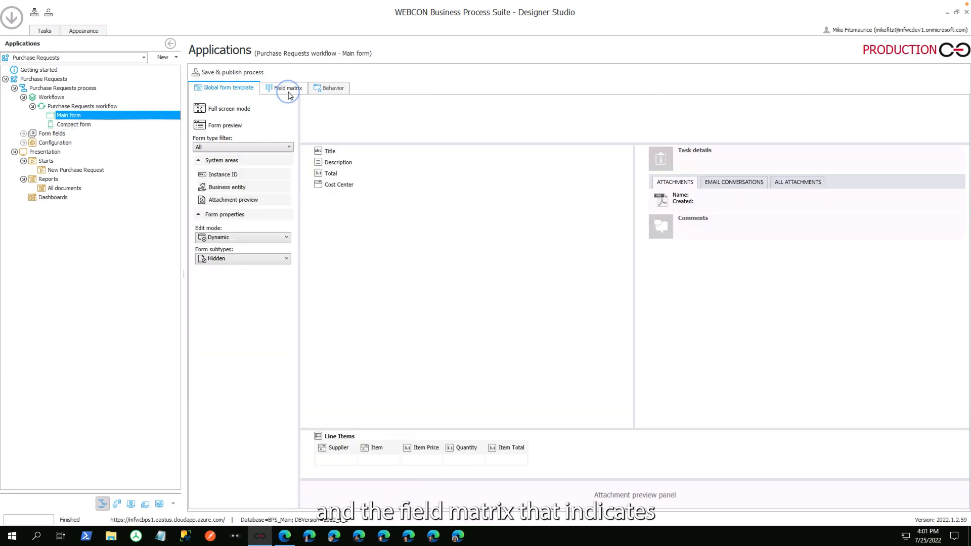
left_click(286, 87)
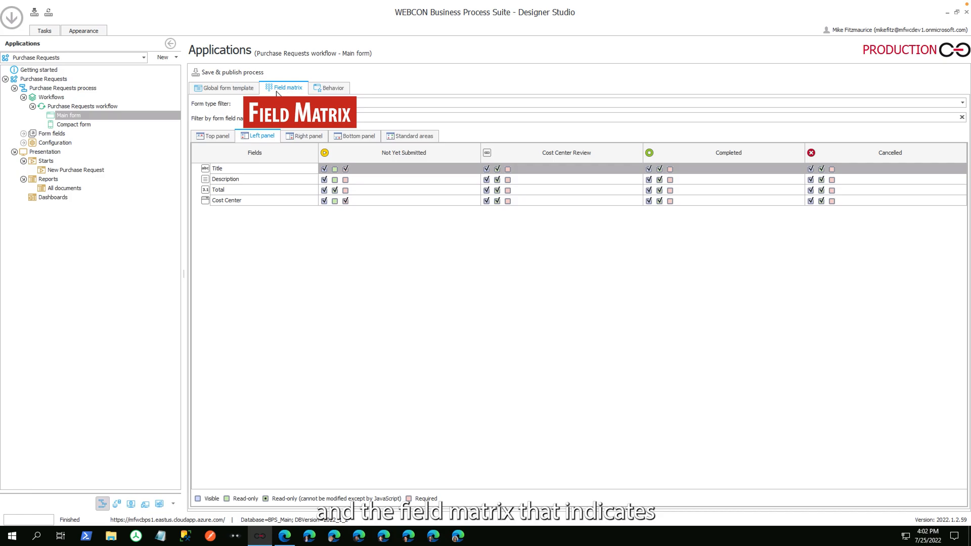
left_click(225, 87)
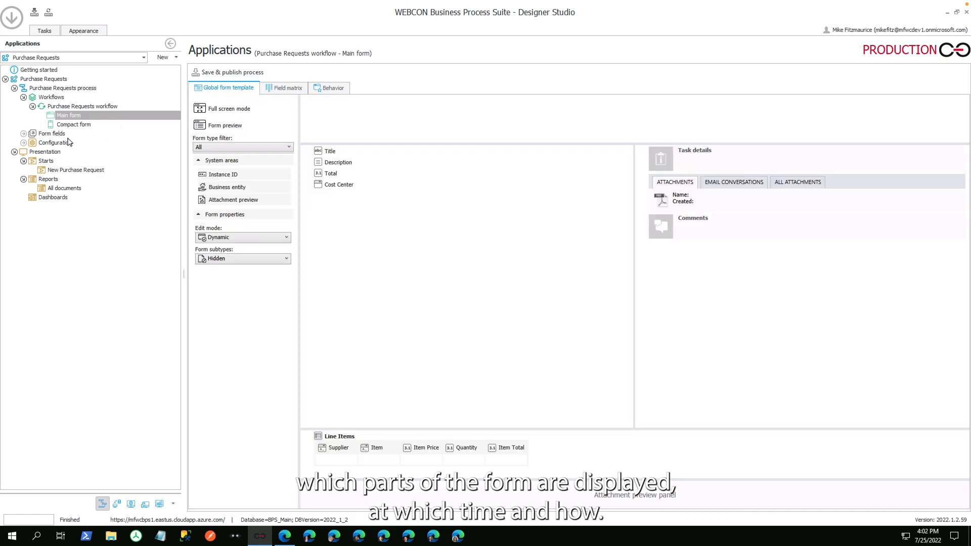
Expand the form fields, Line Items columns and business rules, then return to the application node.
left_click(52, 134)
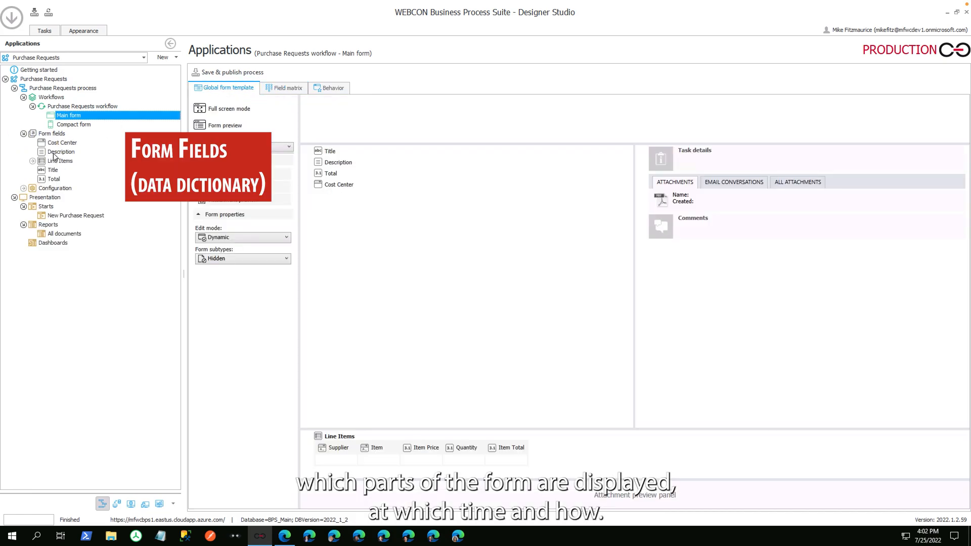
left_click(32, 161)
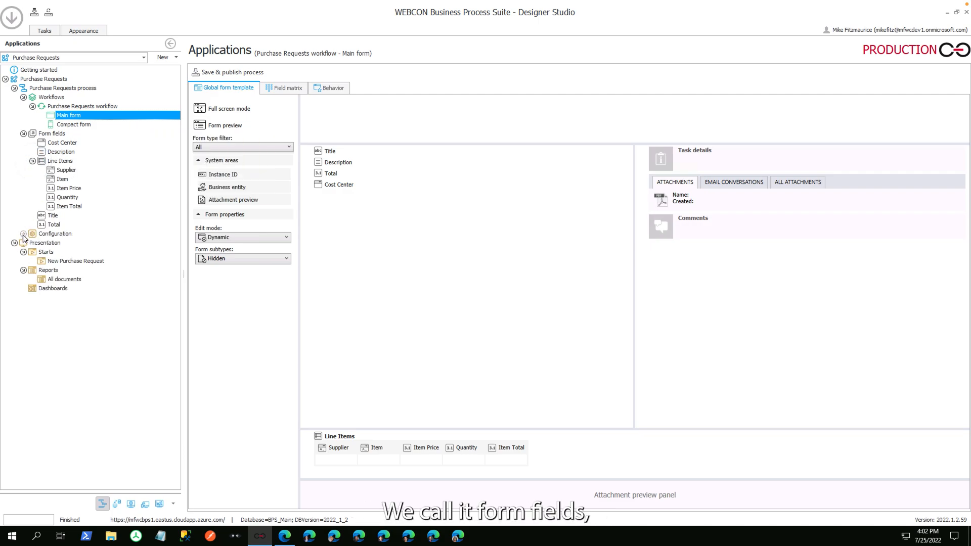
left_click(23, 233)
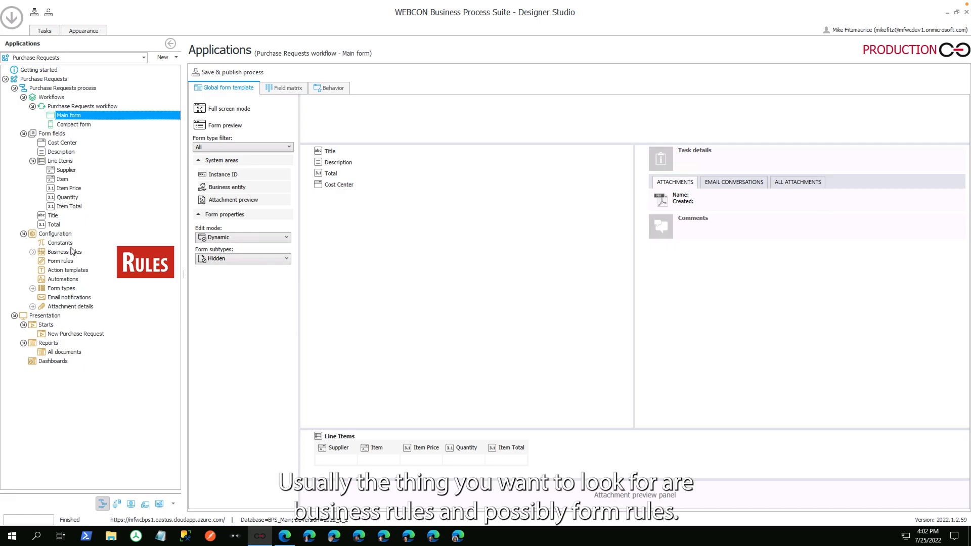
left_click(33, 251)
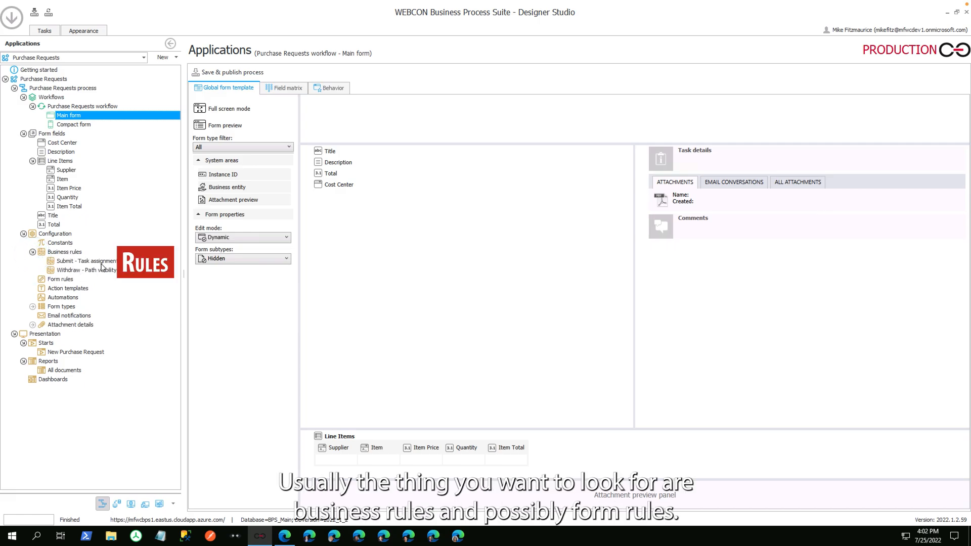
left_click(44, 79)
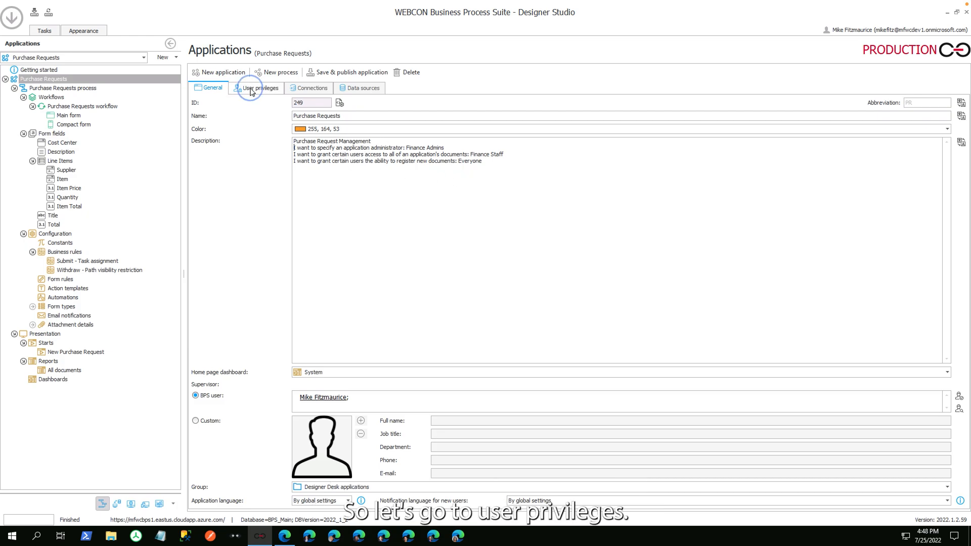
Assign the BPS Administrators group as application administrator via an 'adm' search.
left_click(260, 87)
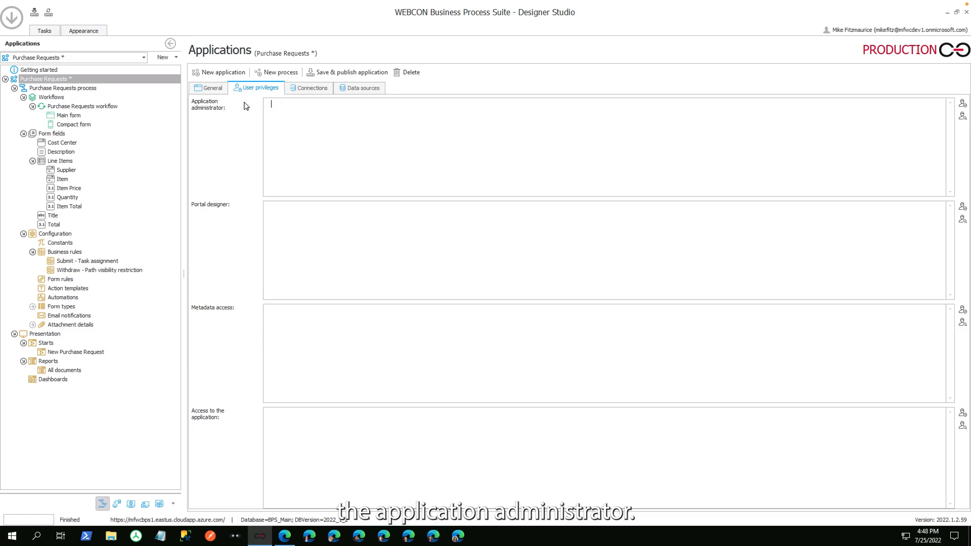
left_click(962, 103)
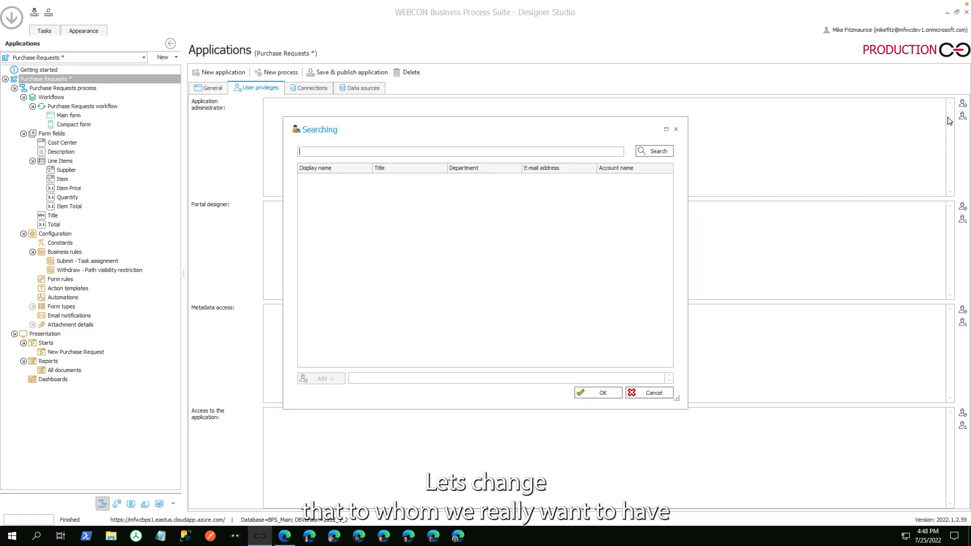
type("admi")
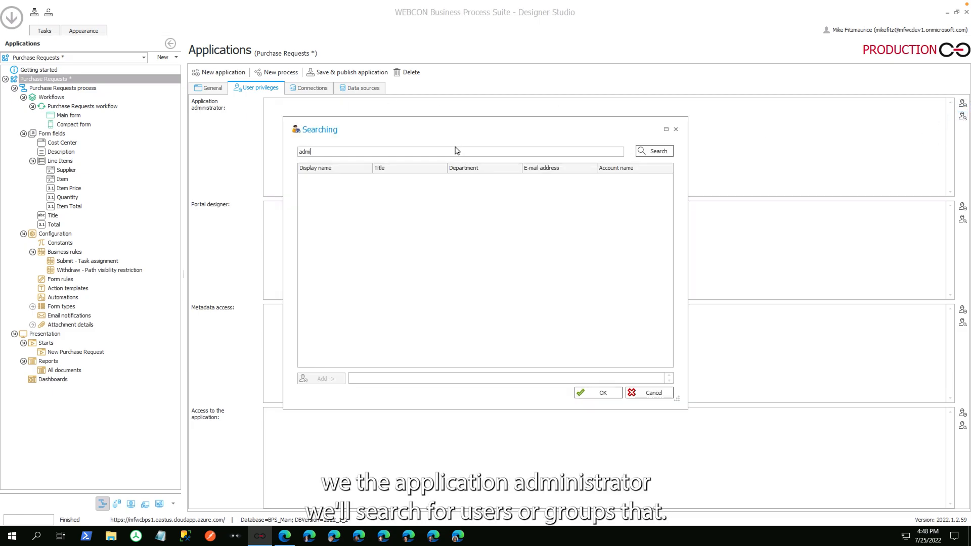
left_click(654, 151)
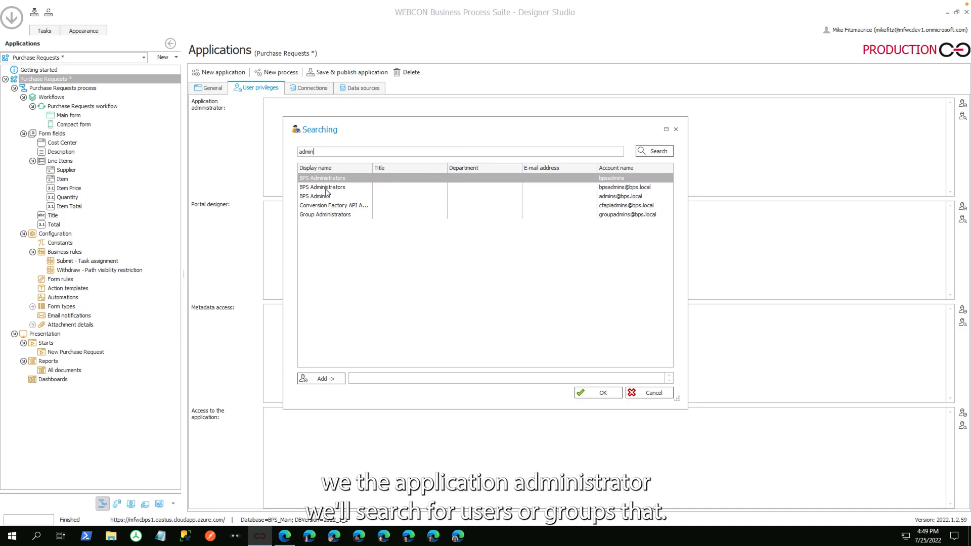
left_click(322, 379)
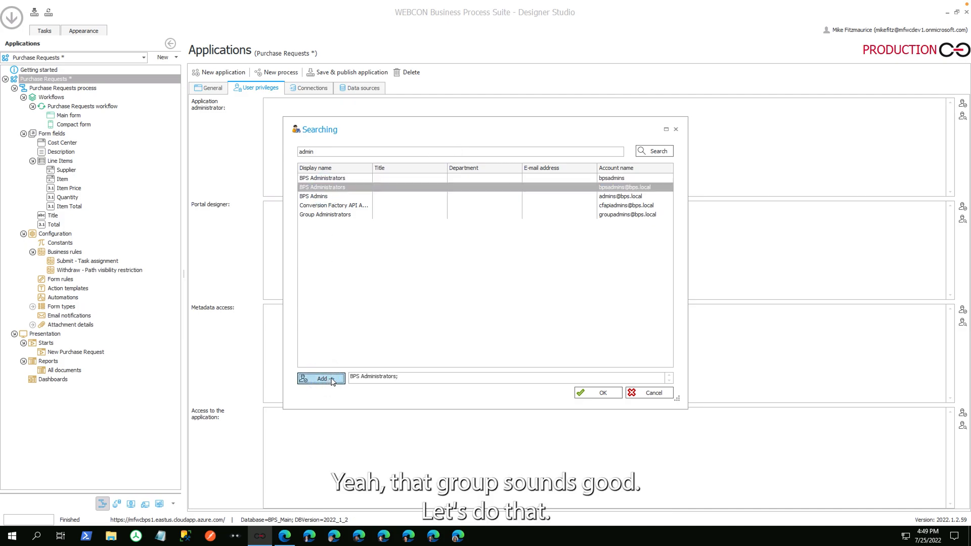
left_click(597, 393)
type("users")
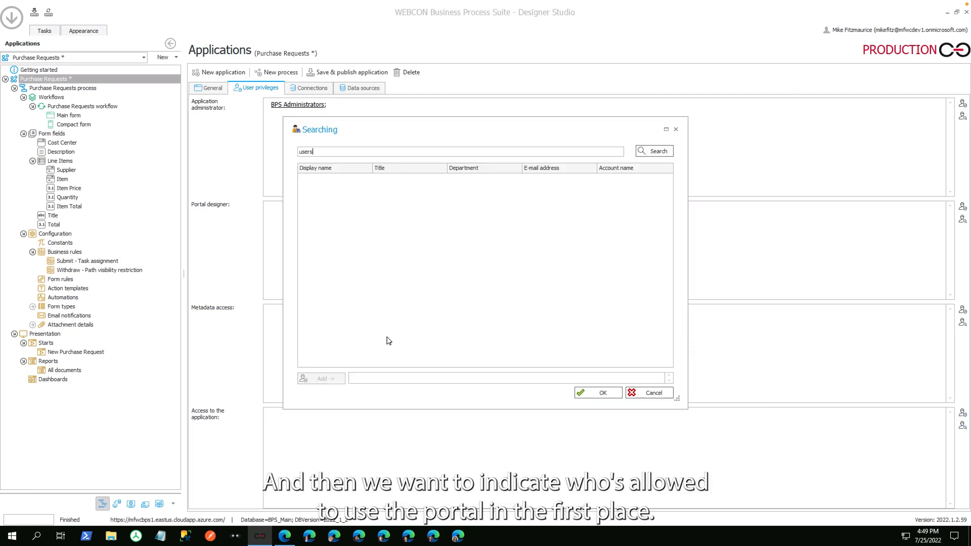
Grant BPS Users access to the application and return to the general details.
left_click(654, 151)
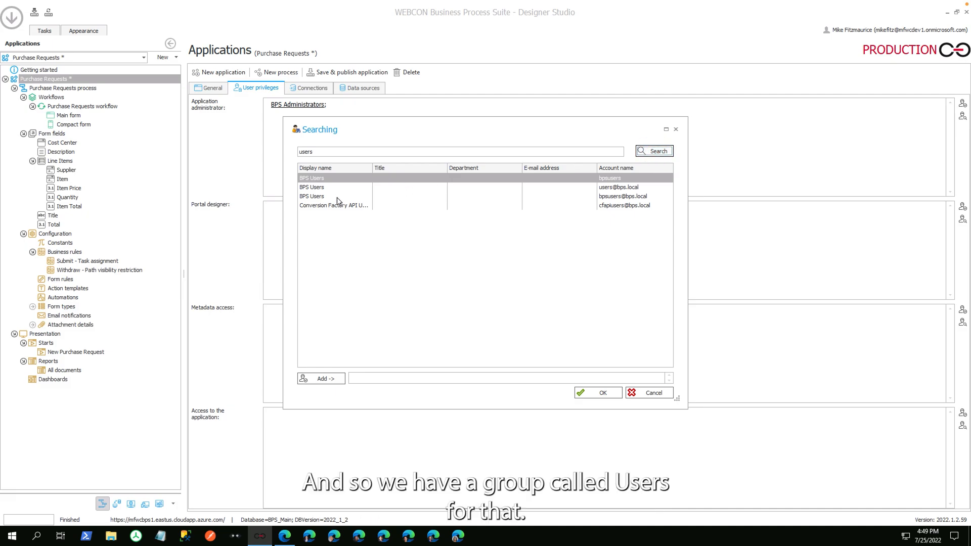
left_click(597, 392)
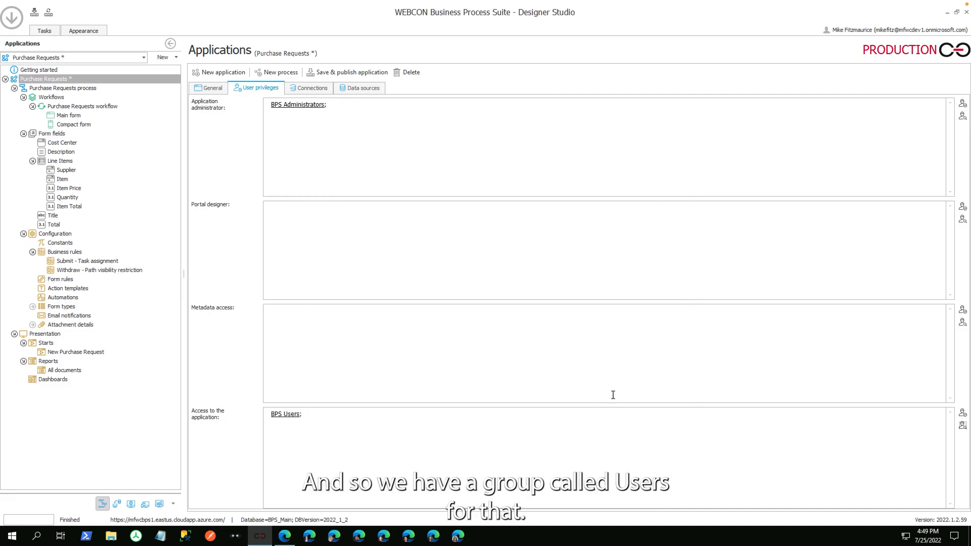
left_click(213, 87)
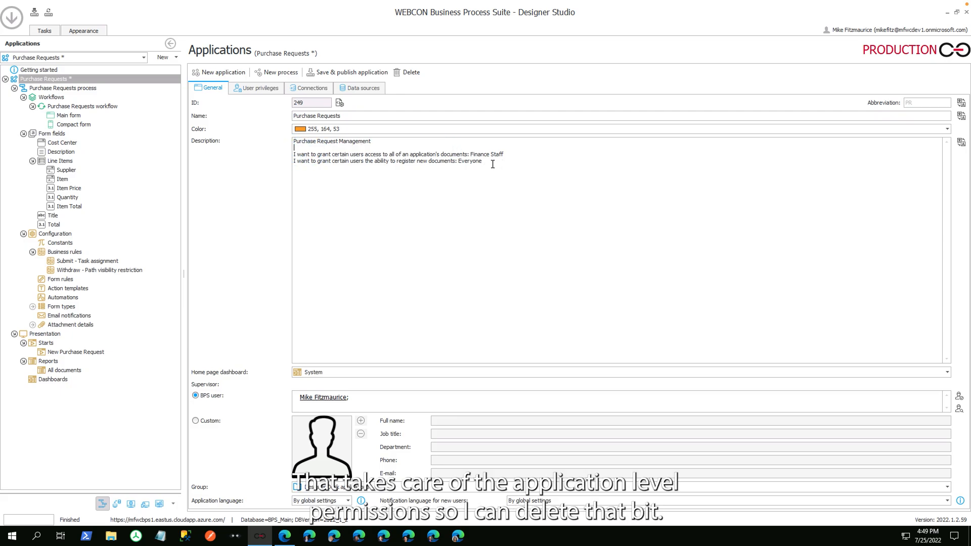
mouse_move(506, 167)
type("admin")
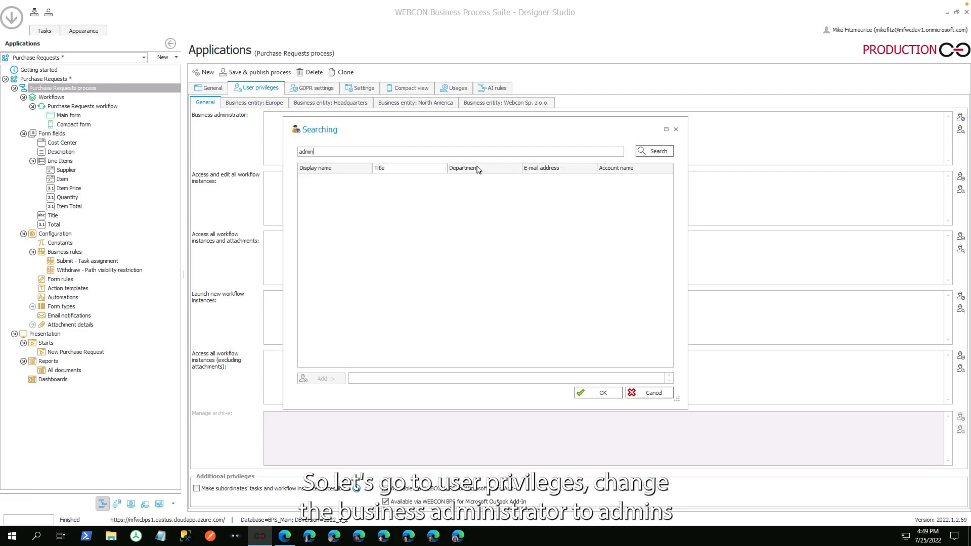
Add the admins group as business administrator and the finance group for instance access.
left_click(597, 393)
type("finance")
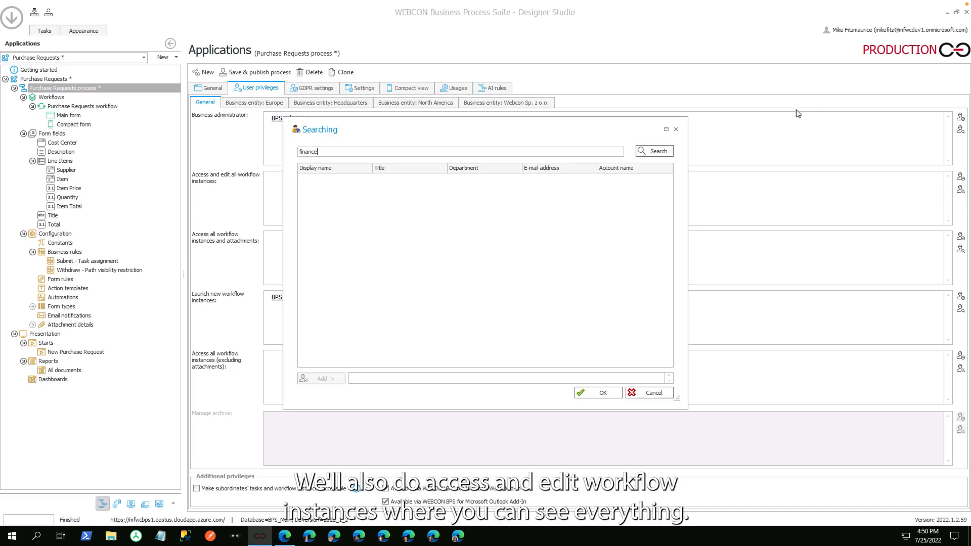
left_click(597, 393)
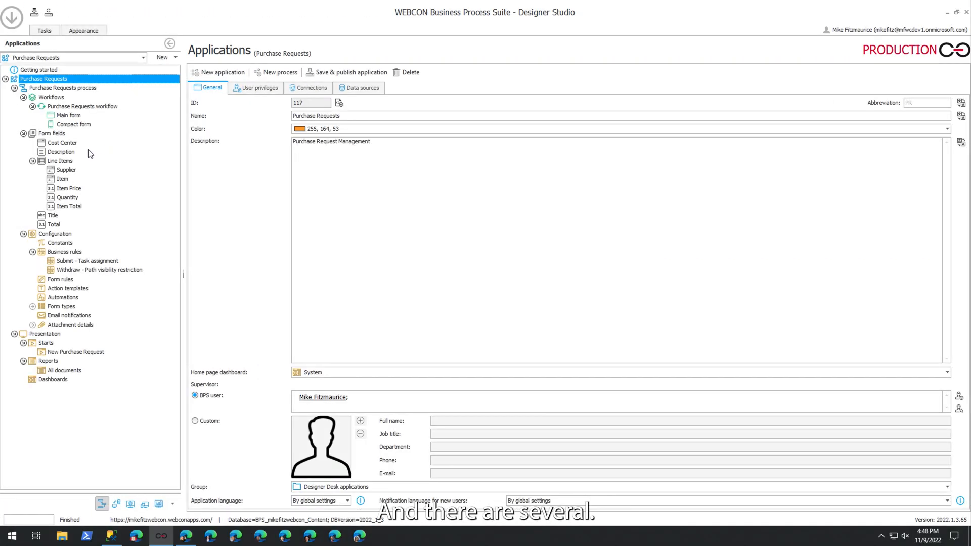
mouse_move(84, 182)
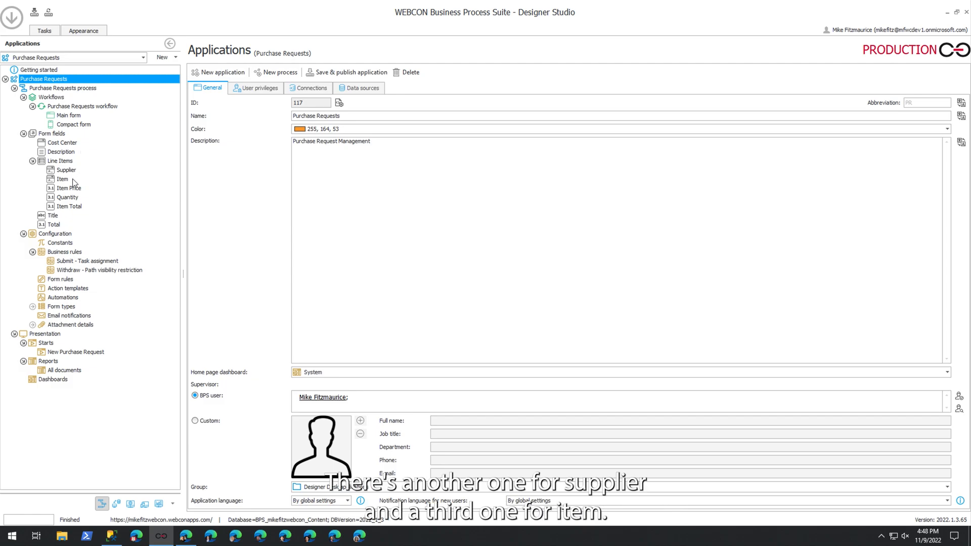
Open the Cost Center field, preview its values and open the Cost Centers data source configuration.
left_click(62, 143)
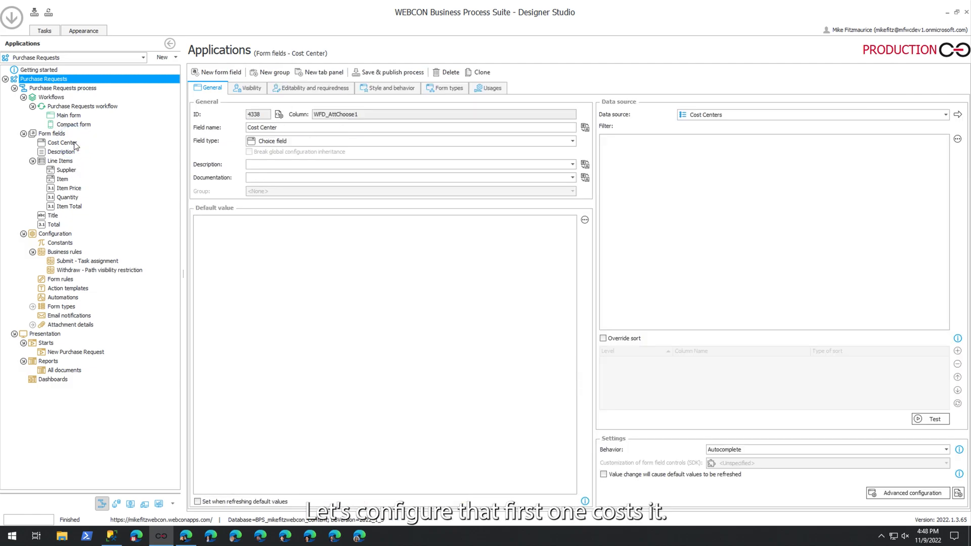
left_click(62, 143)
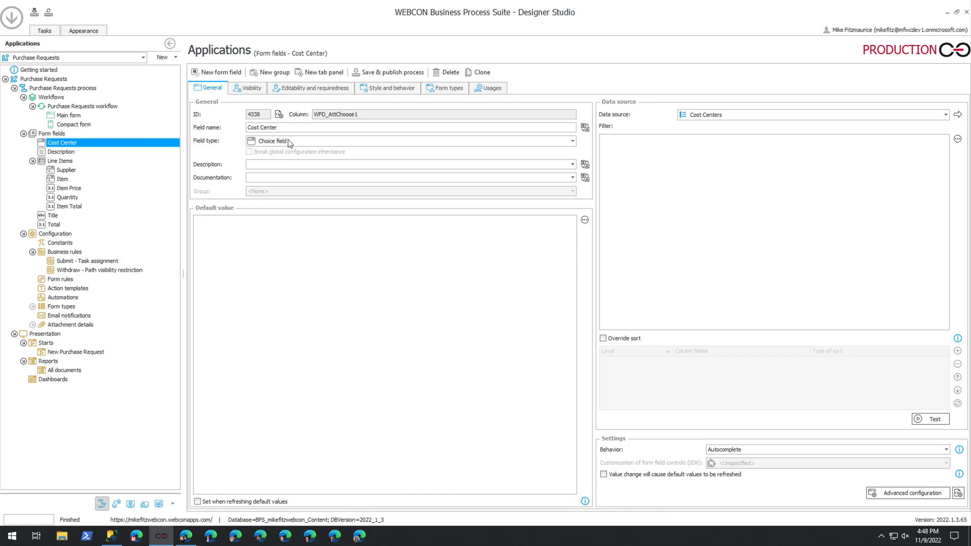
mouse_move(831, 120)
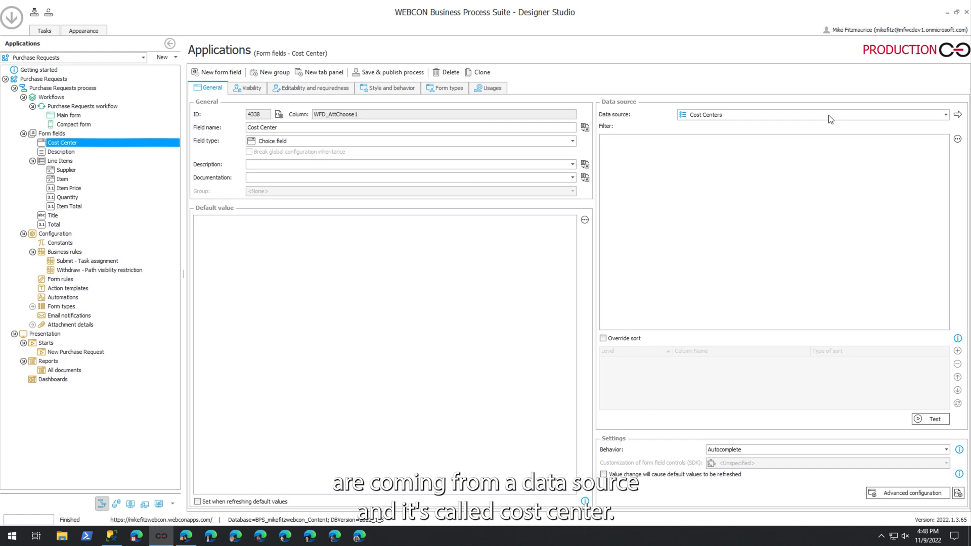
mouse_move(959, 115)
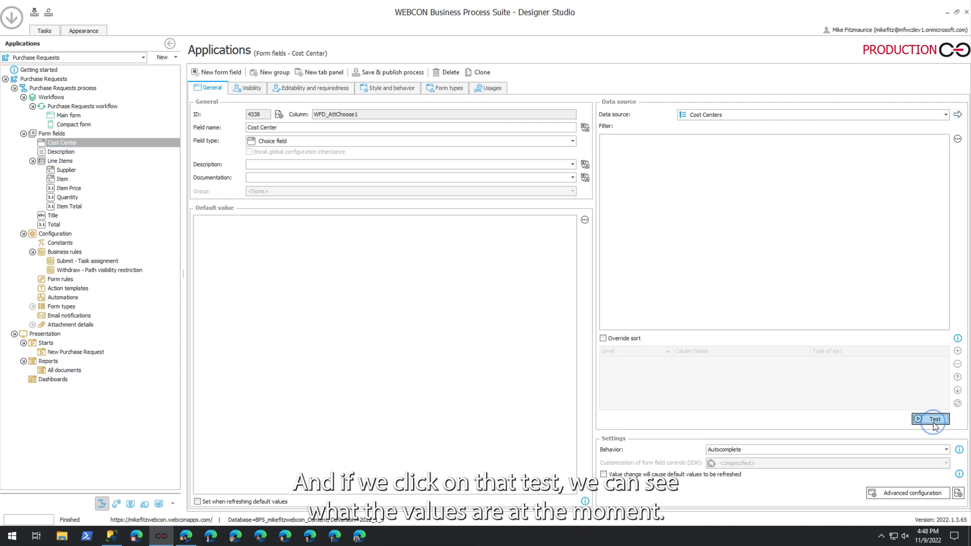
left_click(930, 419)
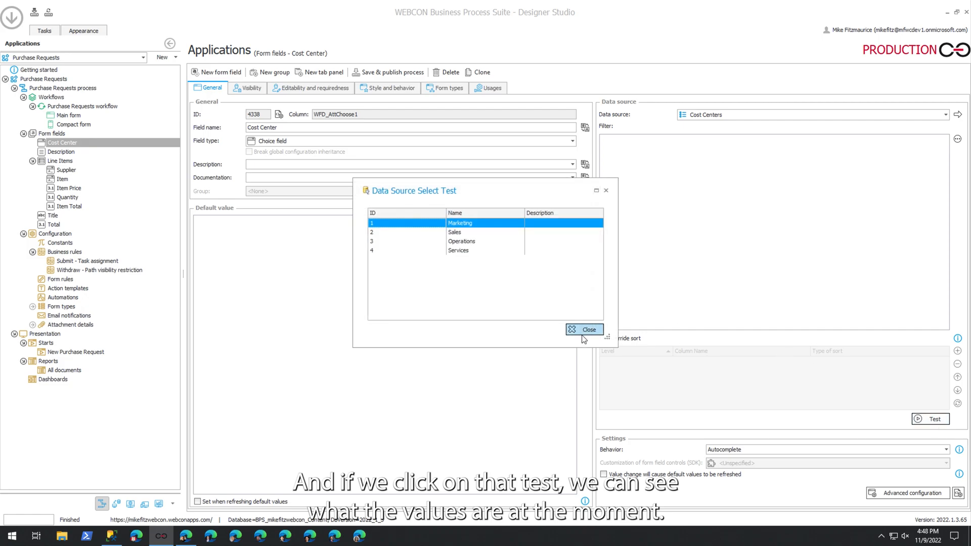
left_click(584, 329)
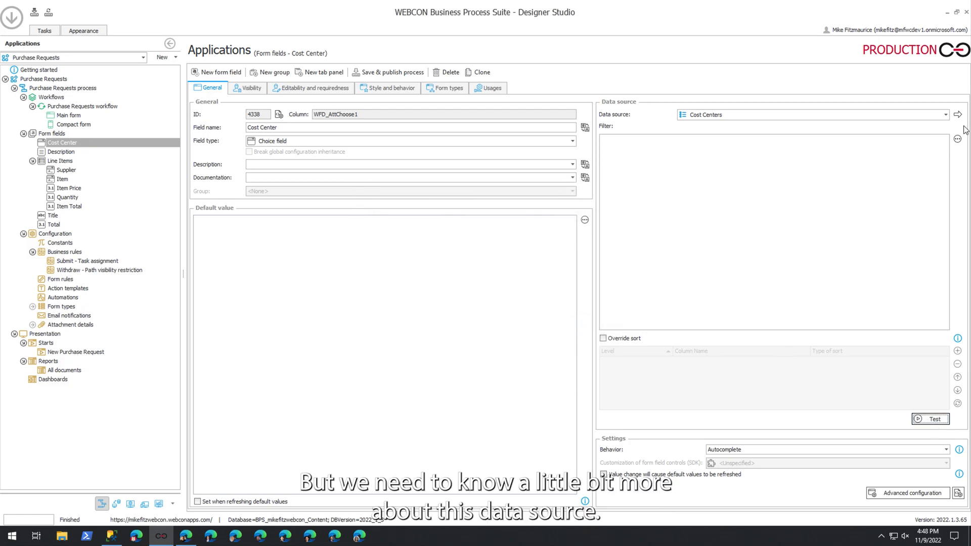
left_click(945, 114)
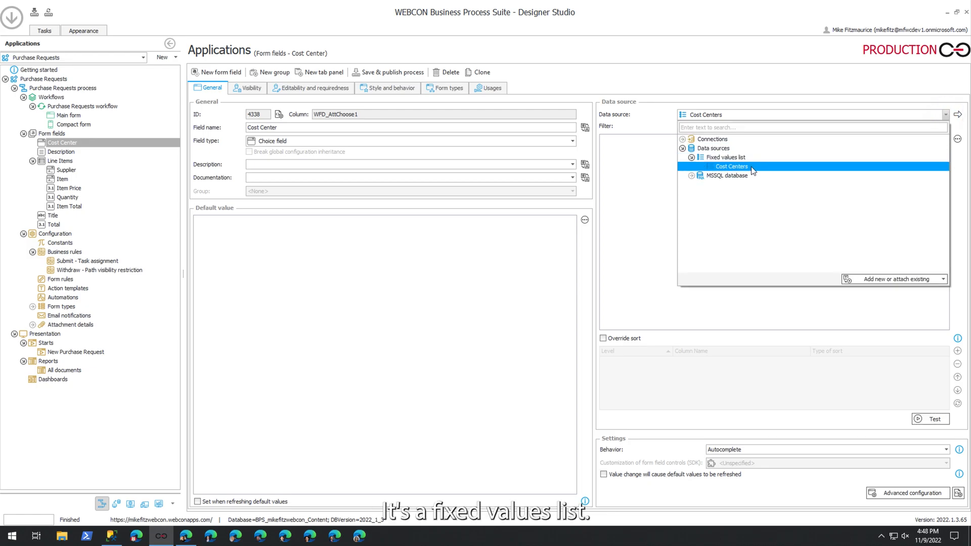
left_click(712, 139)
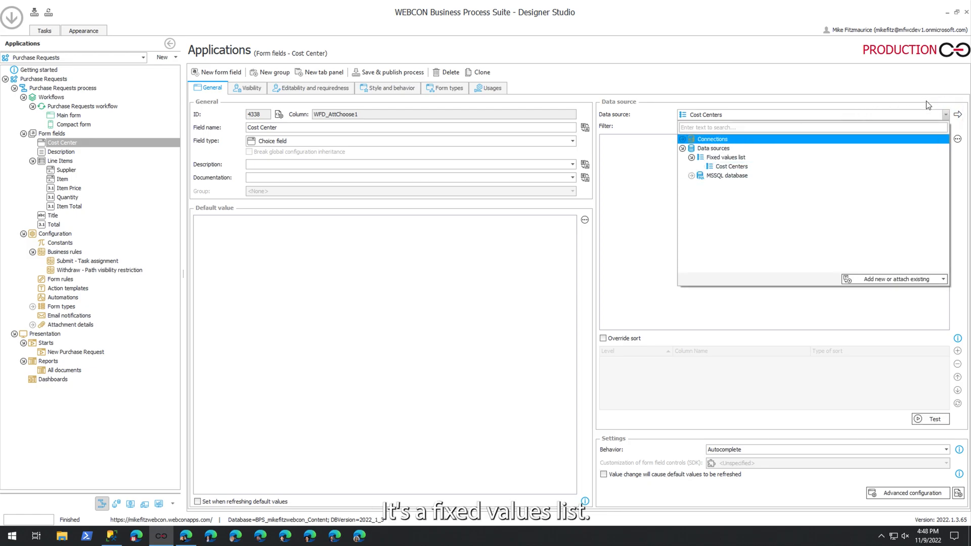
left_click(959, 114)
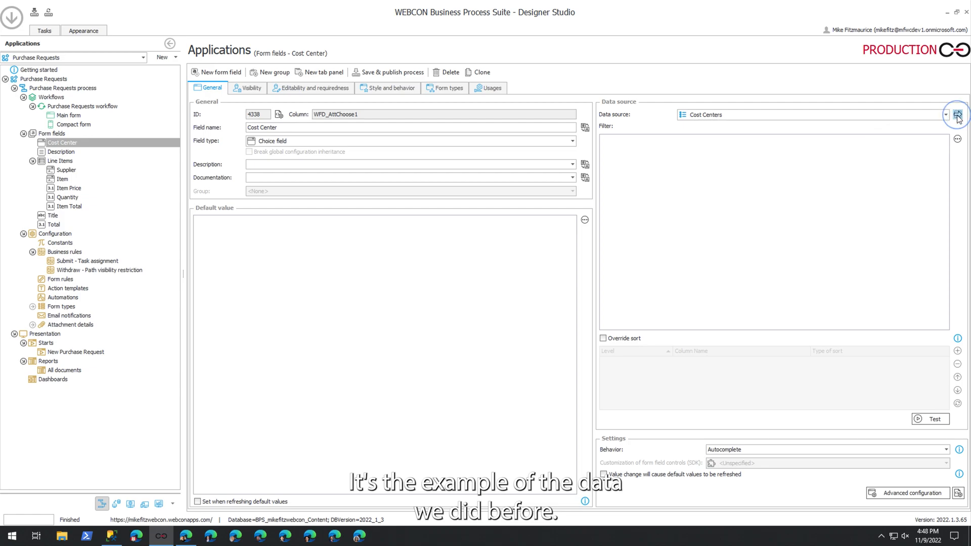
left_click(958, 115)
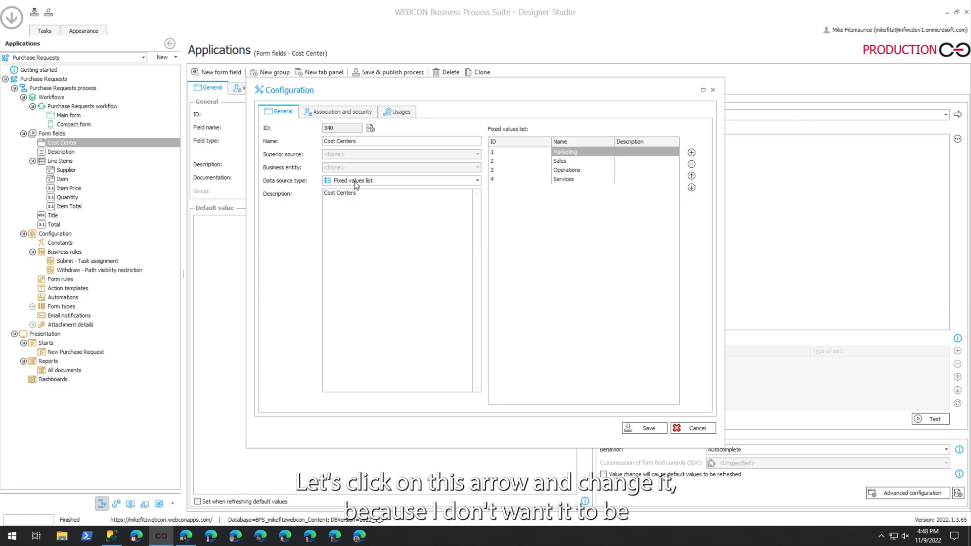
Make the data source an MSSQL database on Test DB, test the query and save it.
left_click(476, 180)
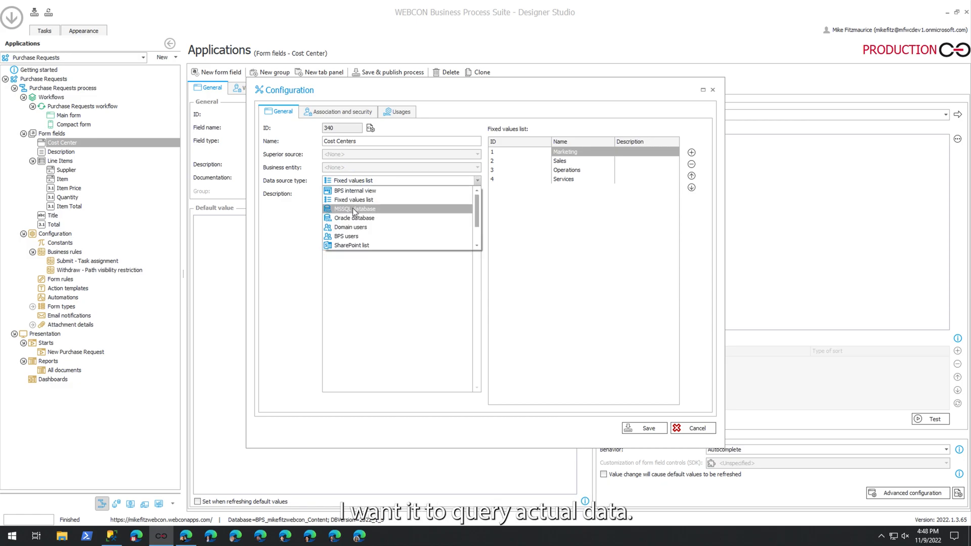
left_click(354, 208)
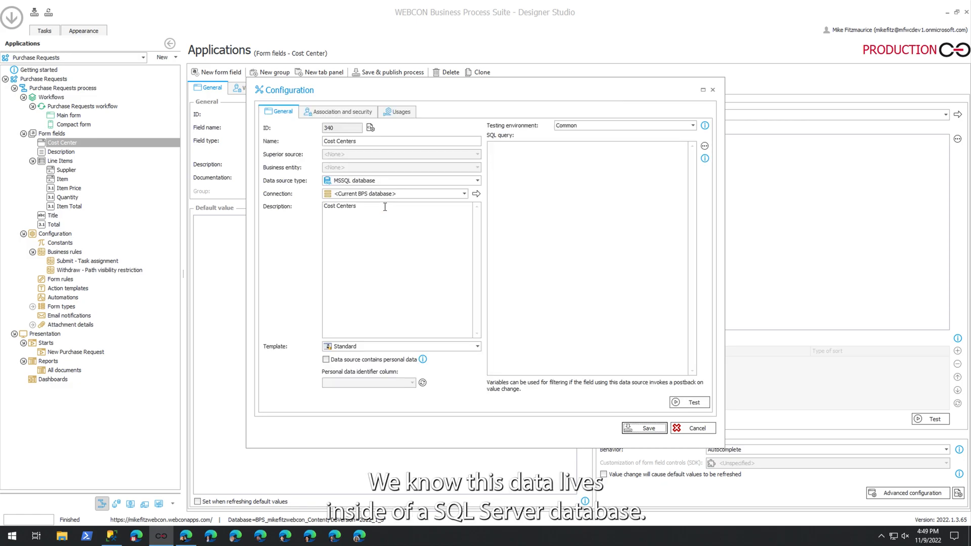
left_click(466, 193)
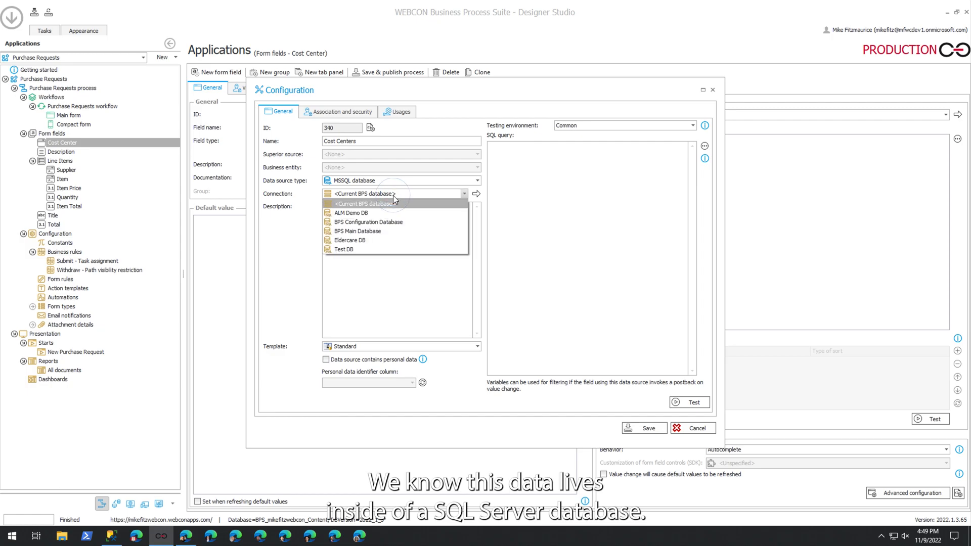
left_click(344, 249)
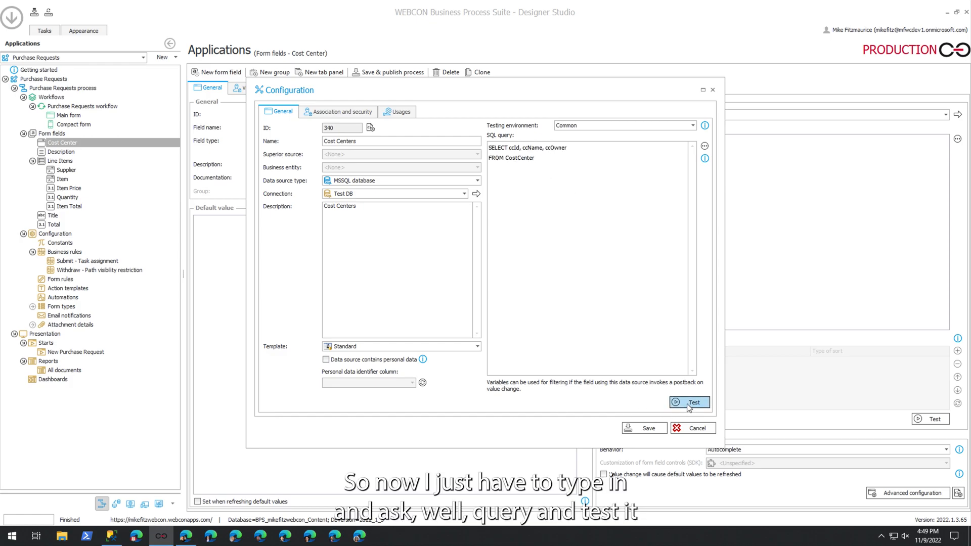
left_click(689, 403)
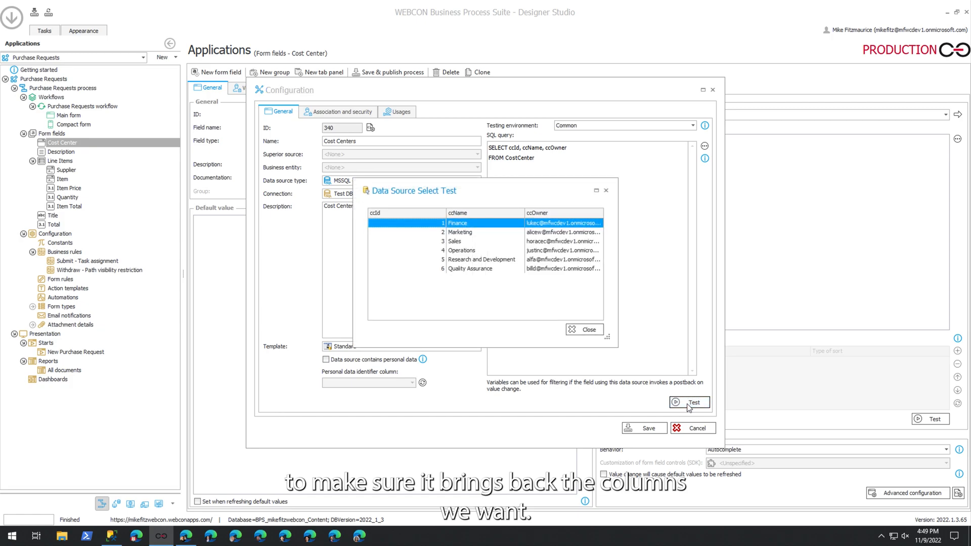
left_click(583, 329)
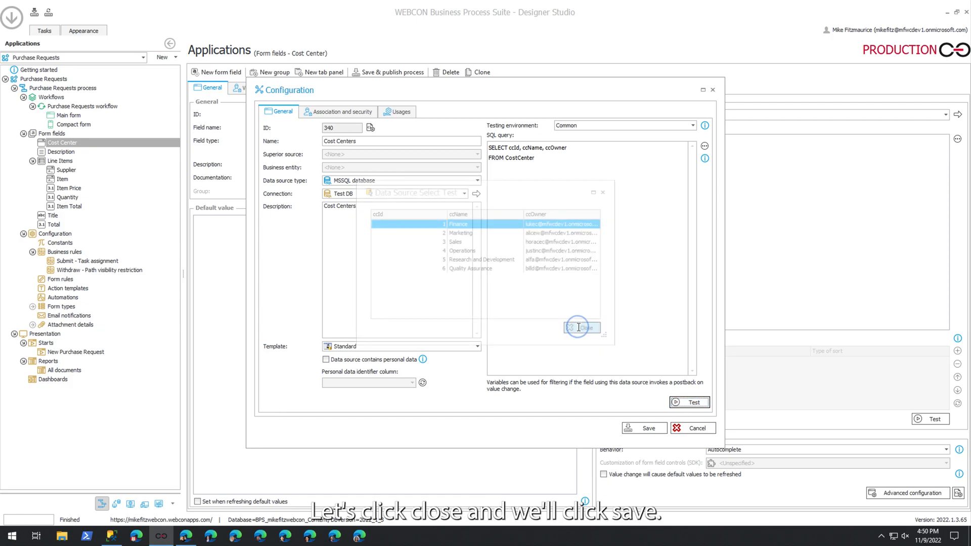
left_click(580, 327)
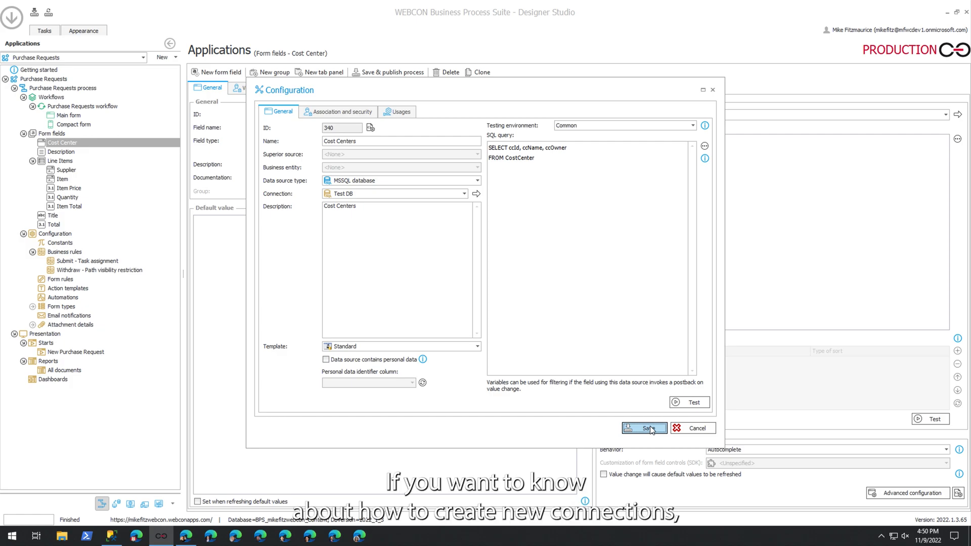
left_click(645, 428)
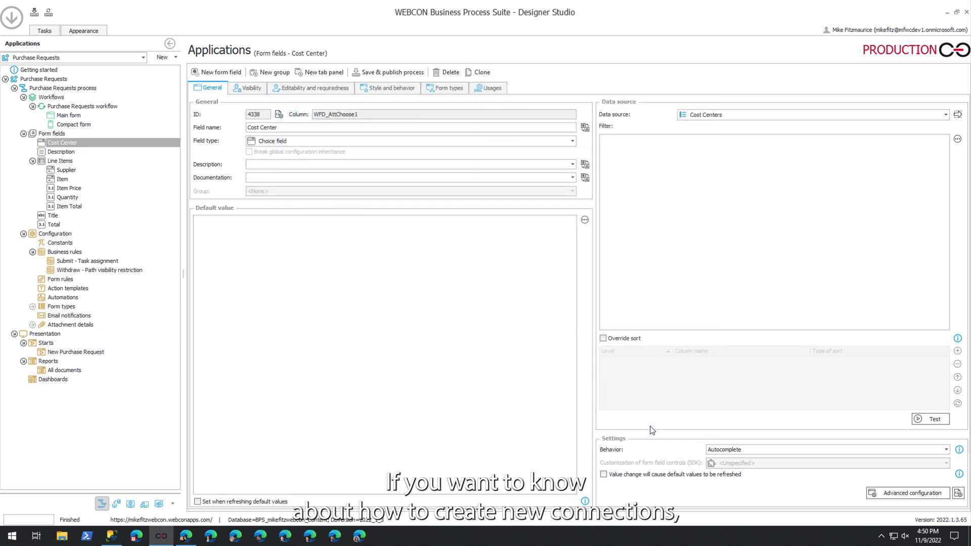
left_click(930, 419)
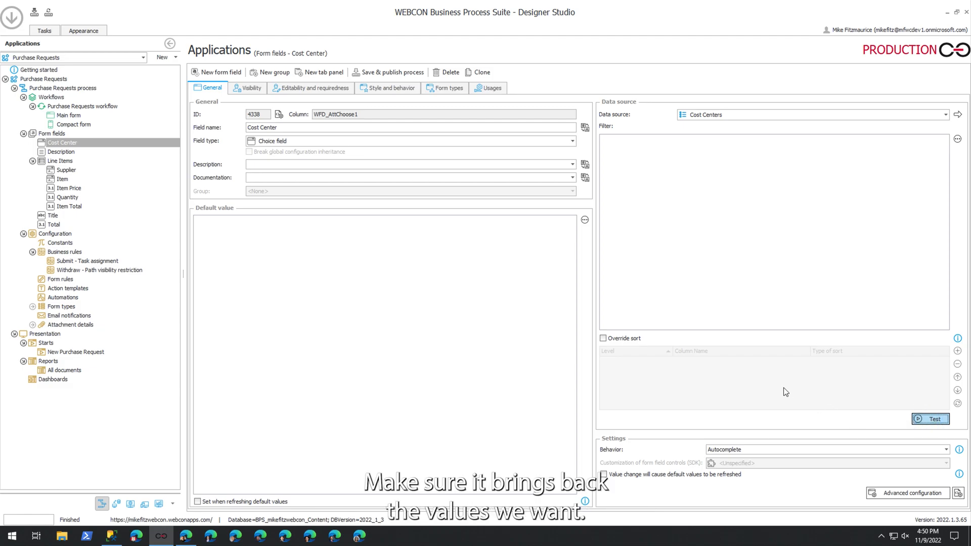
left_click(930, 419)
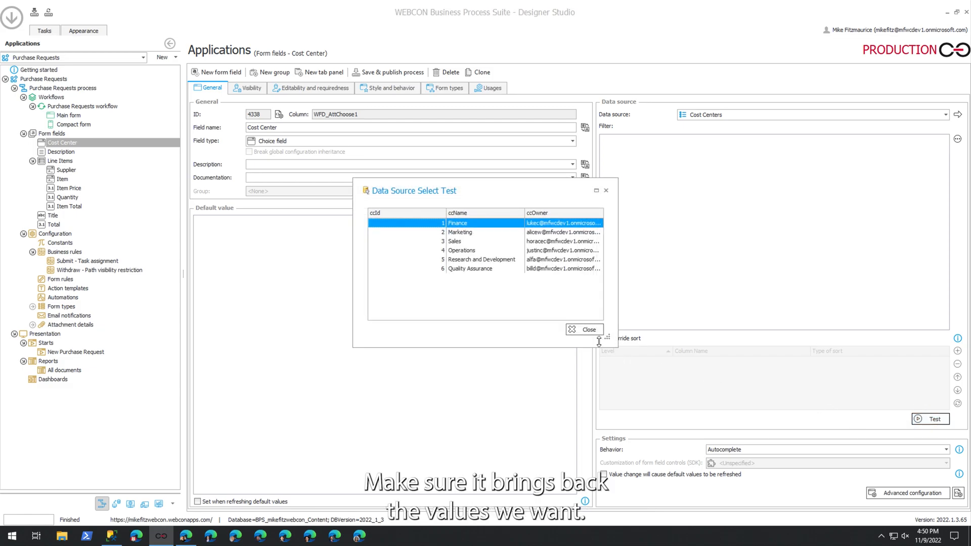
left_click(583, 328)
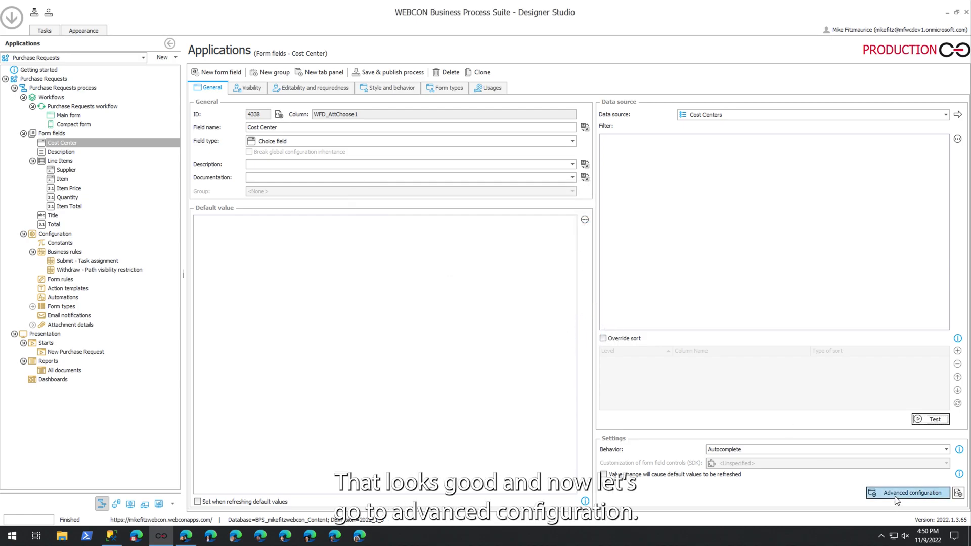
Map the lookup's ID column to ccId and its Name column to ccName.
left_click(908, 493)
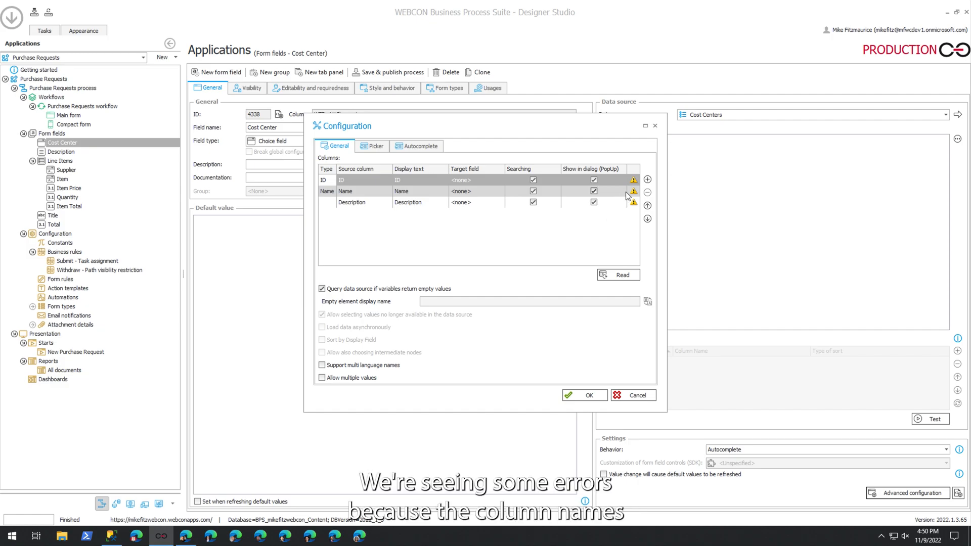
mouse_move(634, 180)
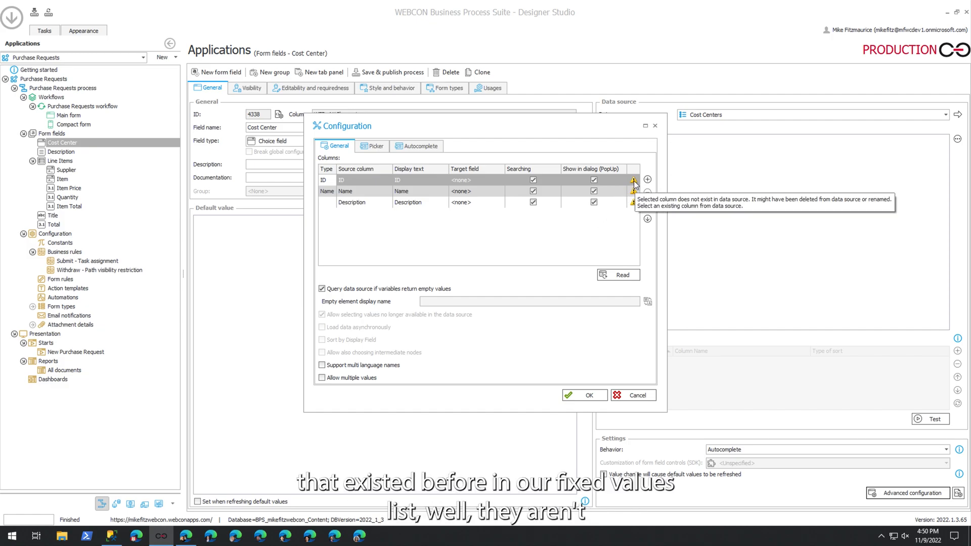
mouse_move(383, 187)
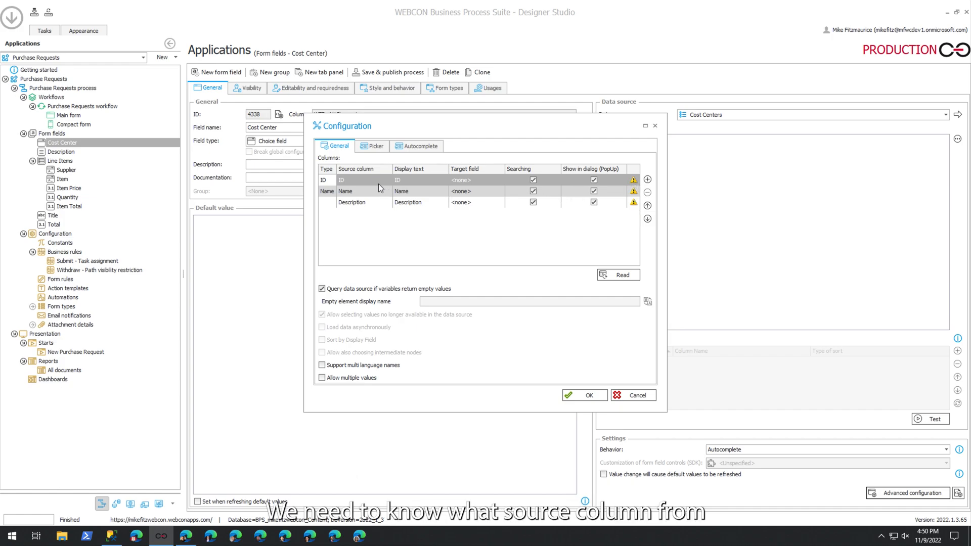
left_click(387, 180)
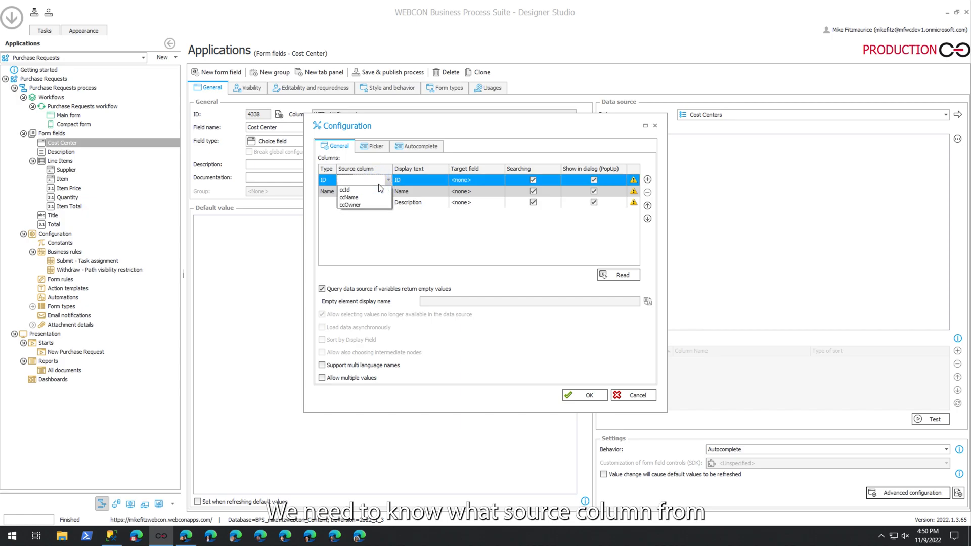
left_click(344, 189)
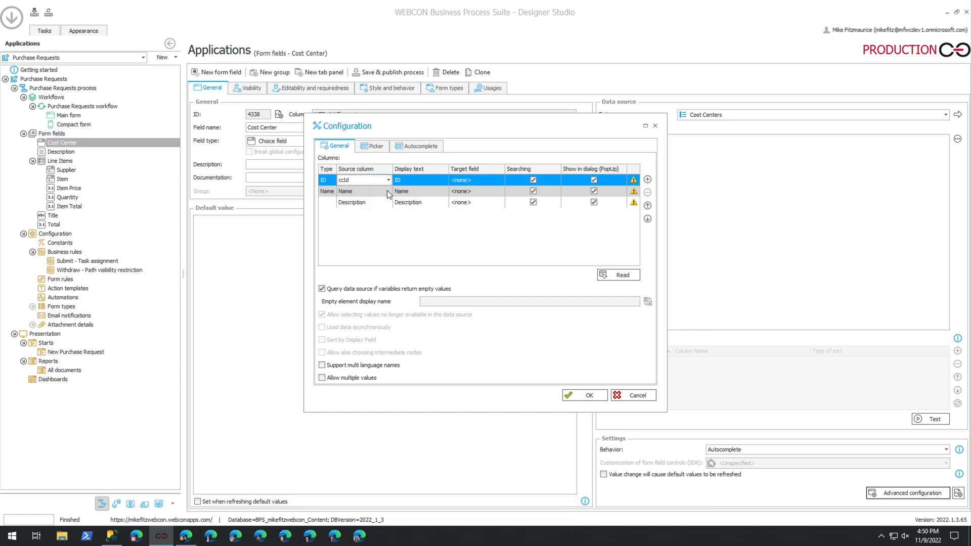
left_click(363, 191)
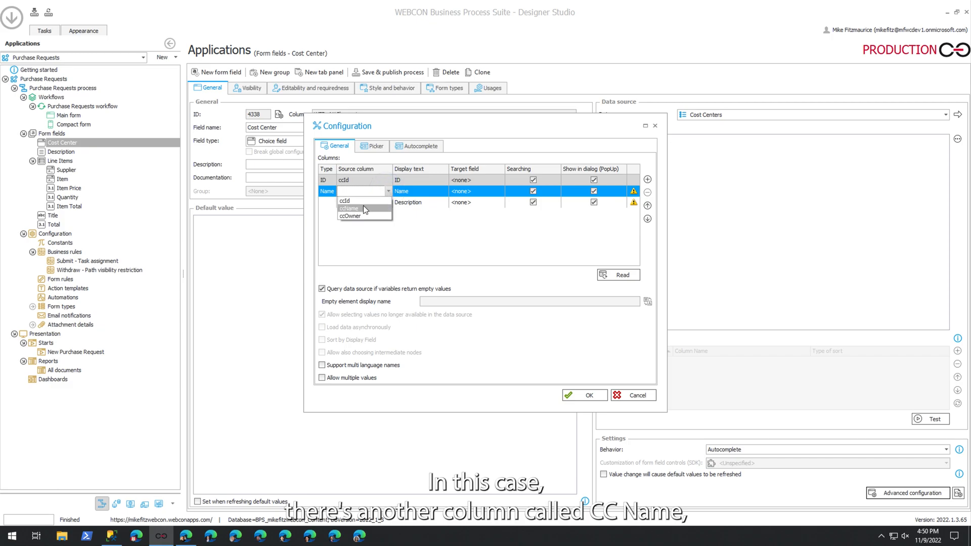
left_click(349, 208)
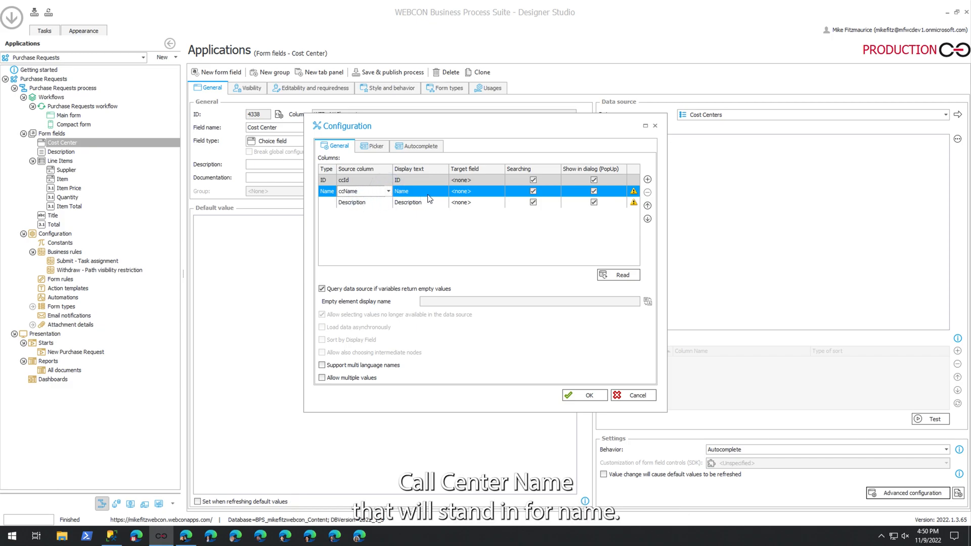
mouse_move(604, 211)
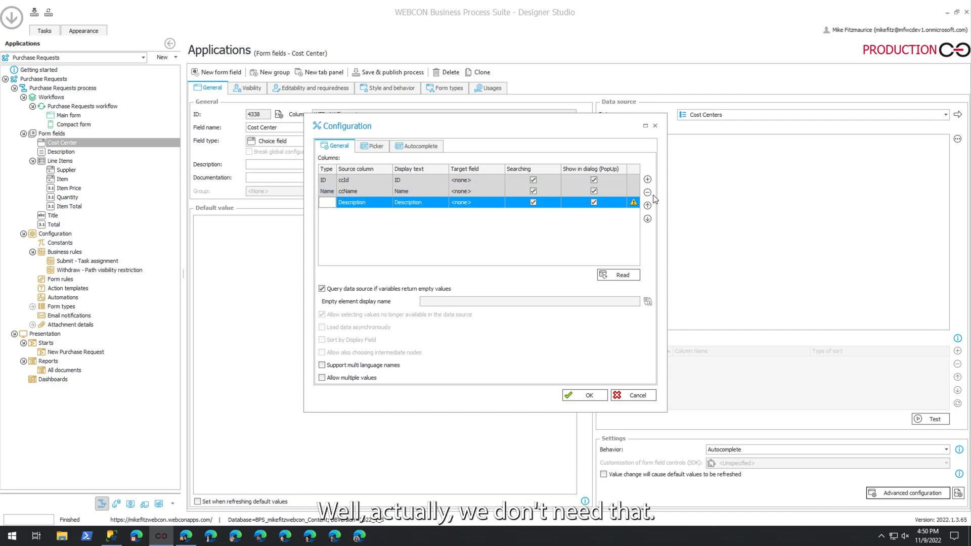
Remove the Description column and apply the column mapping.
left_click(647, 193)
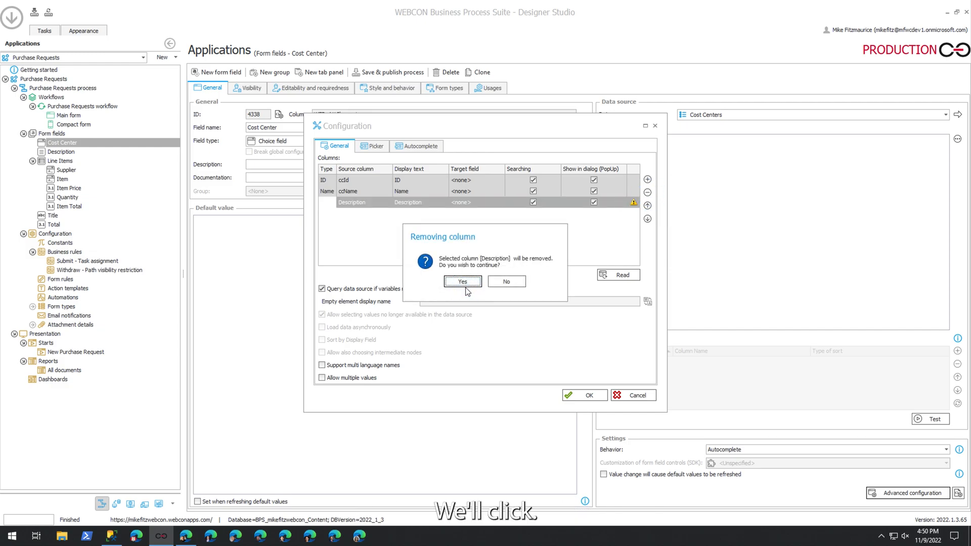
left_click(462, 281)
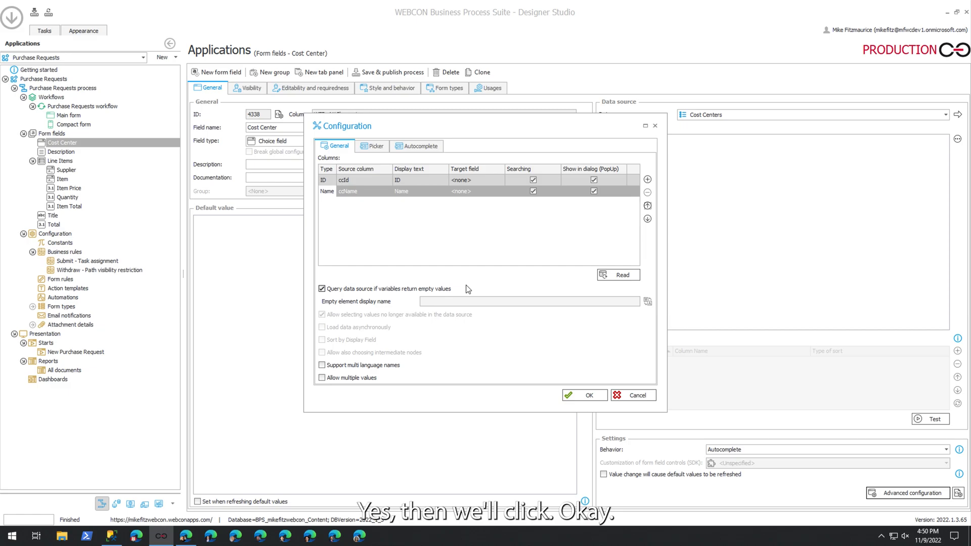
left_click(583, 395)
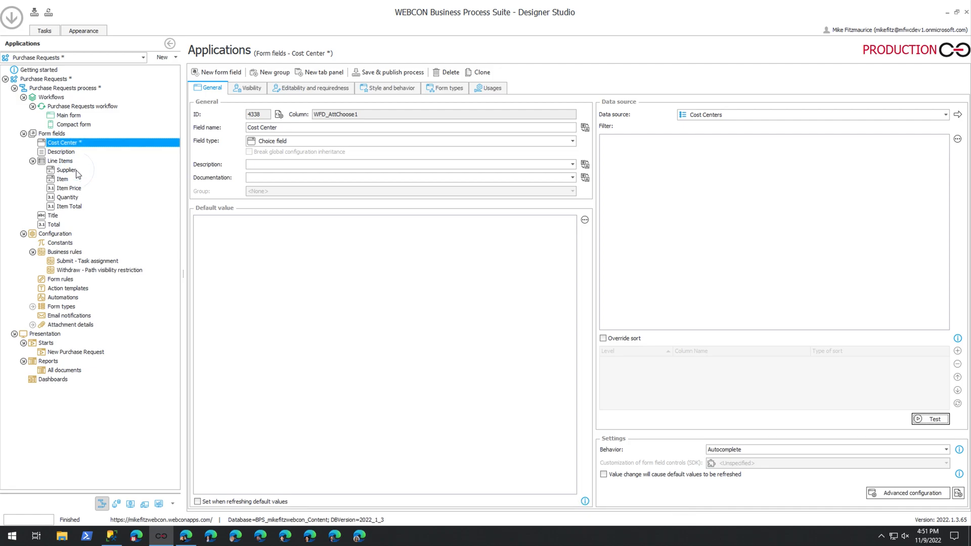
Open the Supplier and then the Item column under Line Items.
left_click(67, 170)
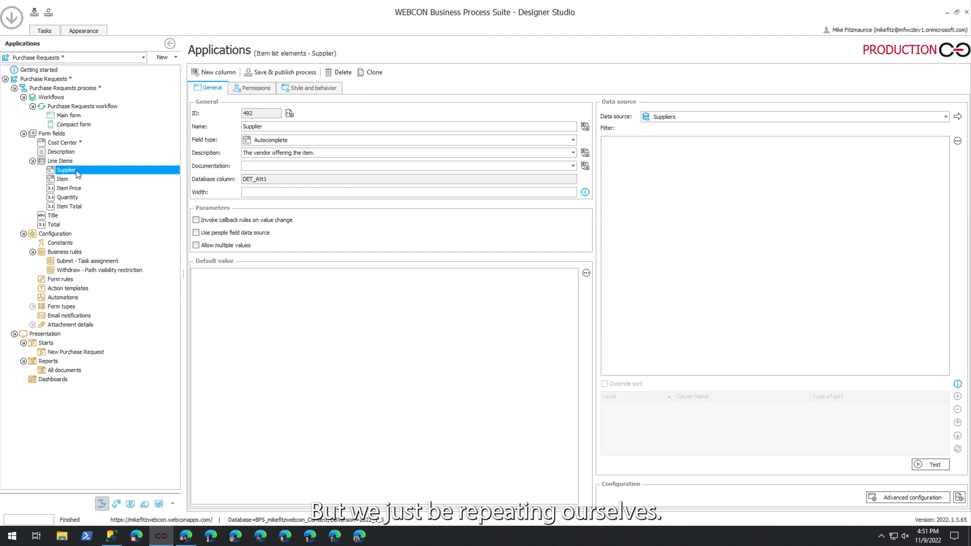
left_click(61, 179)
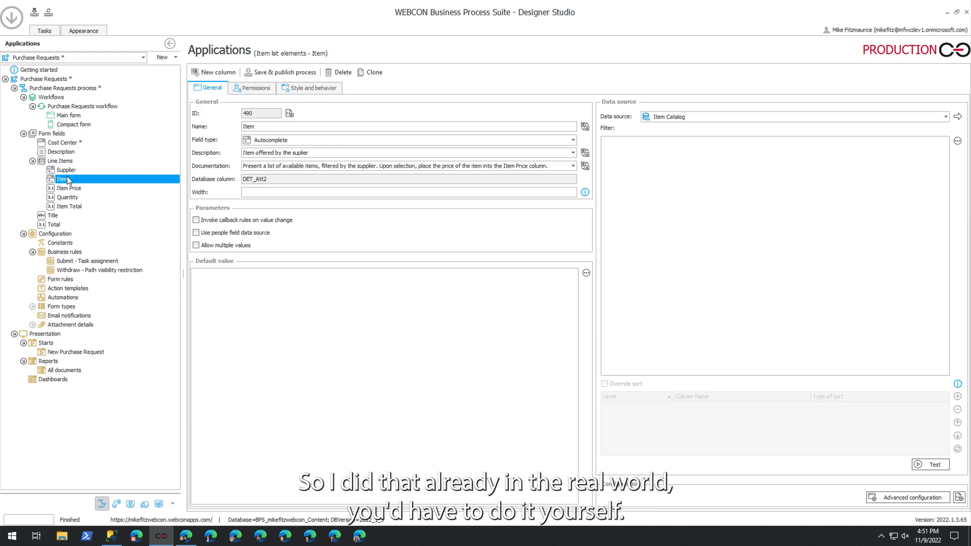
mouse_move(334, 174)
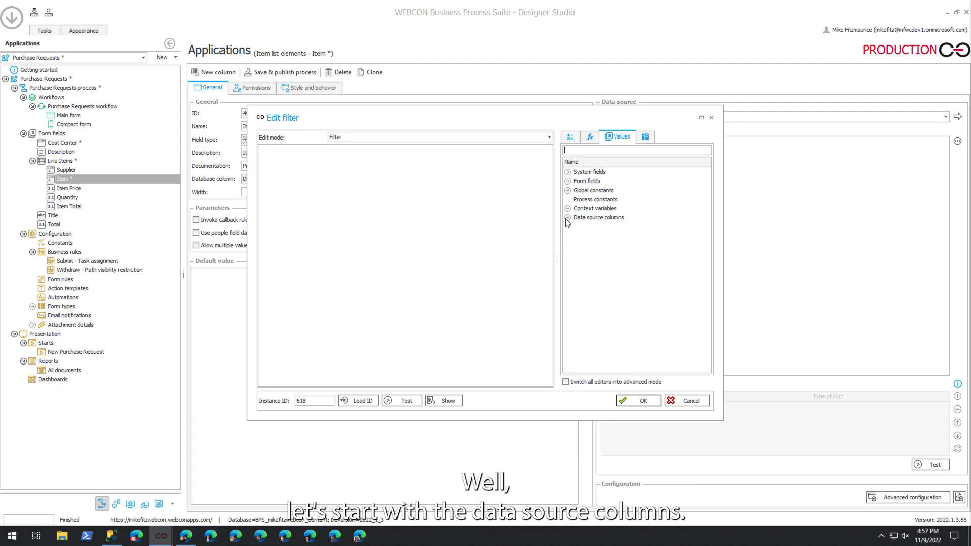
Add the data source sId column and an equals comparison to the Item filter.
left_click(566, 217)
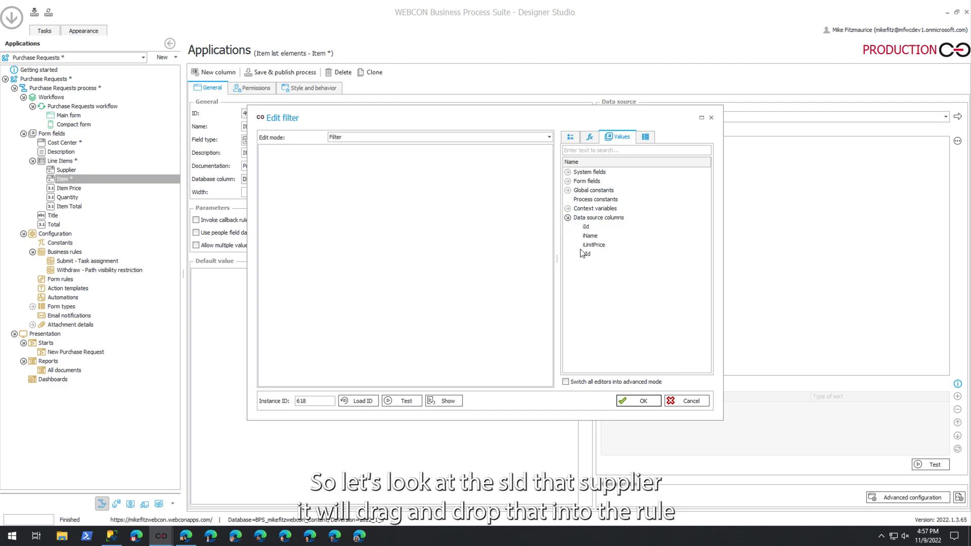
left_click(586, 254)
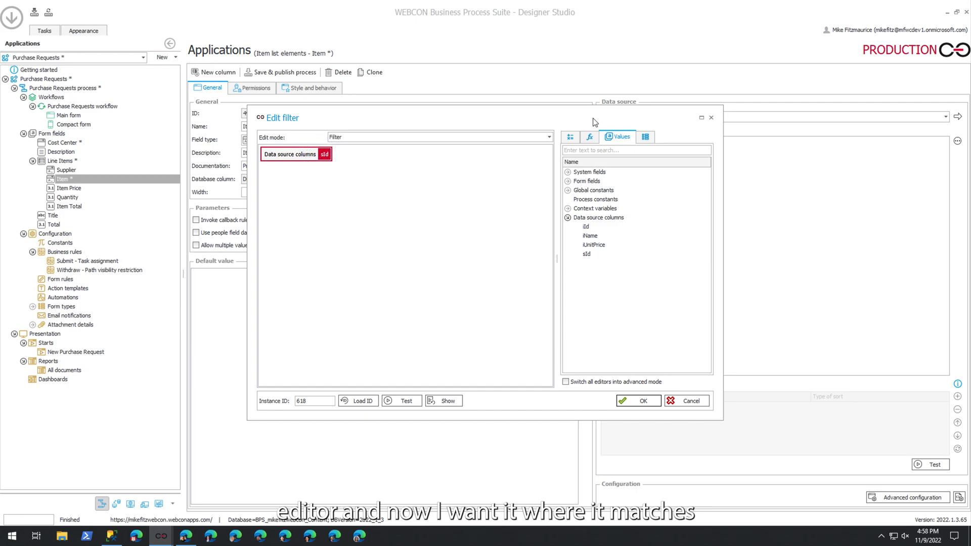
left_click(587, 137)
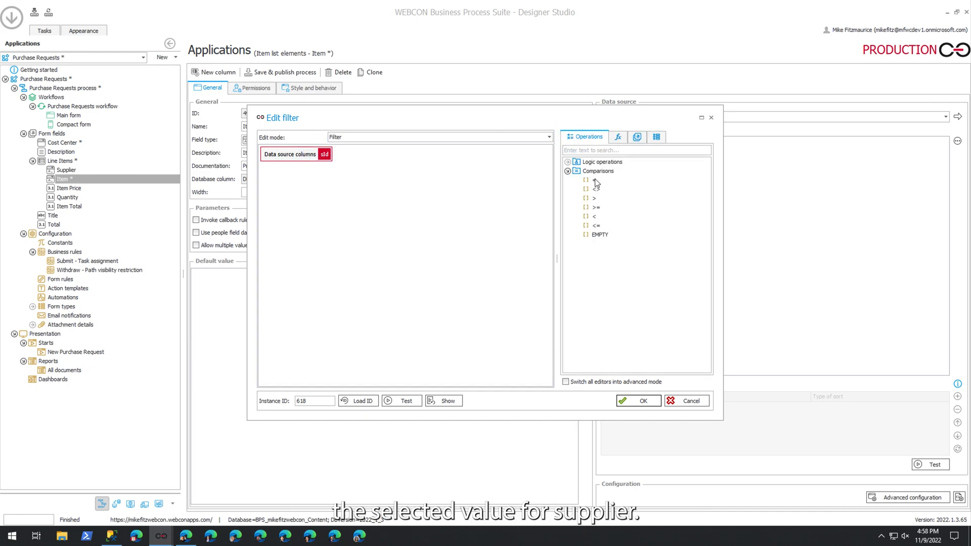
left_click(594, 180)
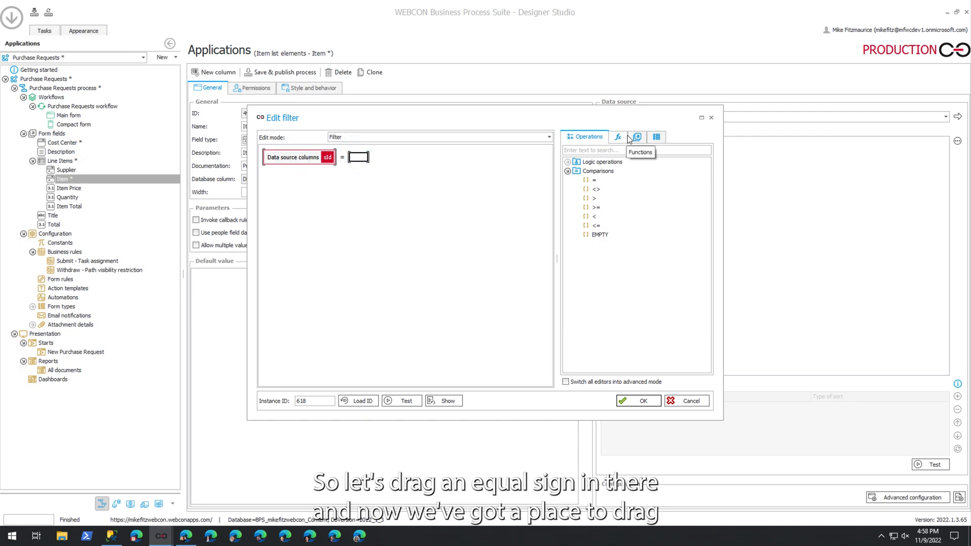
Compare against the Line Items Supplier ID form field and confirm the filter.
left_click(635, 137)
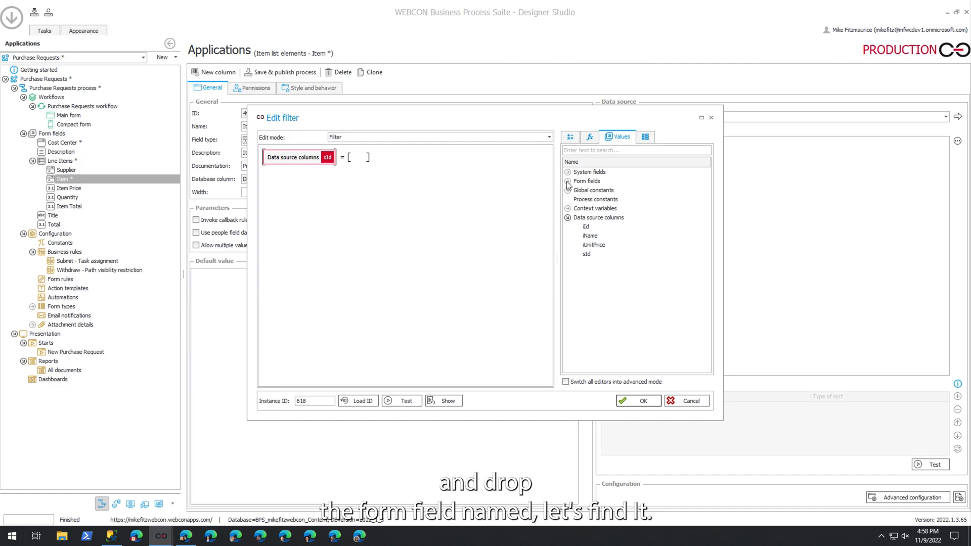
left_click(566, 181)
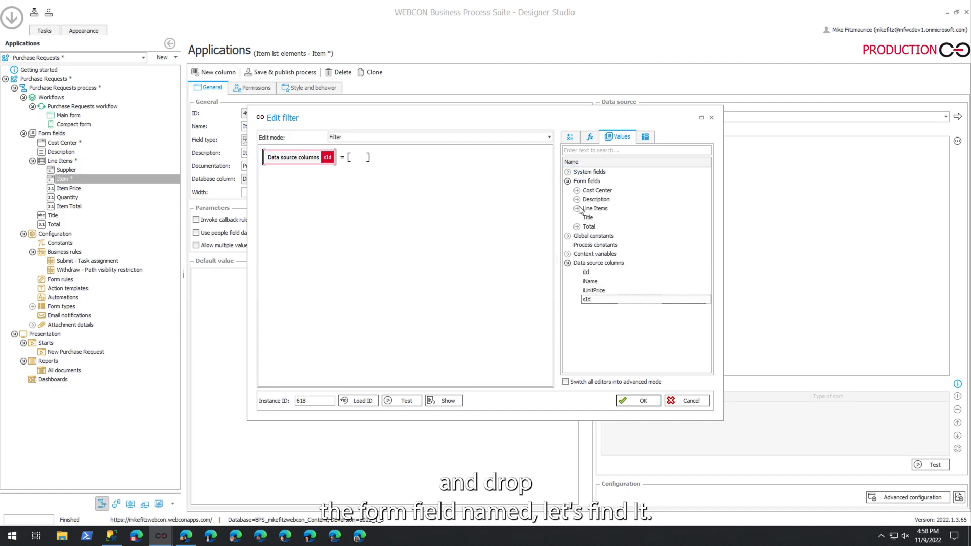
left_click(568, 208)
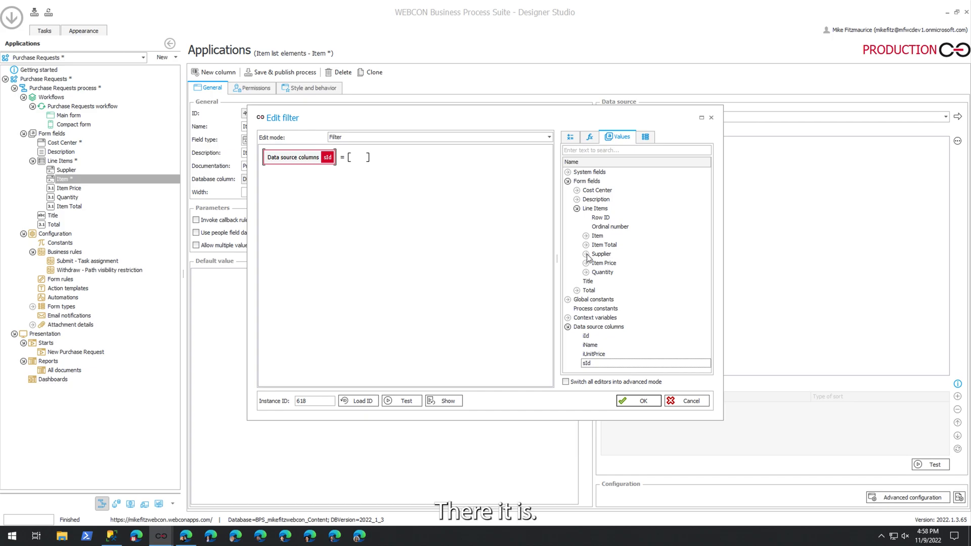
left_click(587, 253)
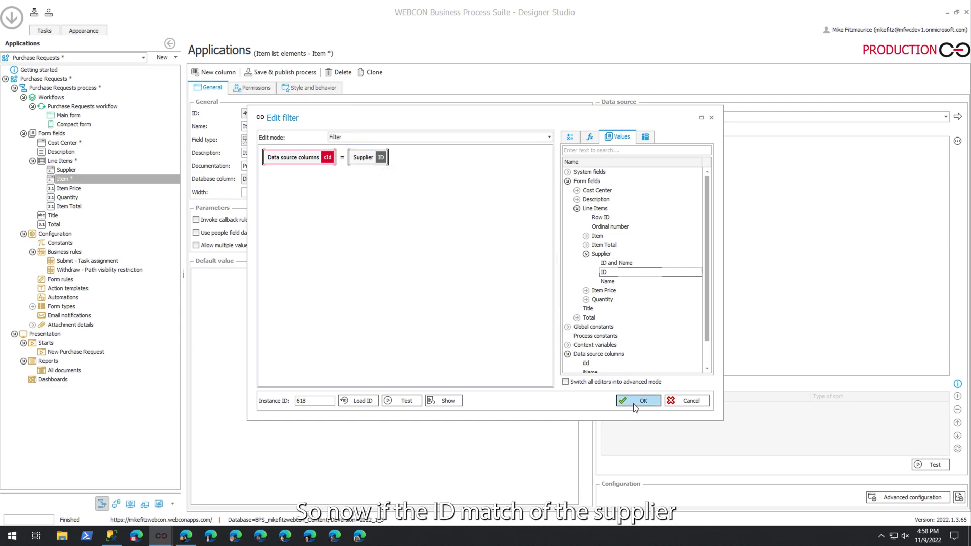
left_click(638, 401)
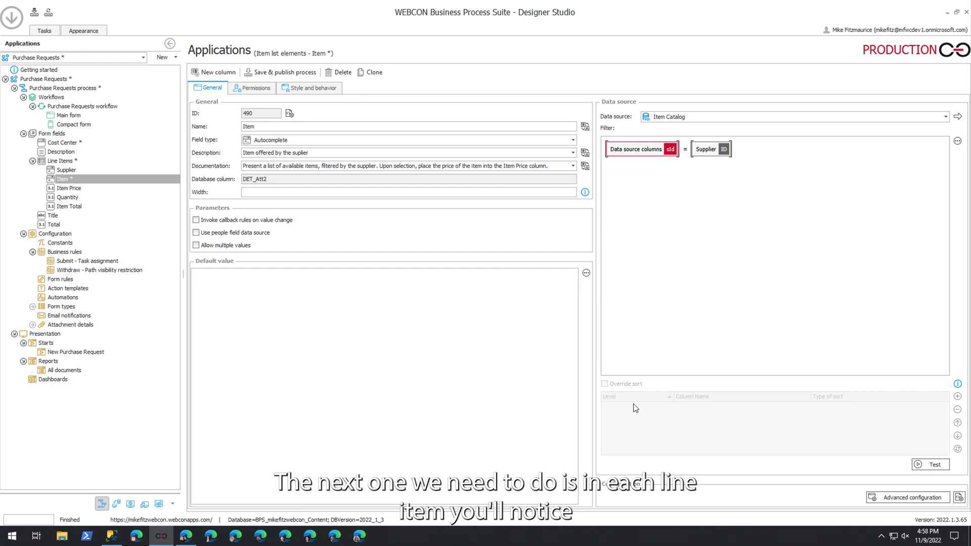
mouse_move(791, 293)
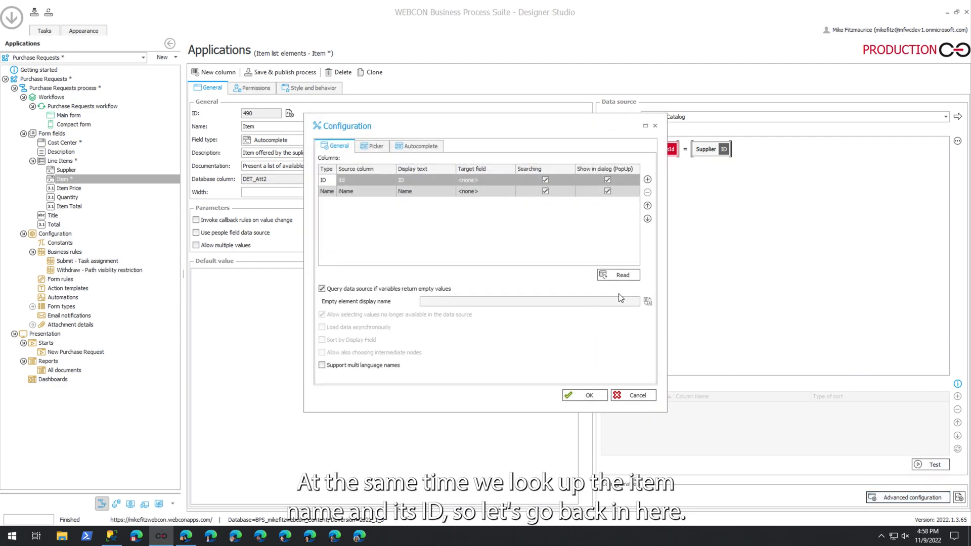
Add an iUnitPrice lookup column displayed as 'Unit Price' and targeted at Item Price.
left_click(648, 180)
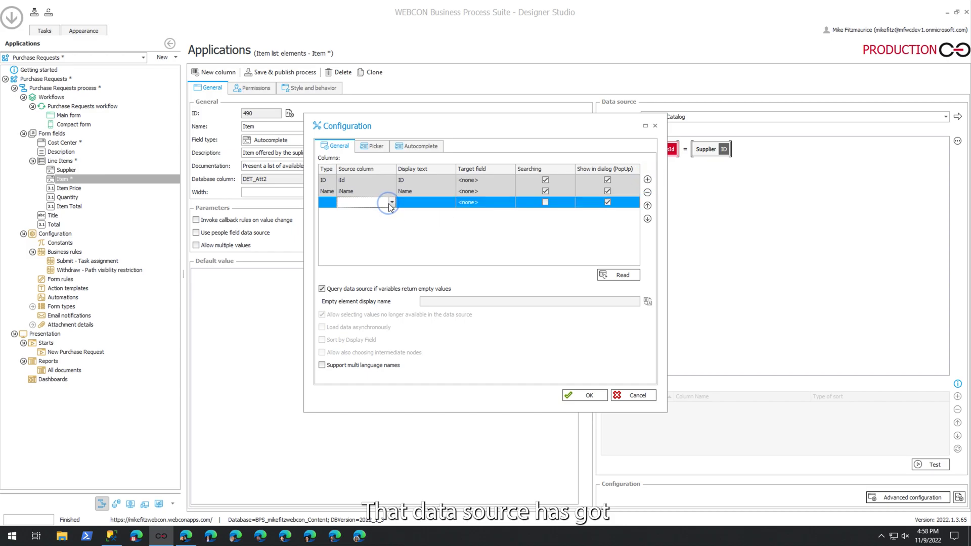
left_click(391, 203)
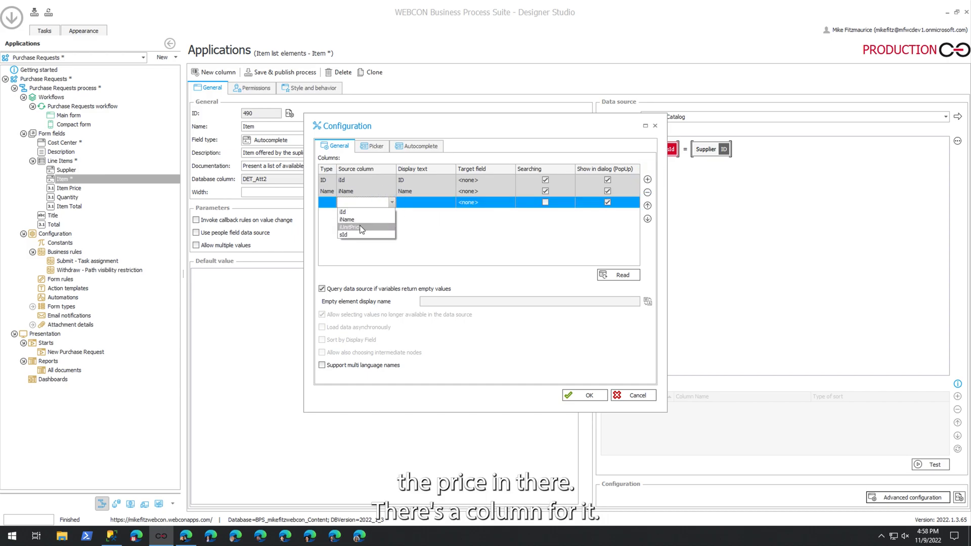
left_click(351, 228)
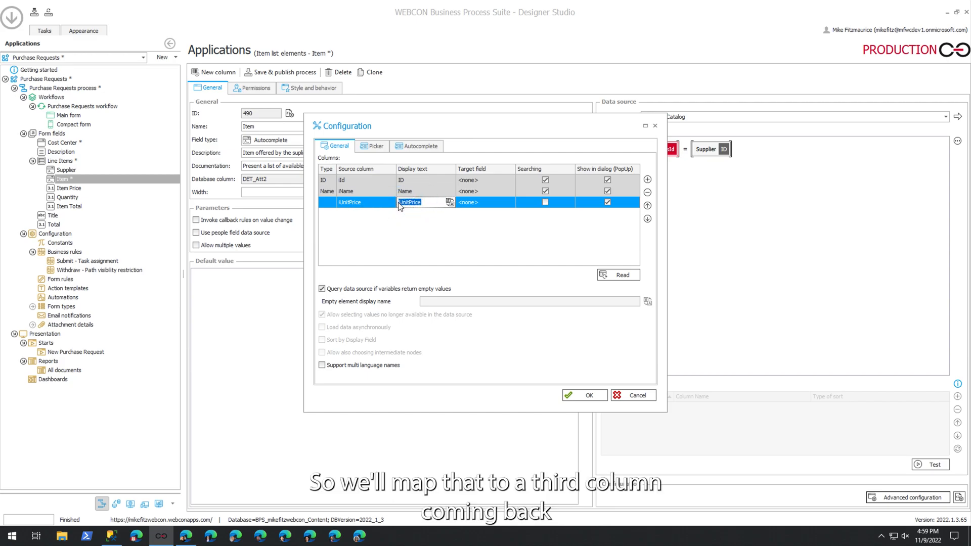
type("Unit Pri")
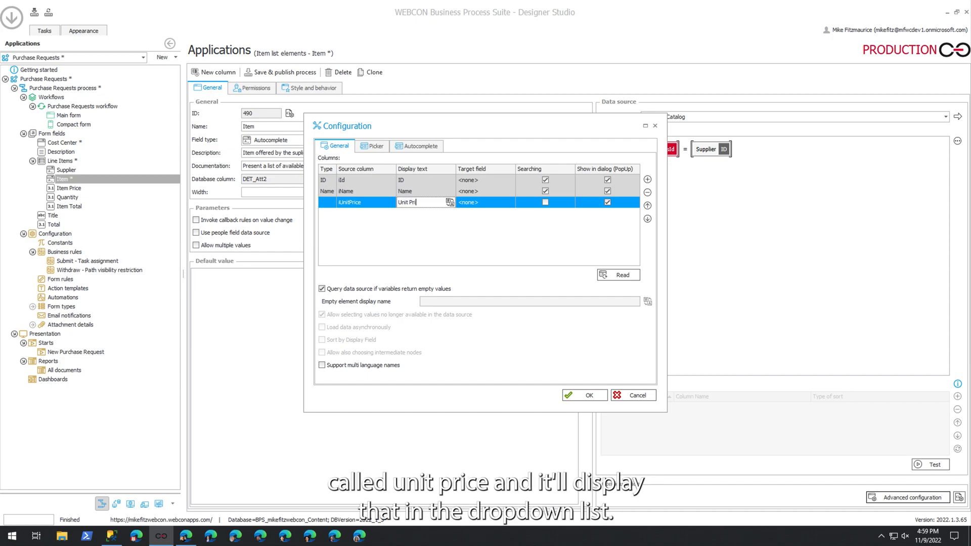
type("ce")
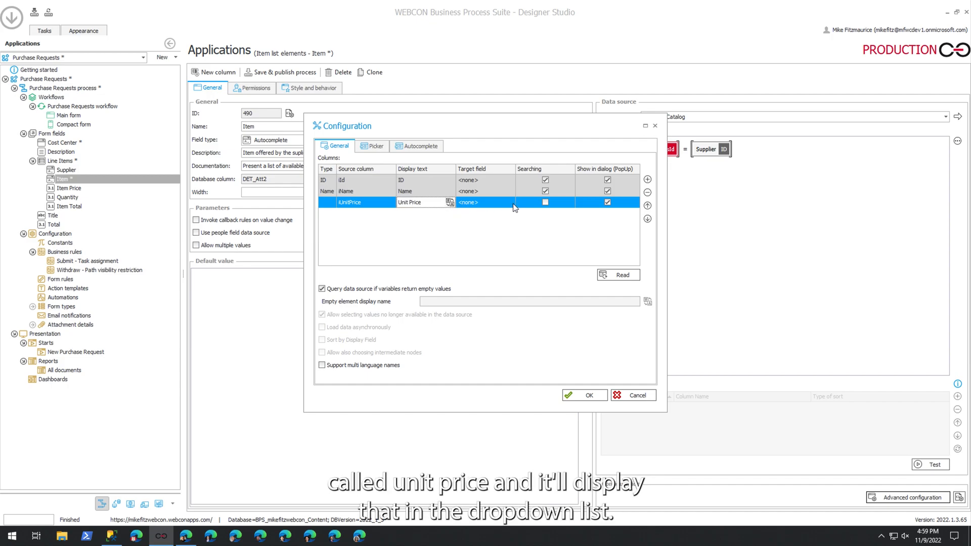
left_click(509, 203)
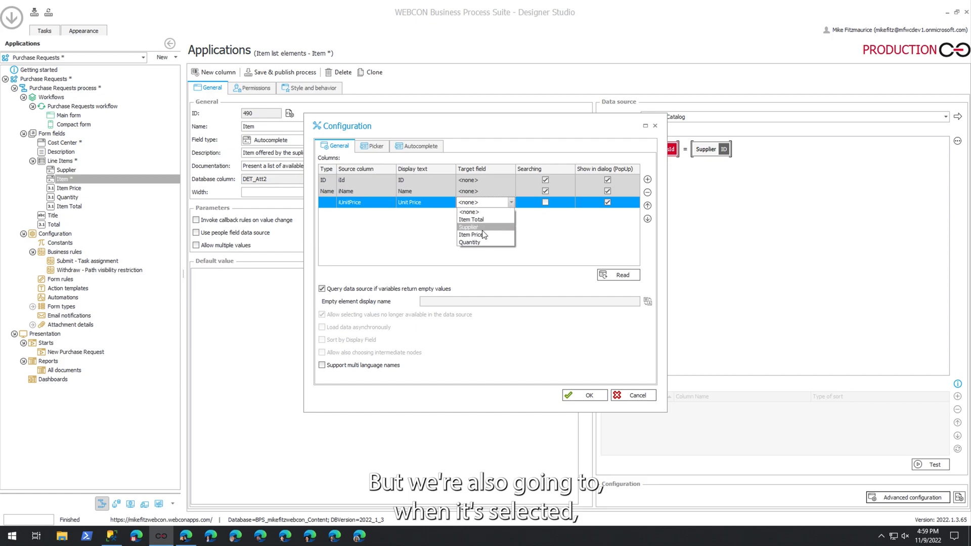
left_click(472, 234)
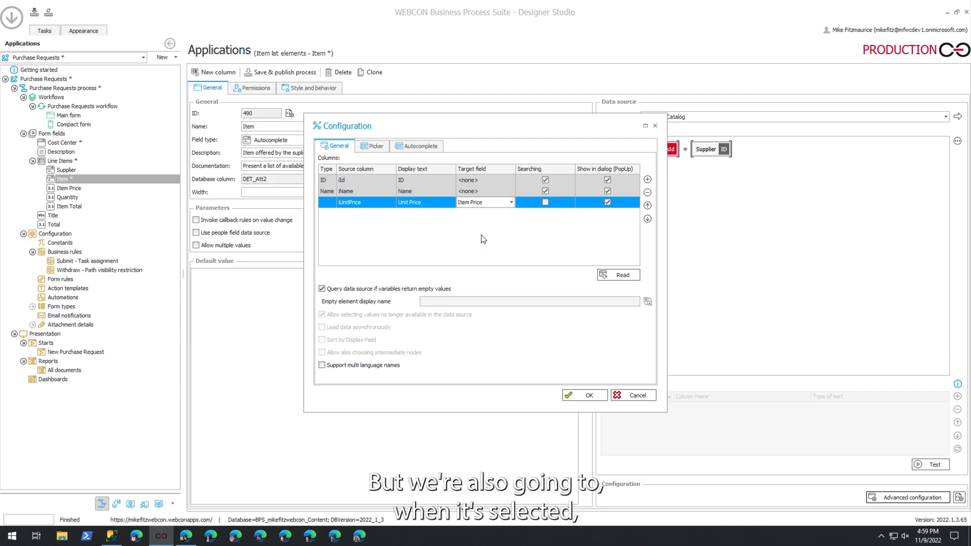
mouse_move(551, 247)
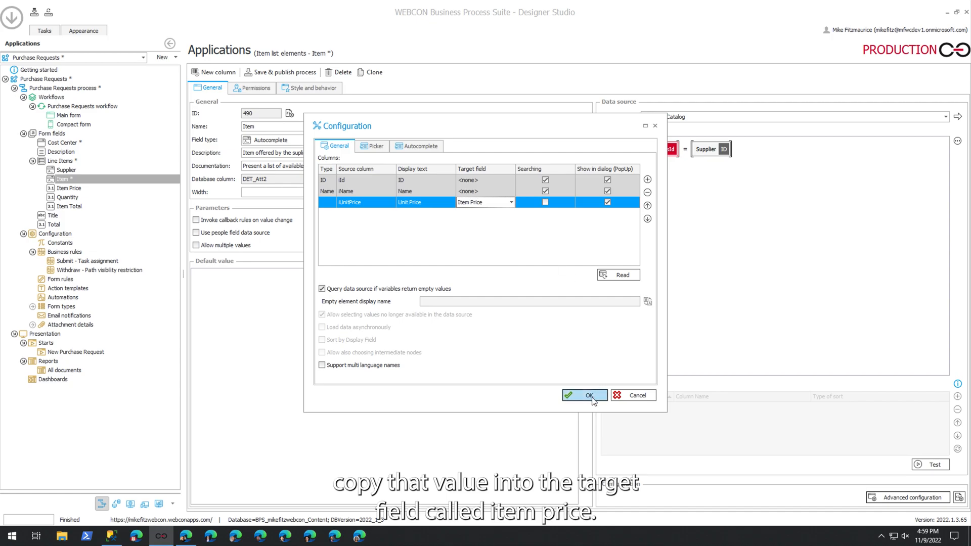
left_click(584, 396)
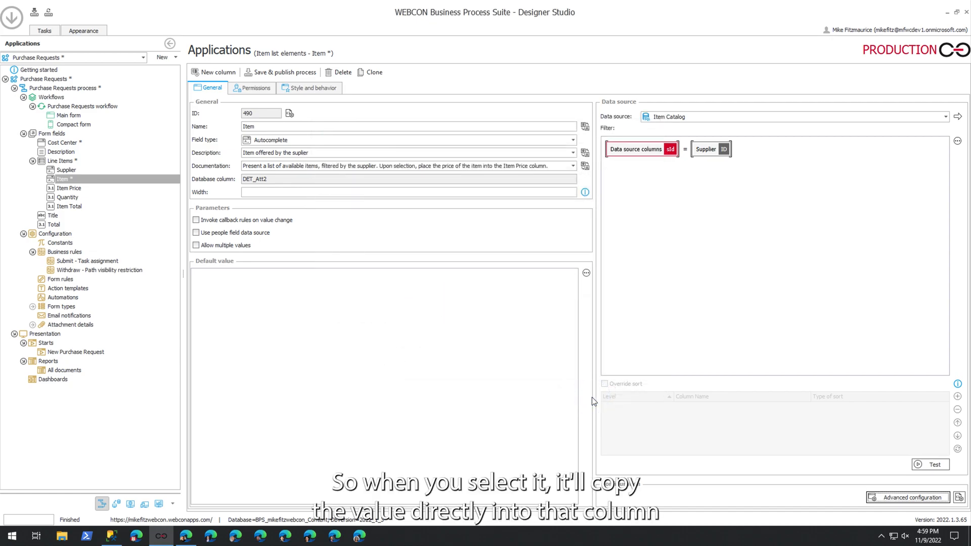
mouse_move(248, 290)
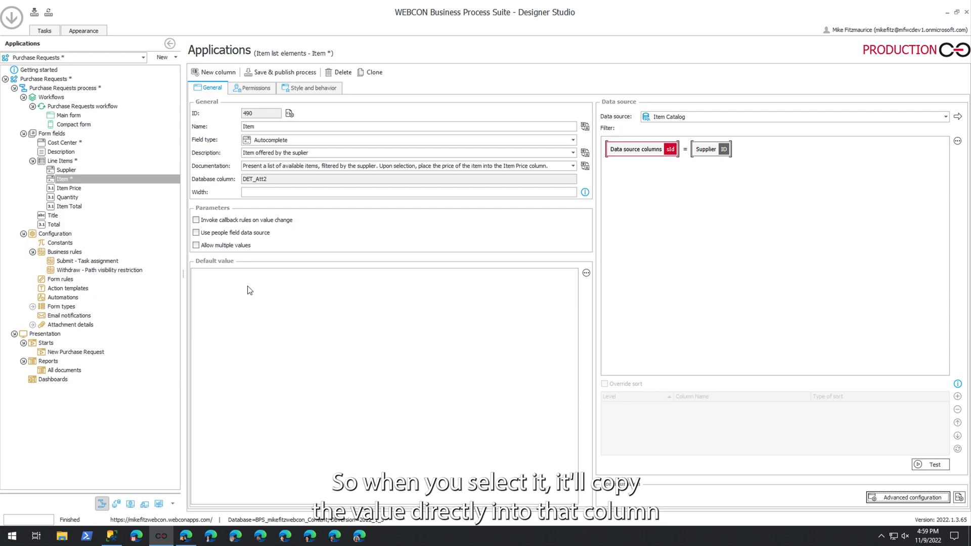
mouse_move(70, 211)
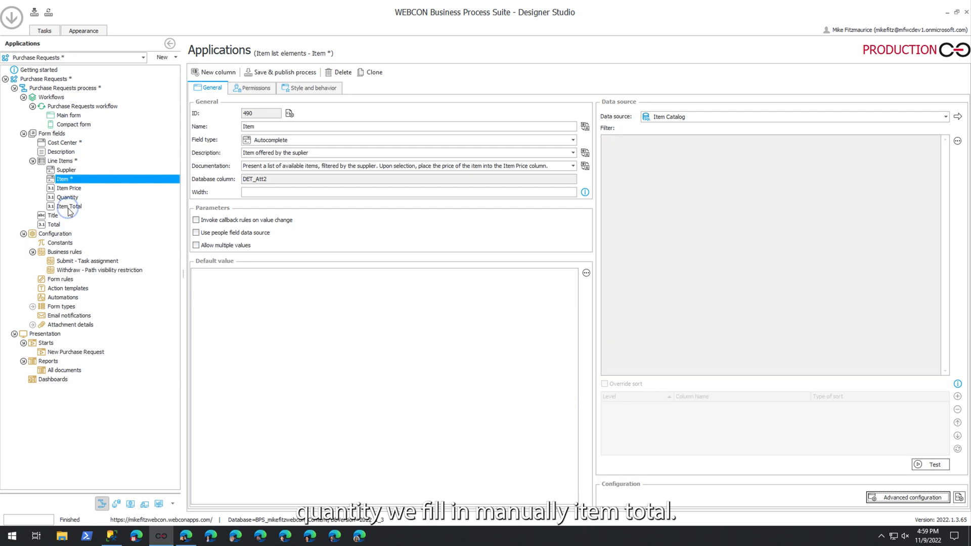
Change the Item Total column's field type to Calculated floating-point value.
left_click(69, 207)
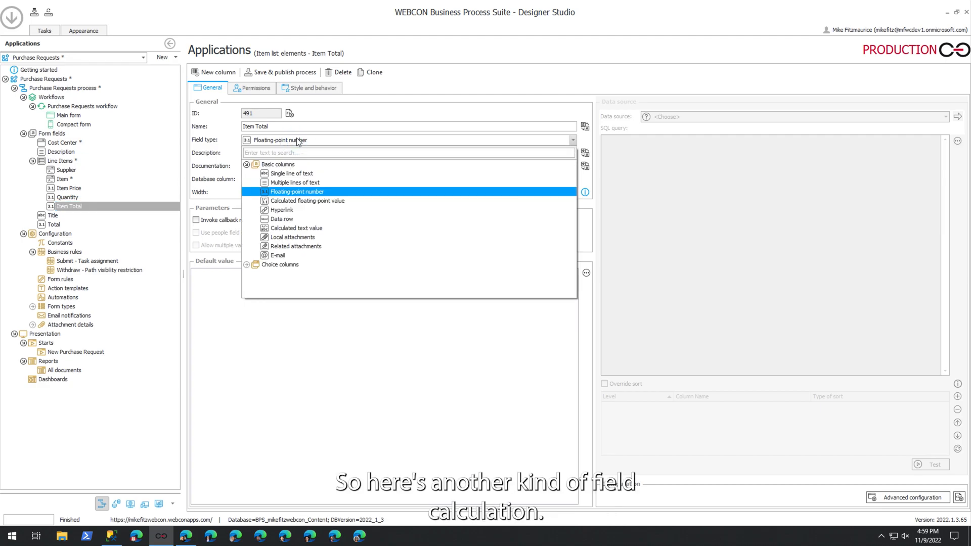
left_click(307, 200)
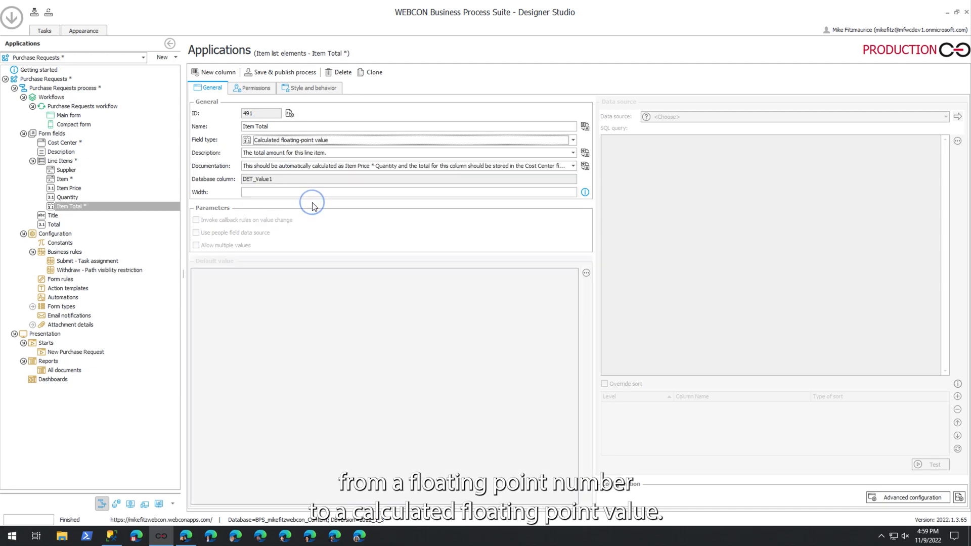
mouse_move(885, 512)
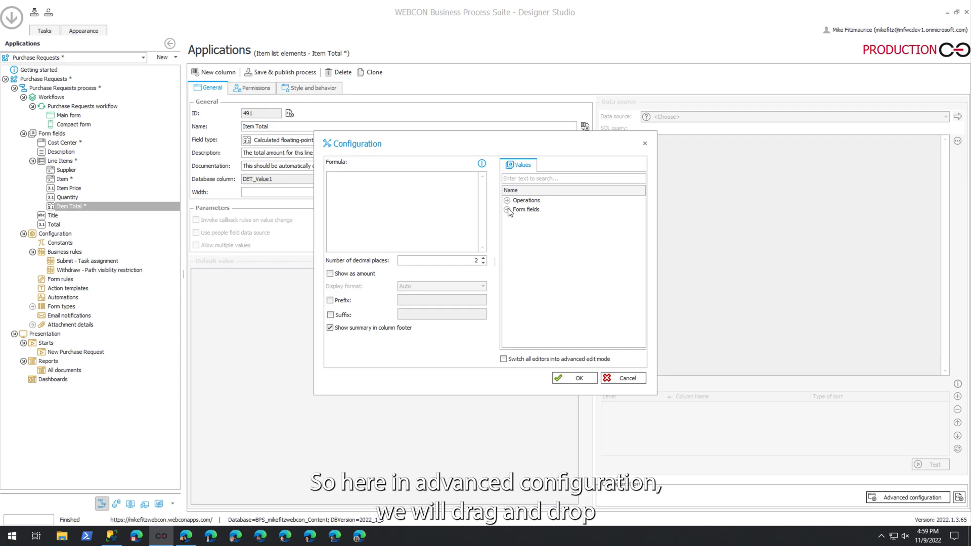
Build the formula Item Price * Quantity, tick Show as amount, and confirm the Item Total settings.
left_click(508, 210)
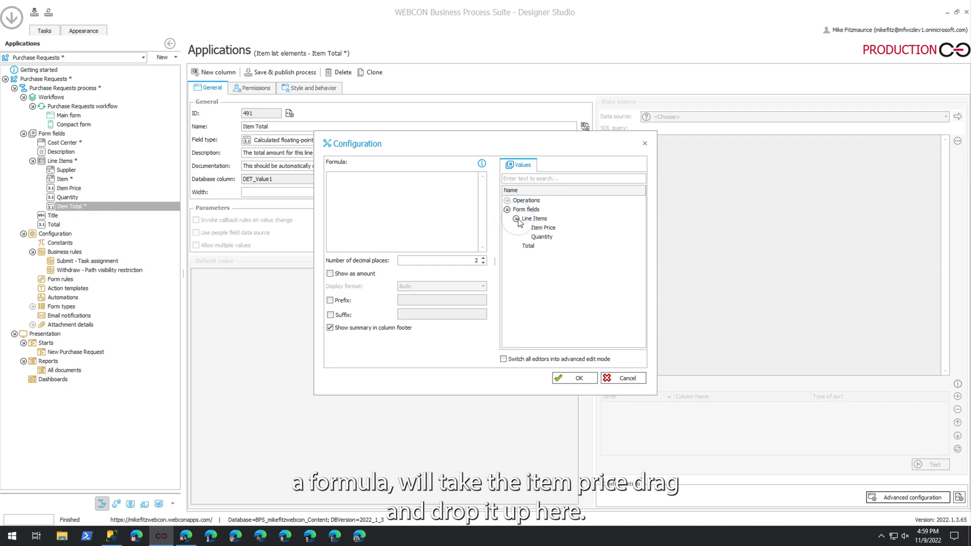
mouse_move(547, 233)
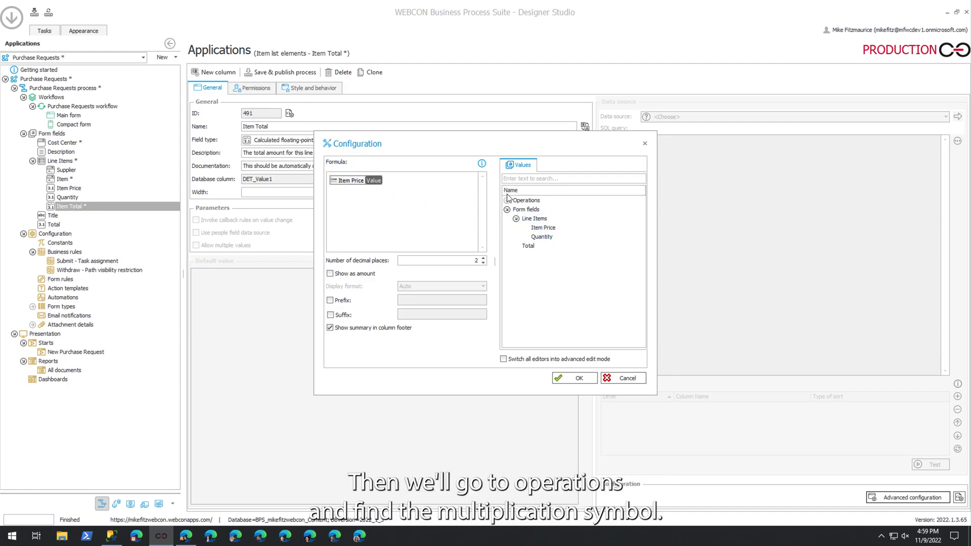
left_click(502, 201)
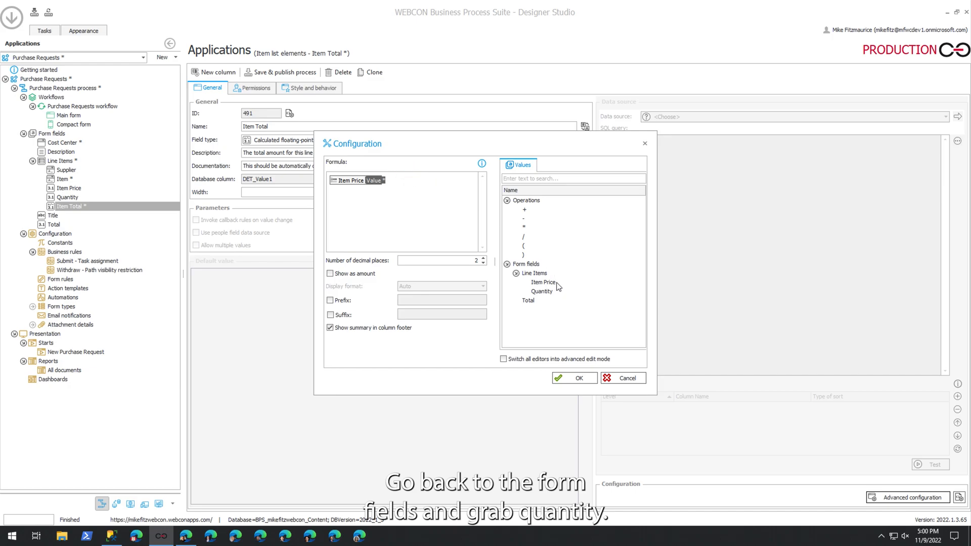
left_click(541, 291)
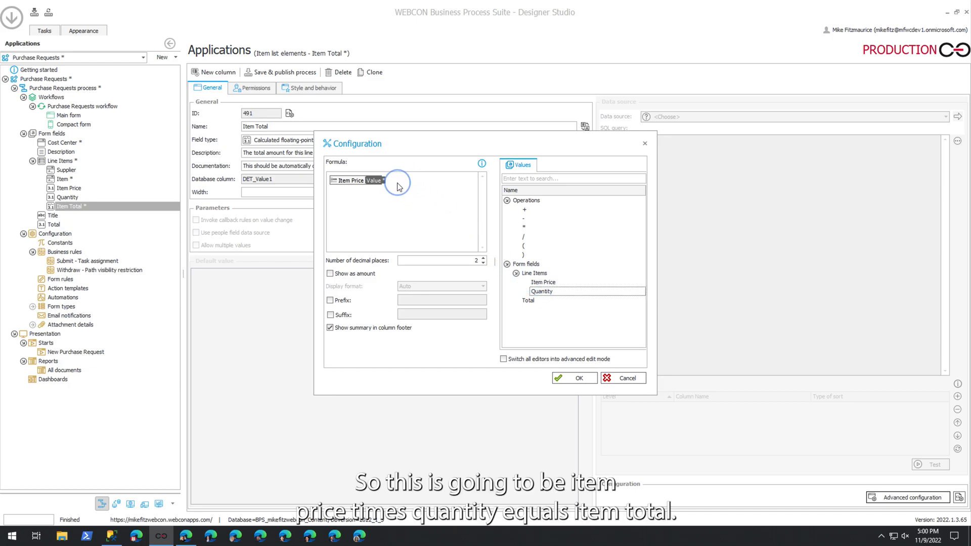
double_click(541, 291)
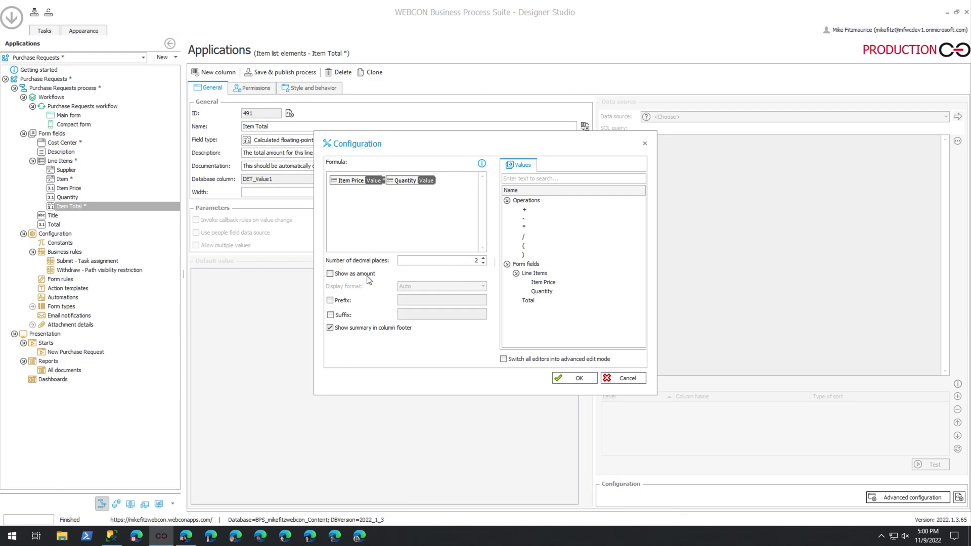
left_click(330, 274)
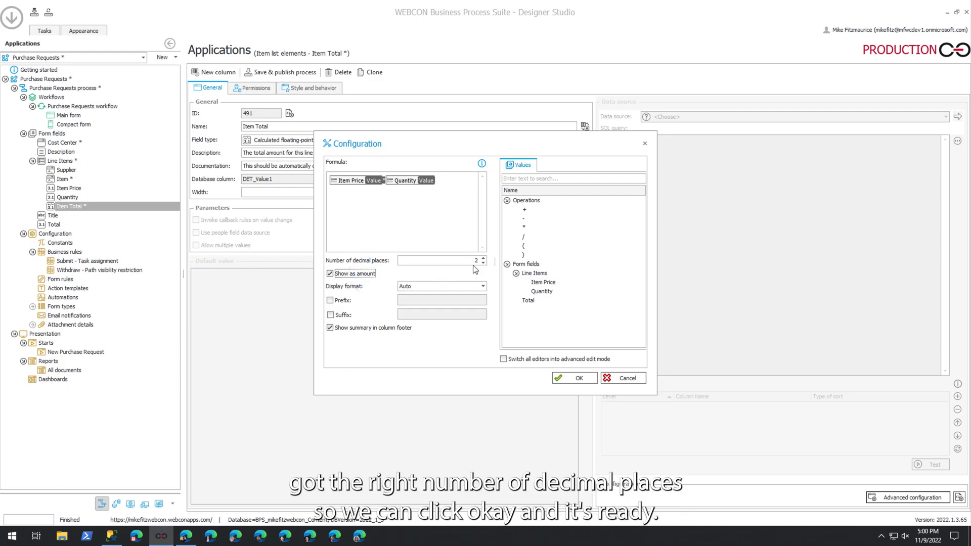
left_click(575, 377)
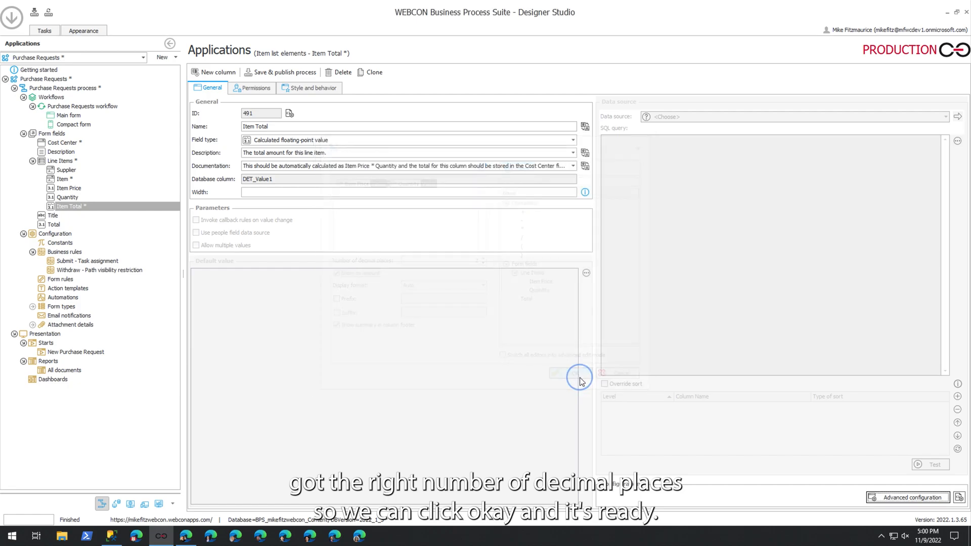
left_click(570, 377)
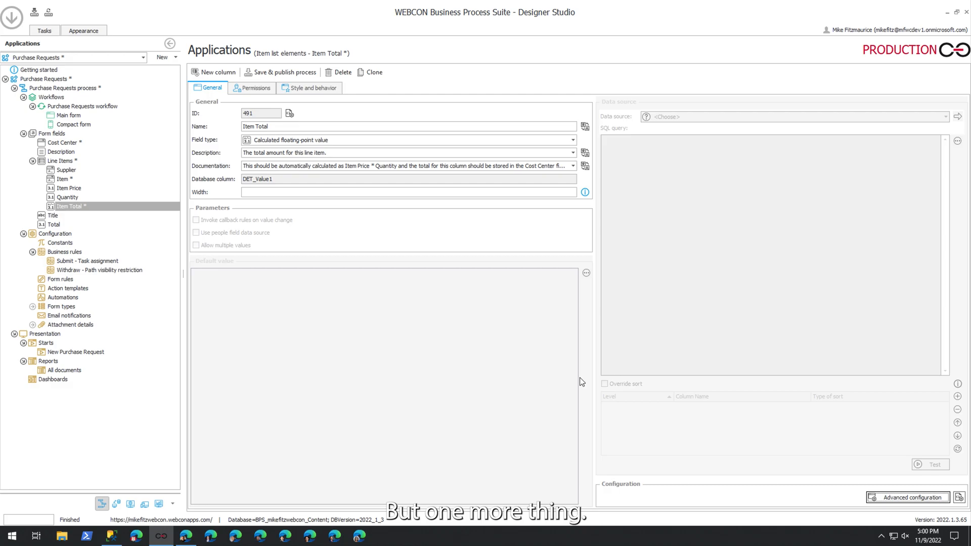
mouse_move(67, 234)
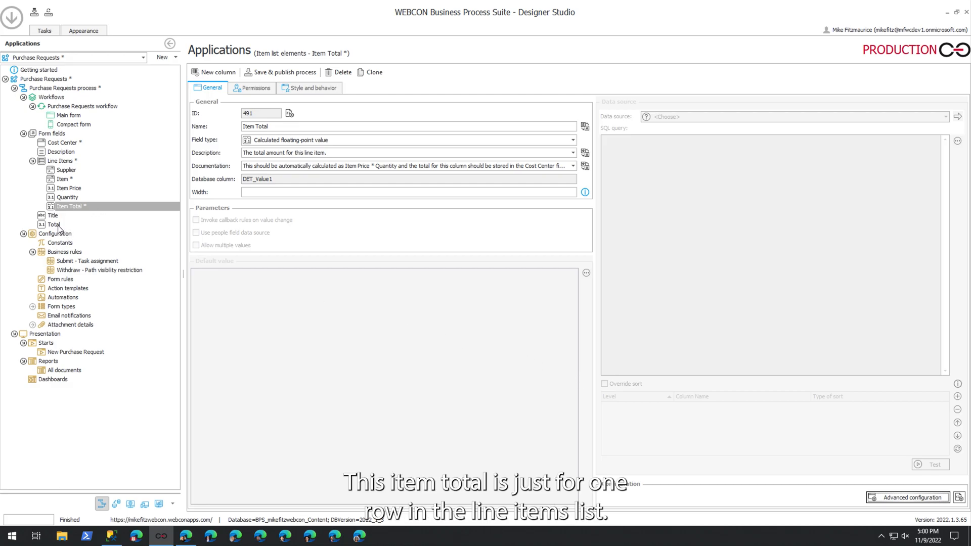
mouse_move(70, 196)
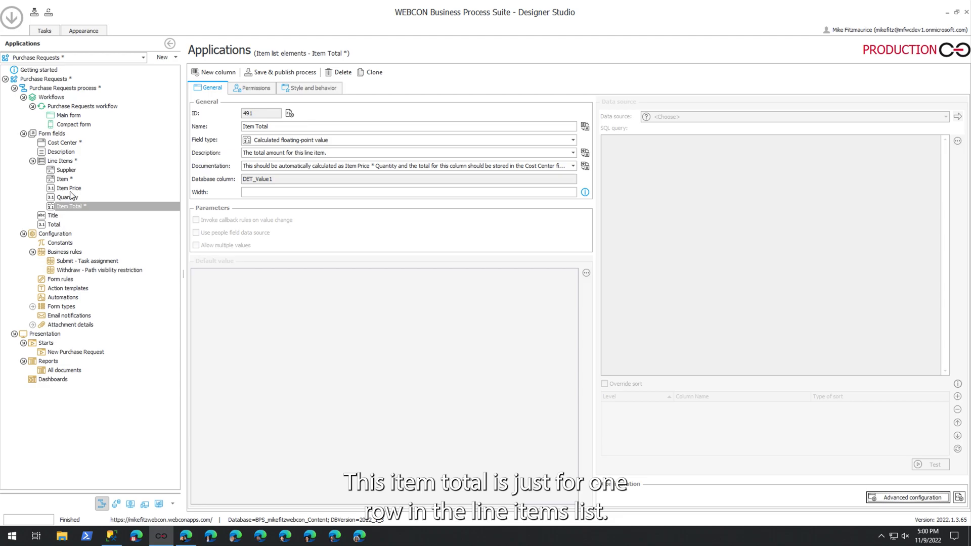
Bring up the Line Items list's advanced configuration from the Form fields tree.
left_click(60, 161)
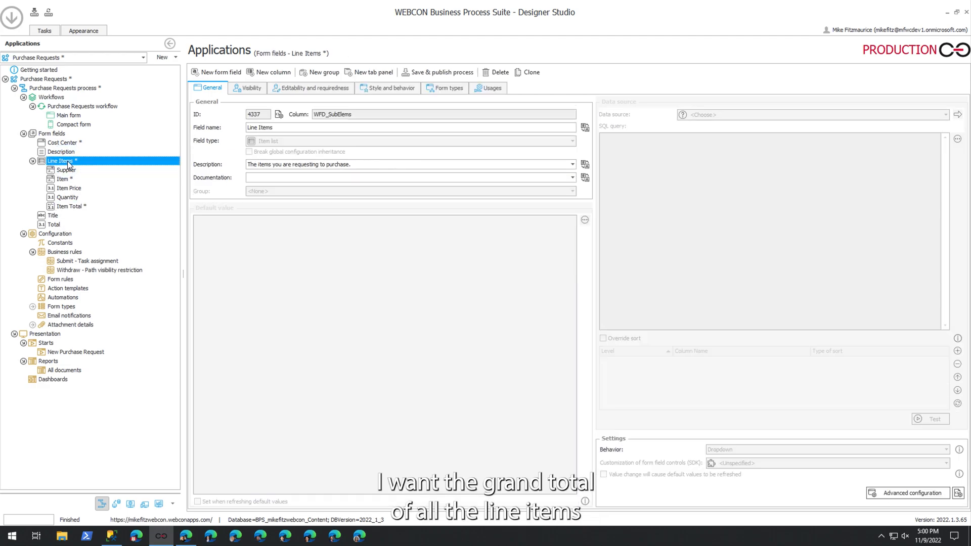
mouse_move(431, 142)
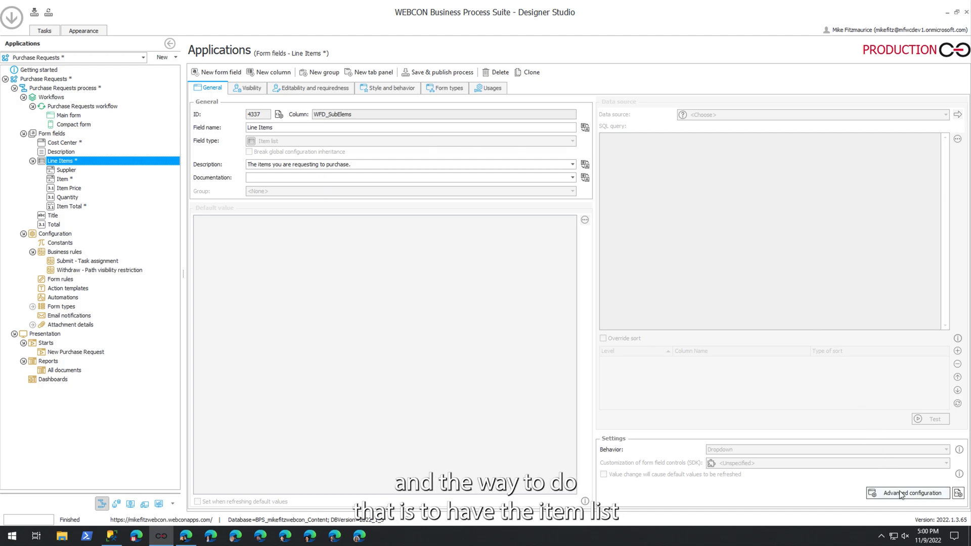
left_click(914, 493)
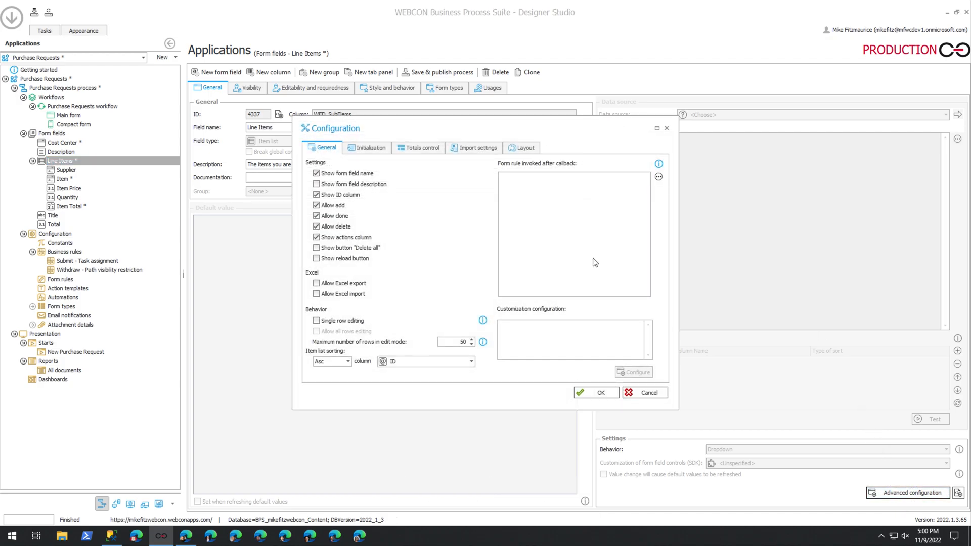
On Totals control, add a rule copying the Item Total column sum into the Total field and confirm.
left_click(421, 148)
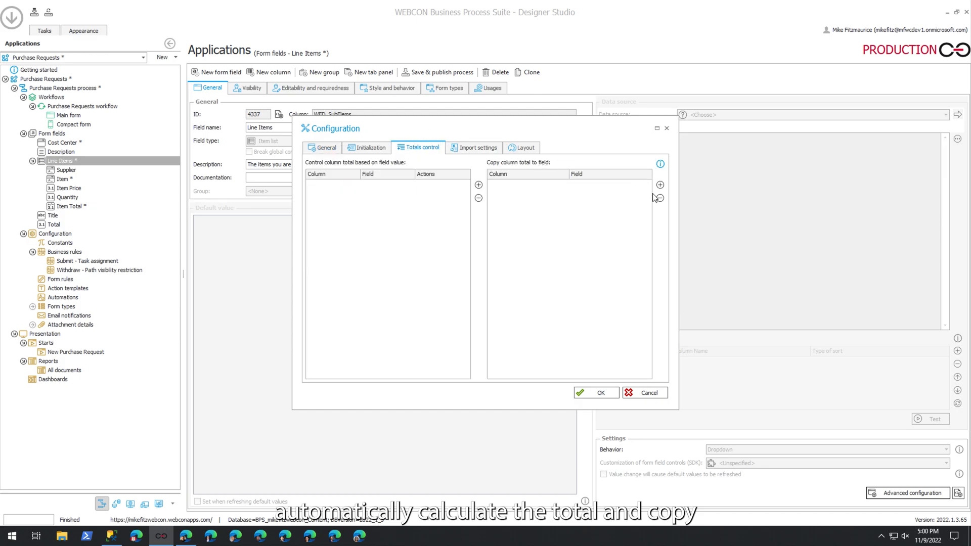
left_click(660, 184)
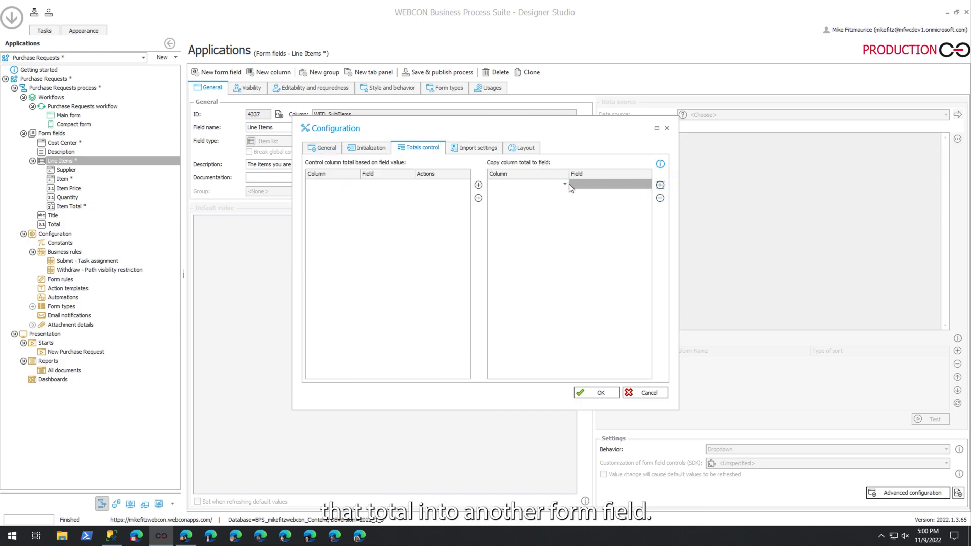
left_click(563, 184)
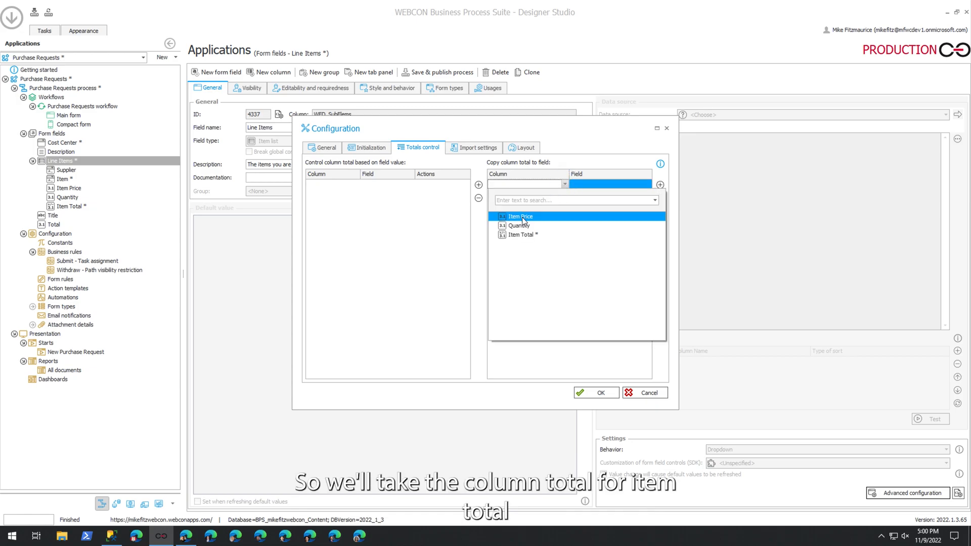
left_click(523, 233)
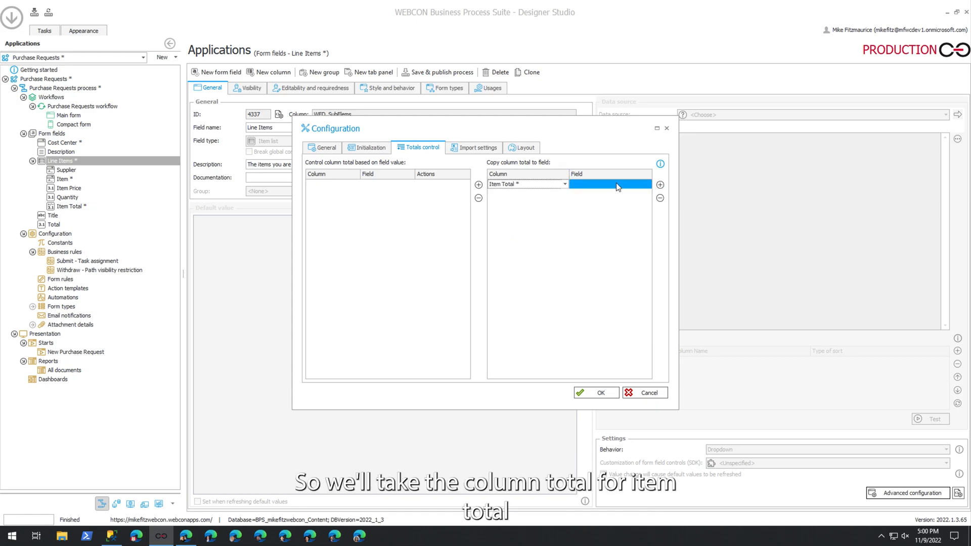
left_click(610, 184)
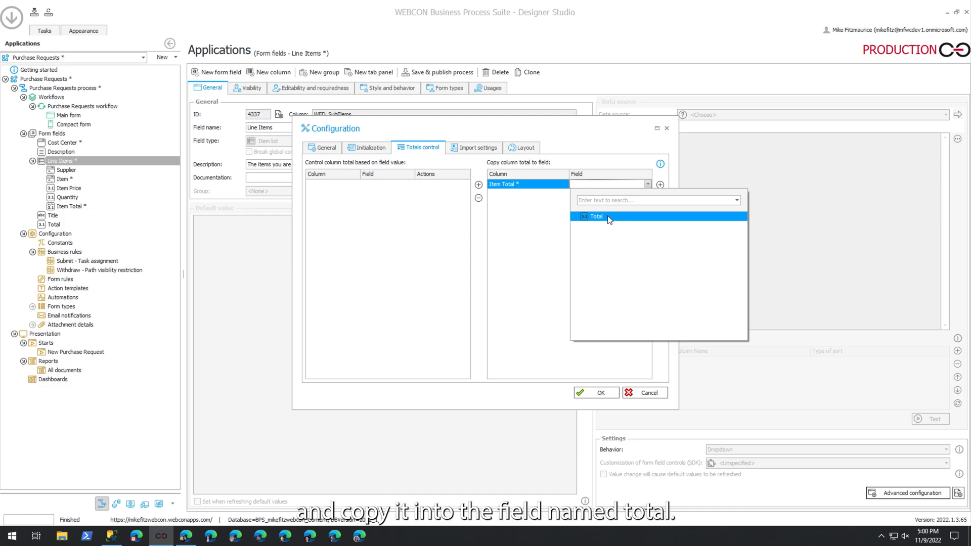
left_click(596, 217)
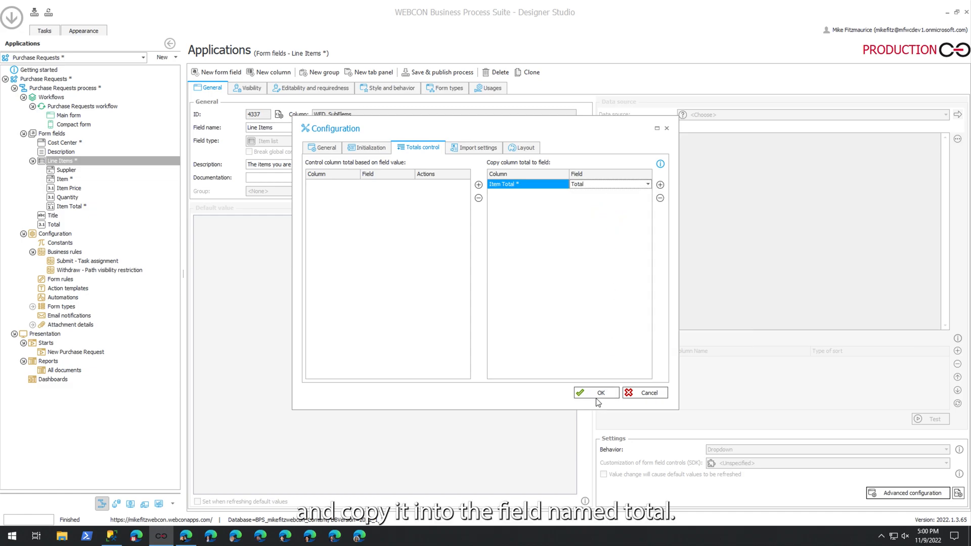
left_click(600, 393)
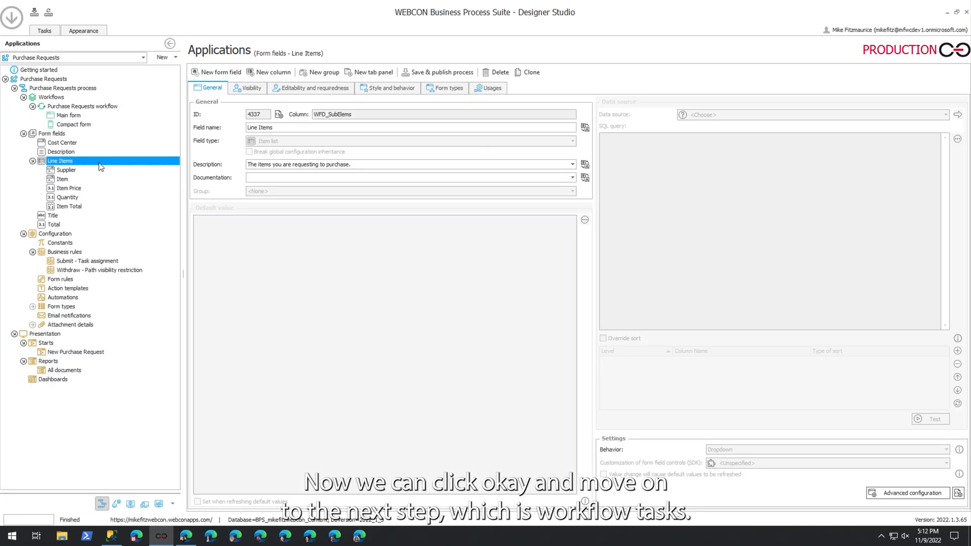
mouse_move(111, 106)
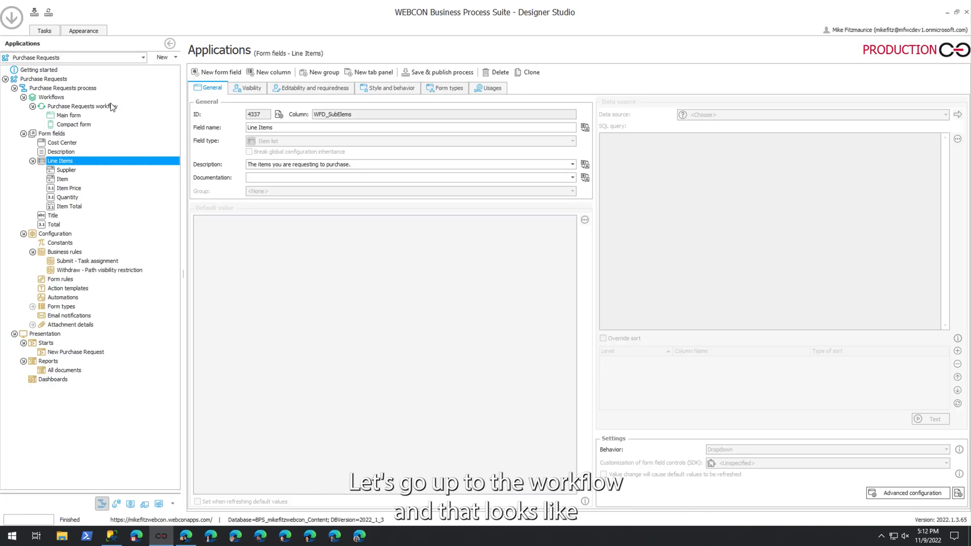
In Not Yet Submitted's settings, enable Send standard e-mail on the Submit path and close.
left_click(81, 106)
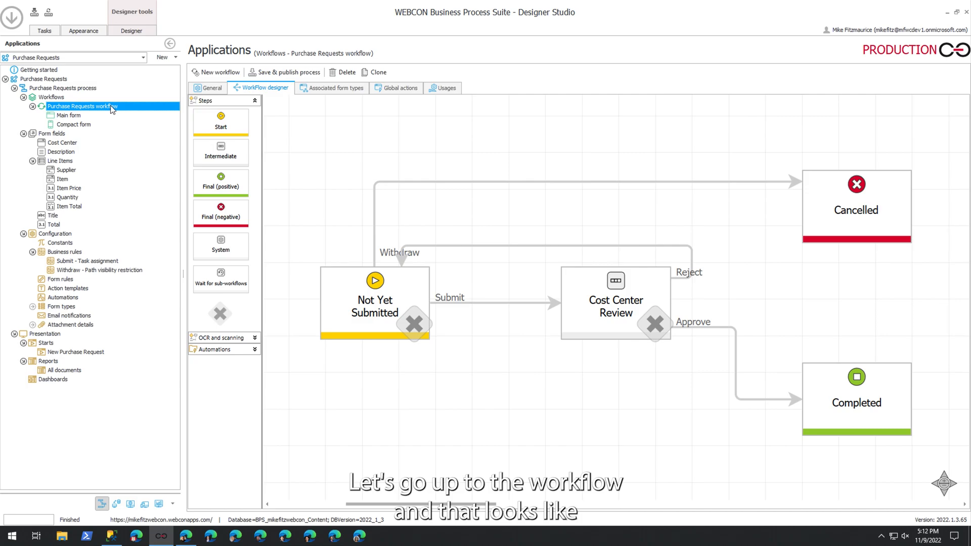
mouse_move(487, 332)
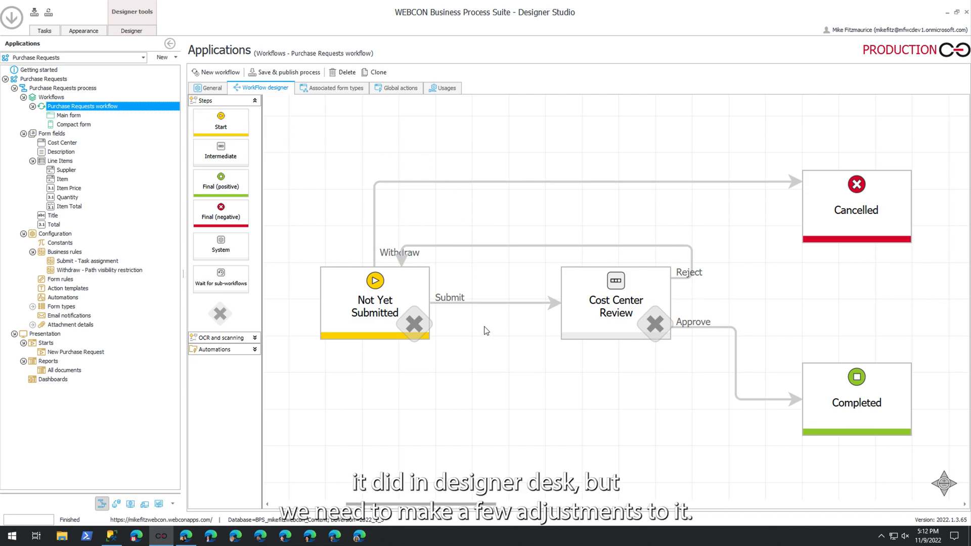
left_click(485, 303)
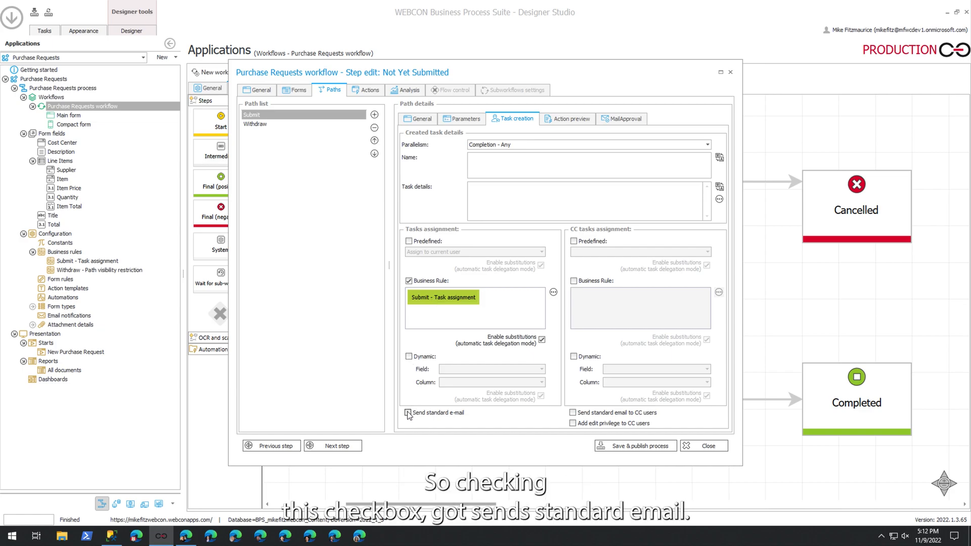
left_click(409, 413)
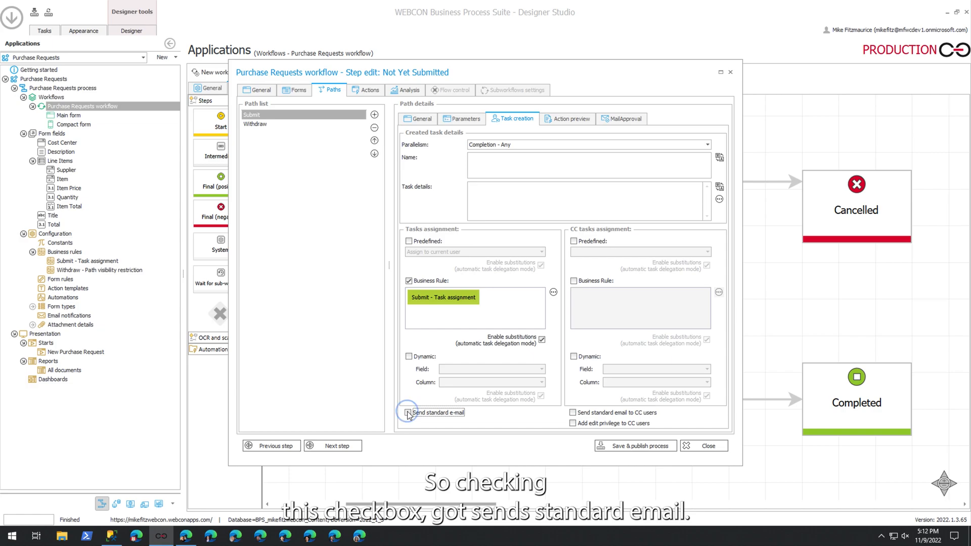
left_click(408, 413)
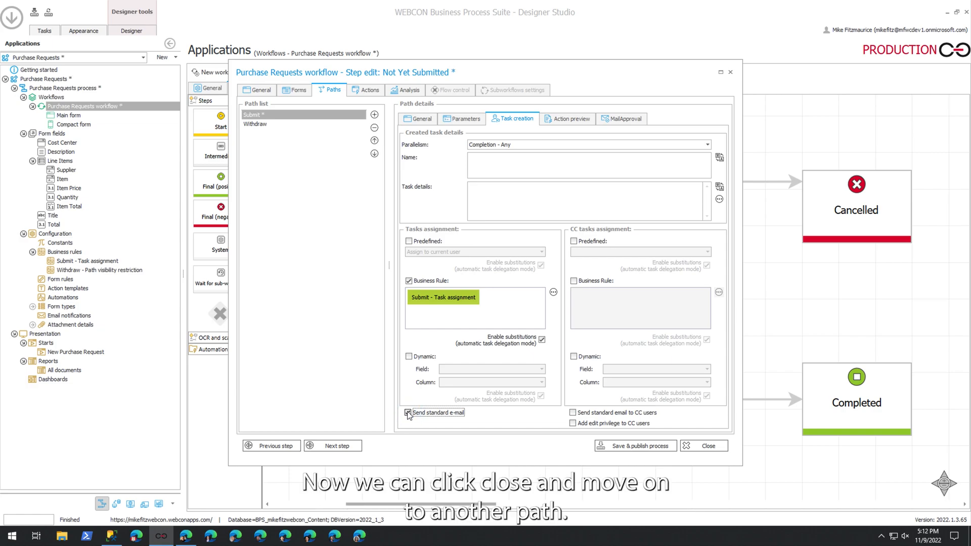
left_click(703, 446)
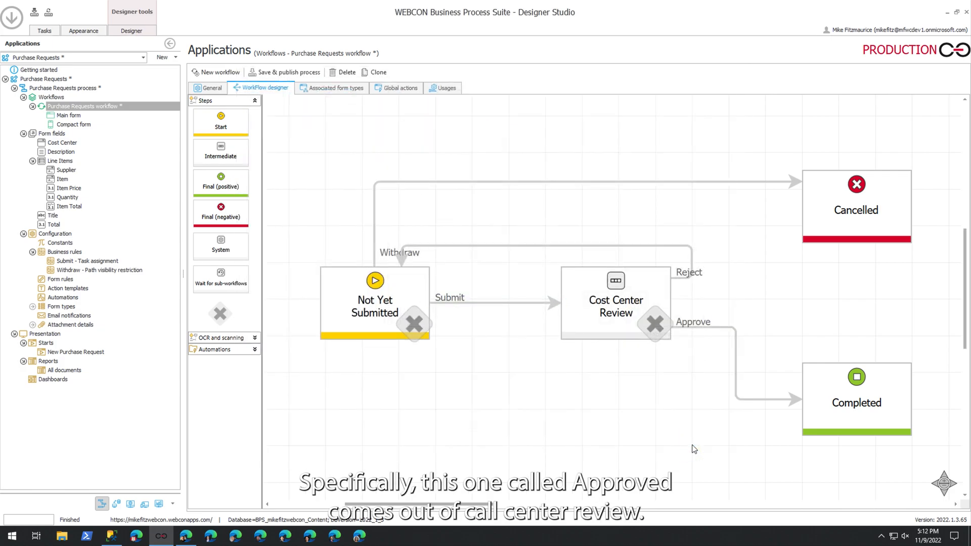
On Cost Center Review, untick Predefined task on Approve and enable the standard e-mail on Reject.
left_click(616, 297)
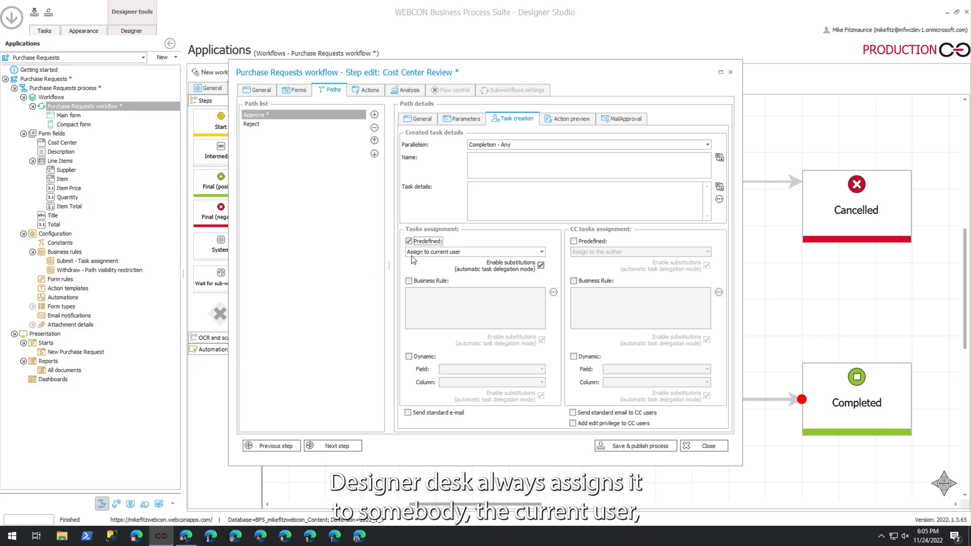
left_click(407, 241)
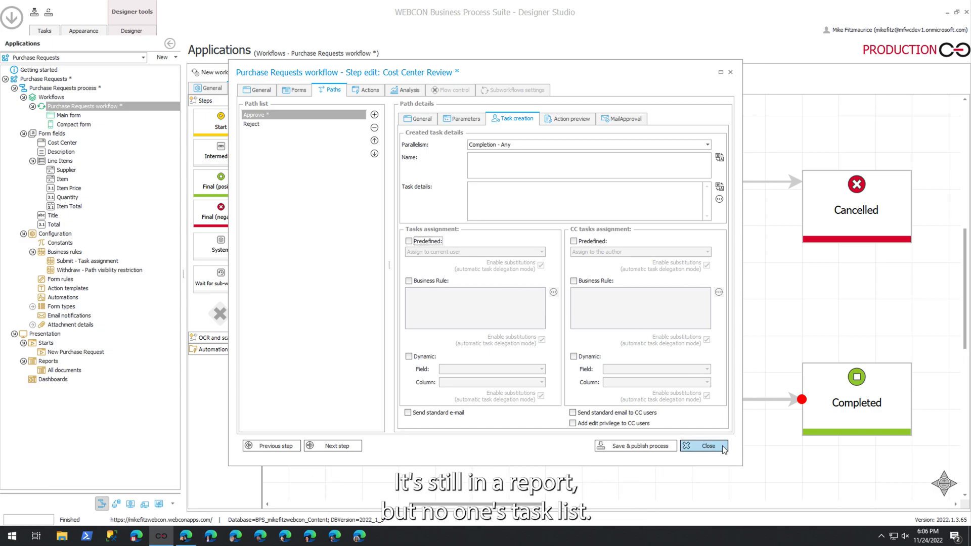
left_click(706, 447)
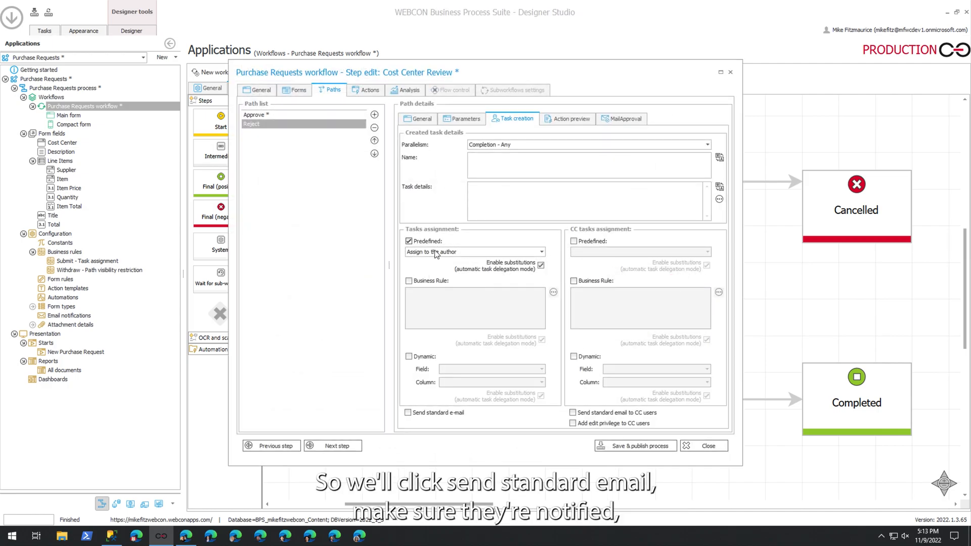
mouse_move(408, 412)
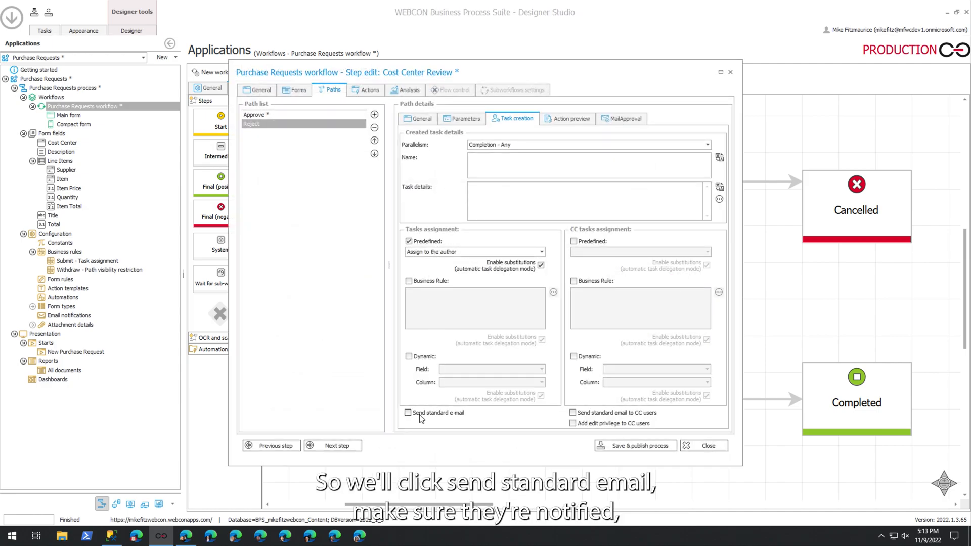
left_click(408, 412)
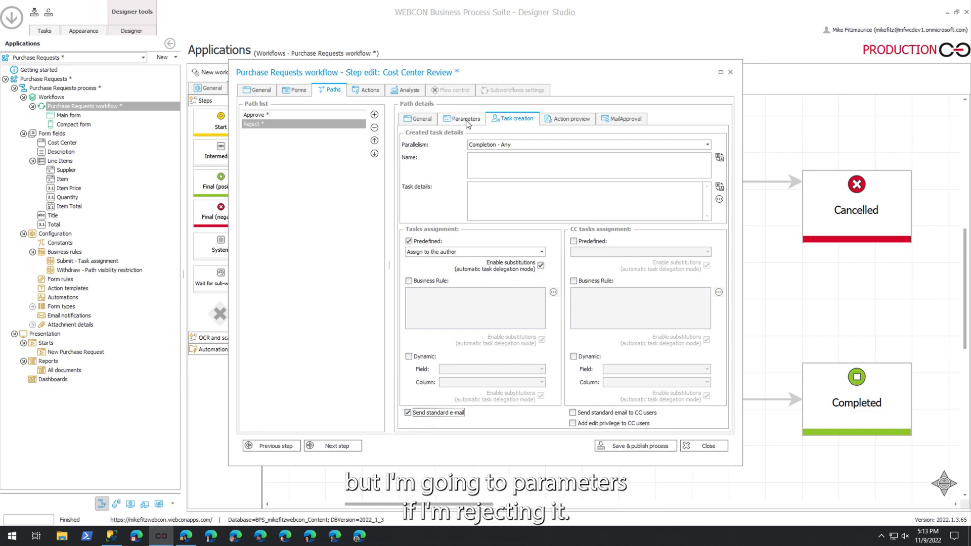
In Reject's parameters, untick Form field validation, tick Comment required, and close the step.
left_click(464, 119)
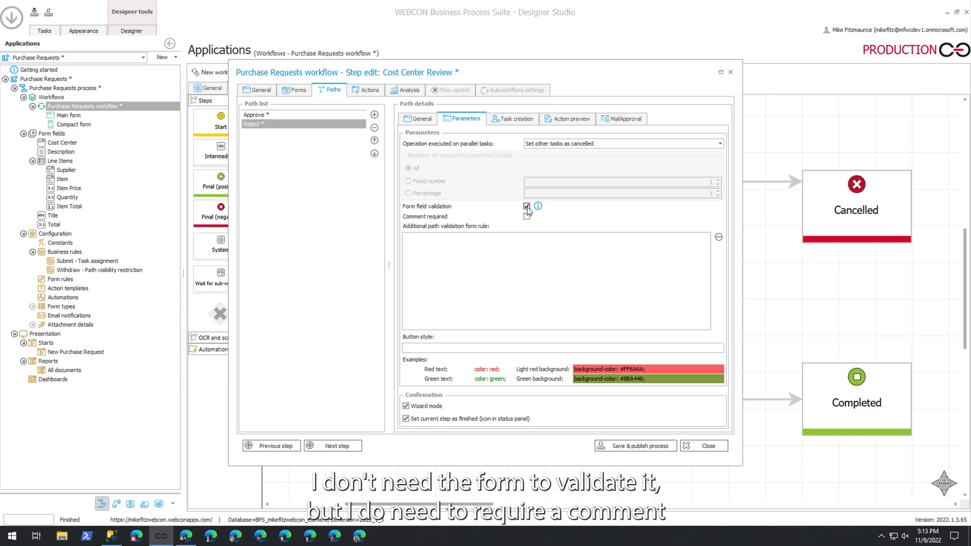
left_click(527, 219)
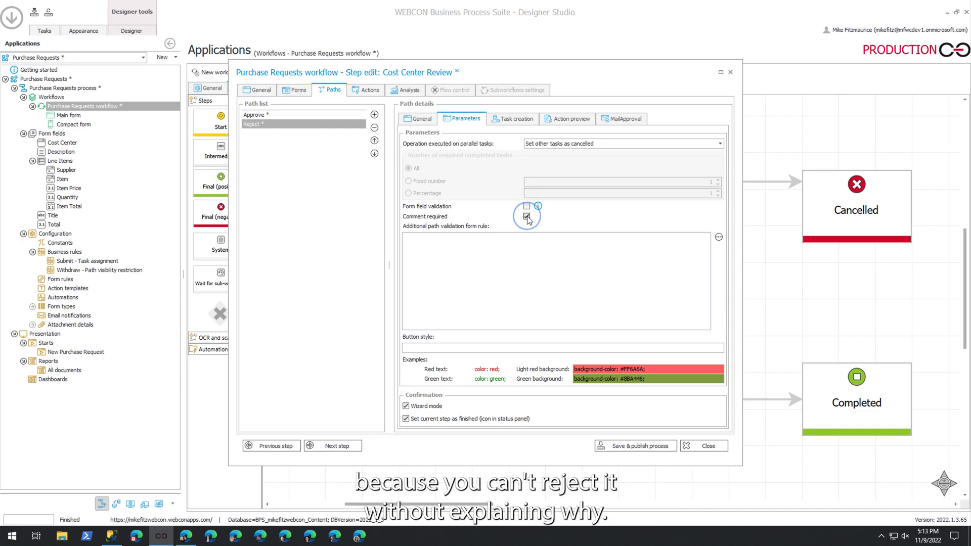
left_click(526, 217)
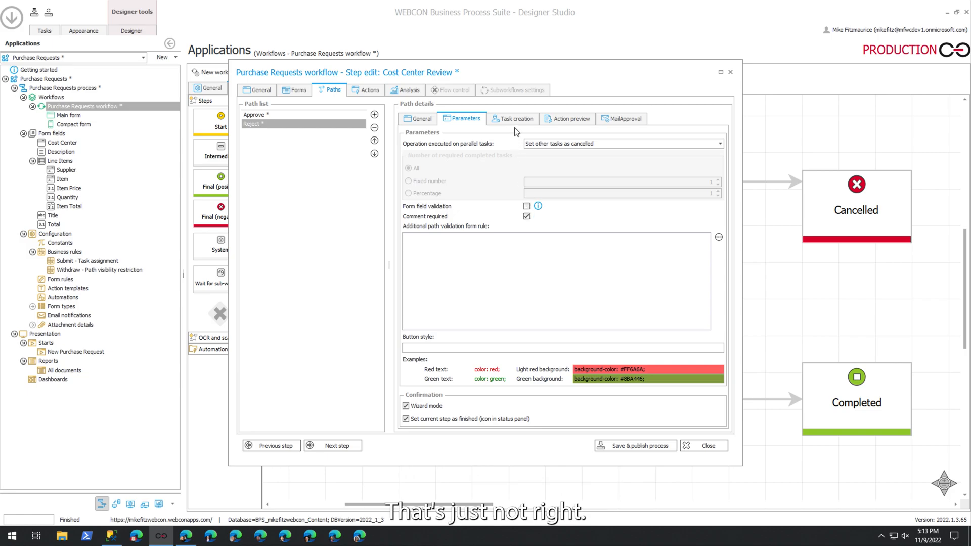
left_click(512, 118)
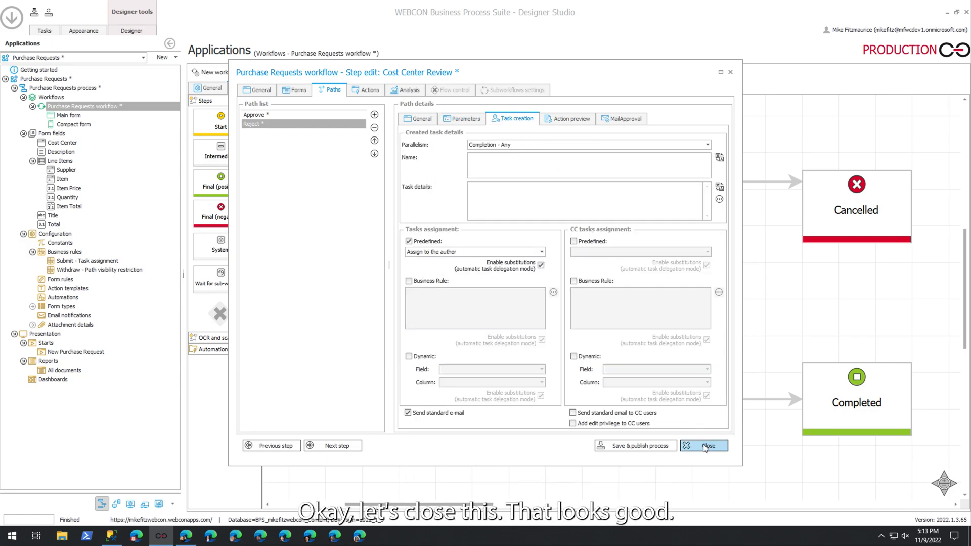
left_click(708, 446)
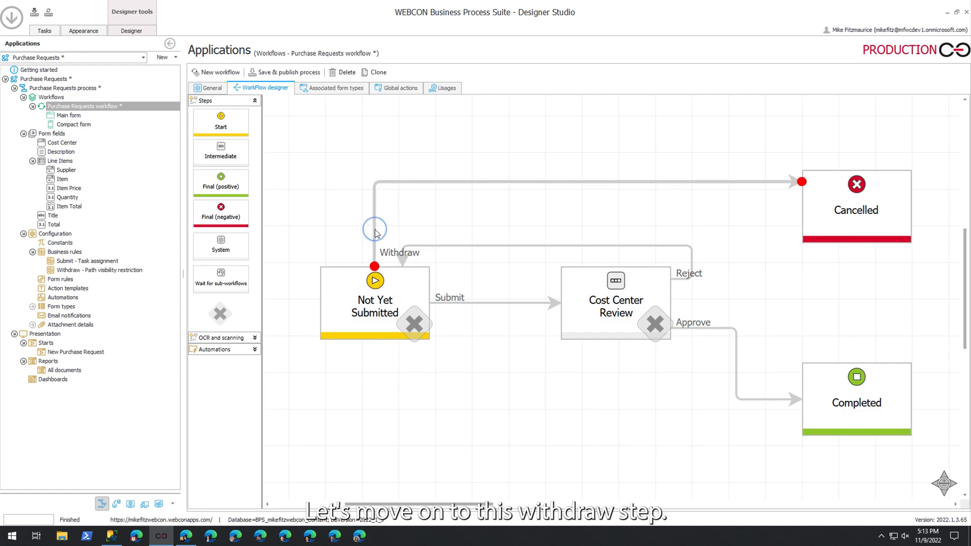
On the Withdraw path, untick Predefined task and Form field validation, then close the step settings.
double_click(374, 304)
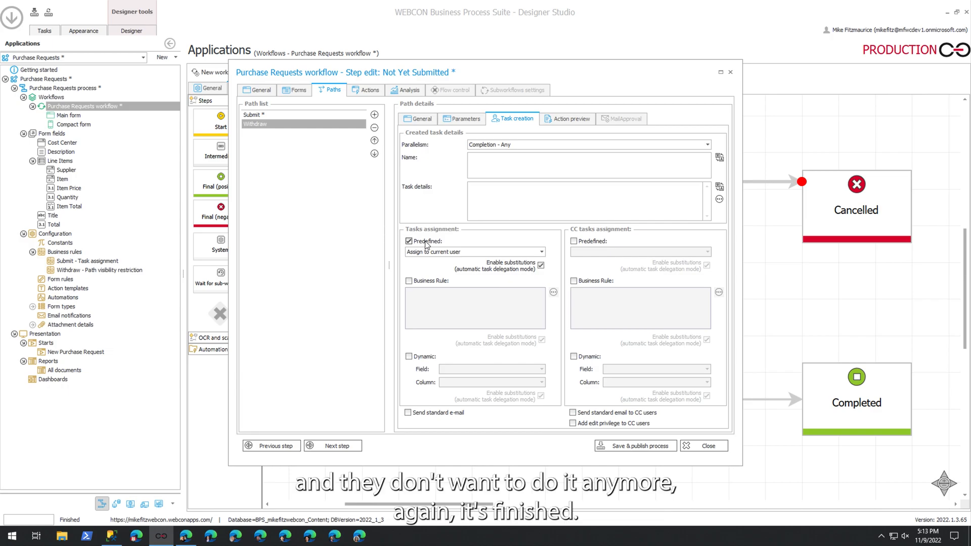
left_click(408, 242)
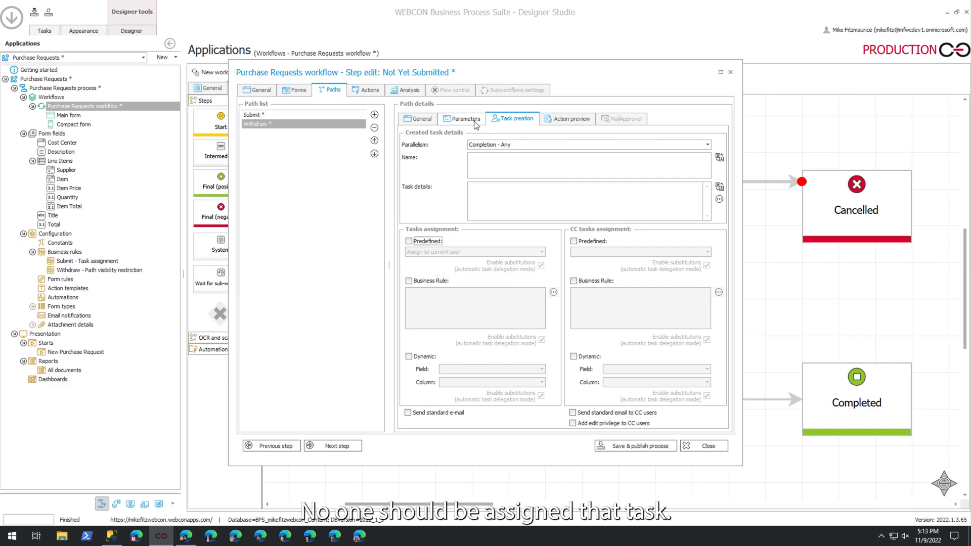
left_click(466, 118)
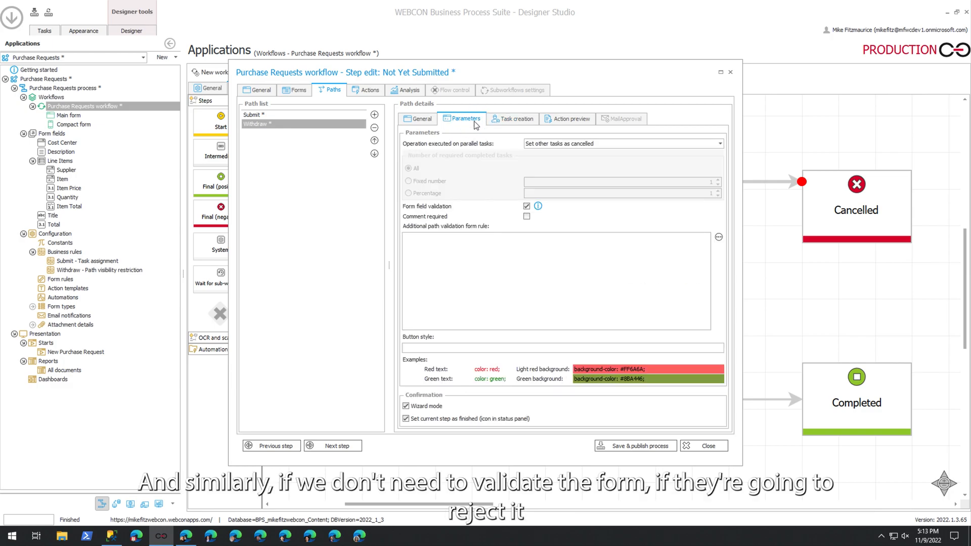
left_click(527, 207)
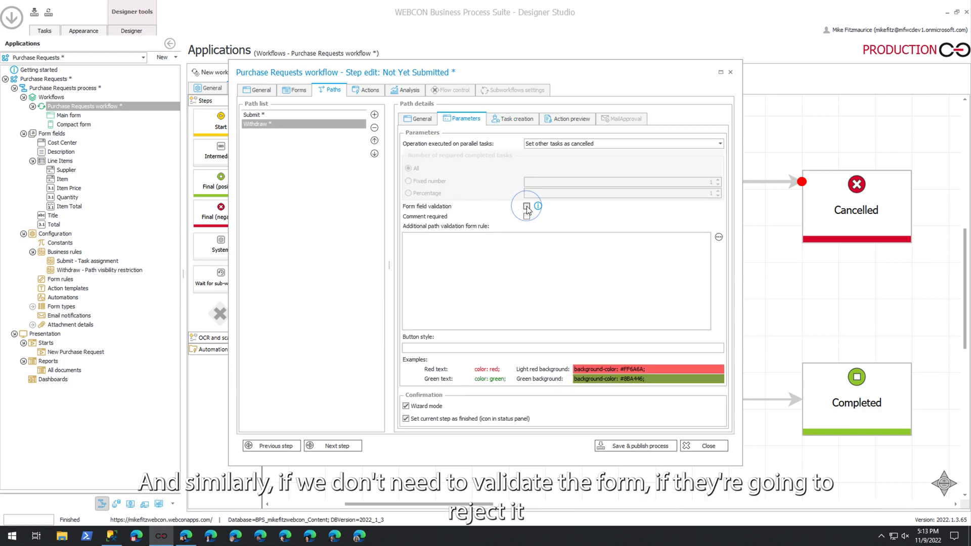
left_click(527, 206)
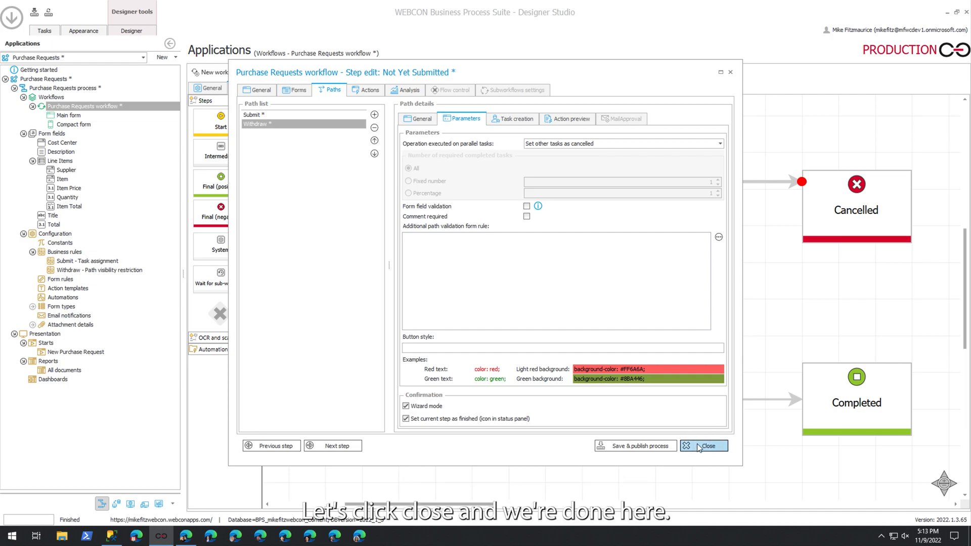
left_click(703, 447)
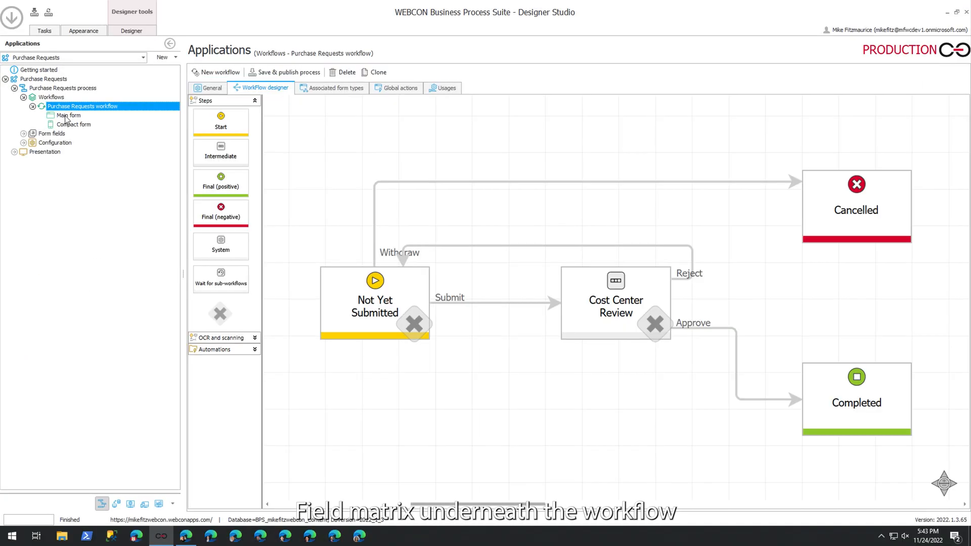
In the Main form's field matrix, make Total soft read-only in Not Yet Submitted and Cancelled.
left_click(67, 116)
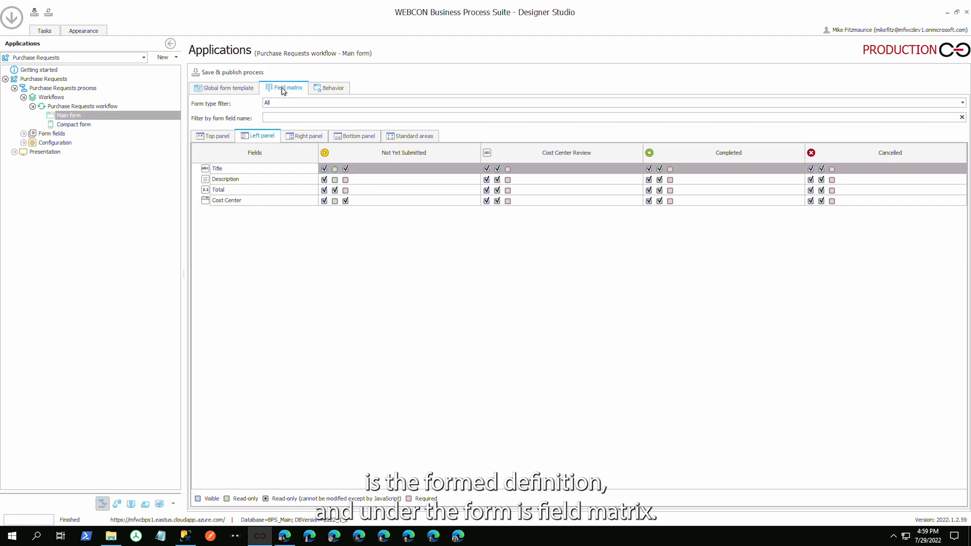
mouse_move(336, 194)
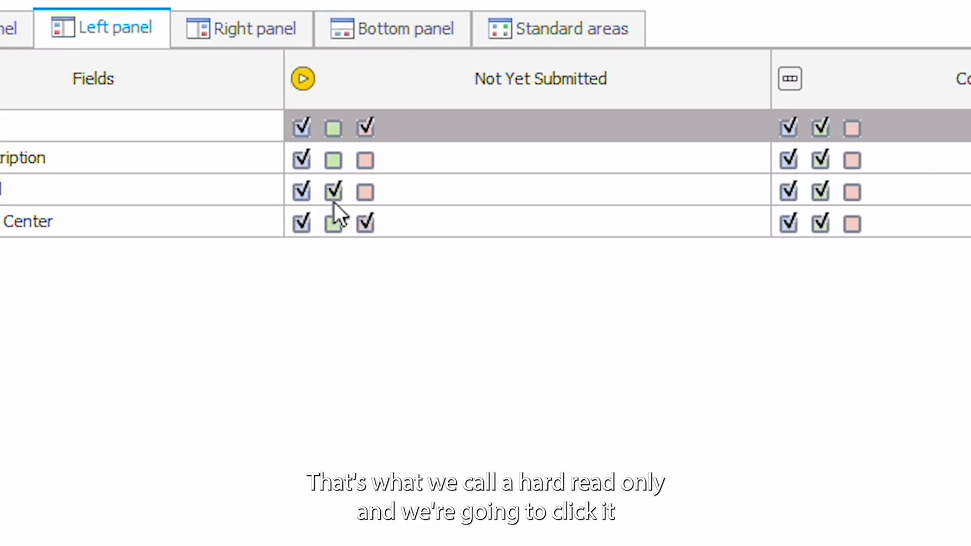
left_click(333, 192)
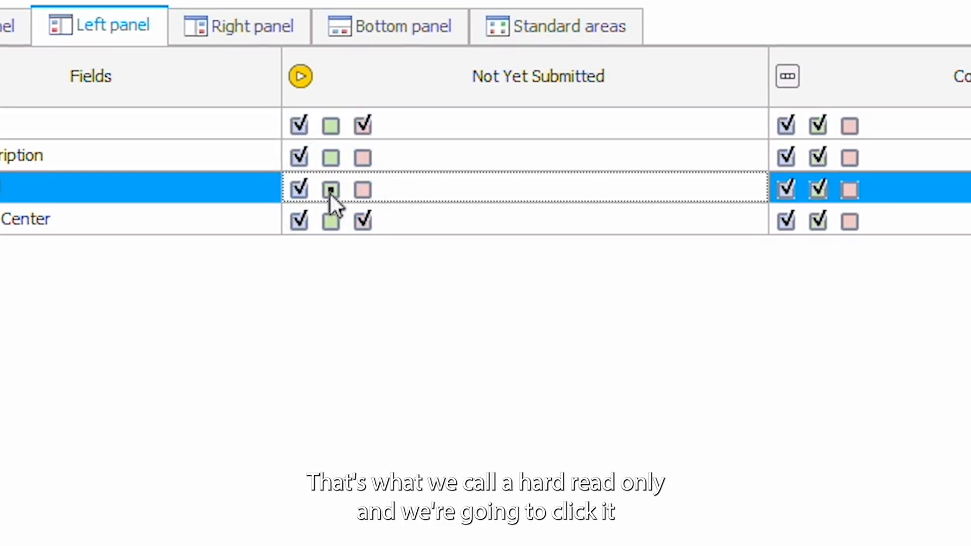
left_click(330, 189)
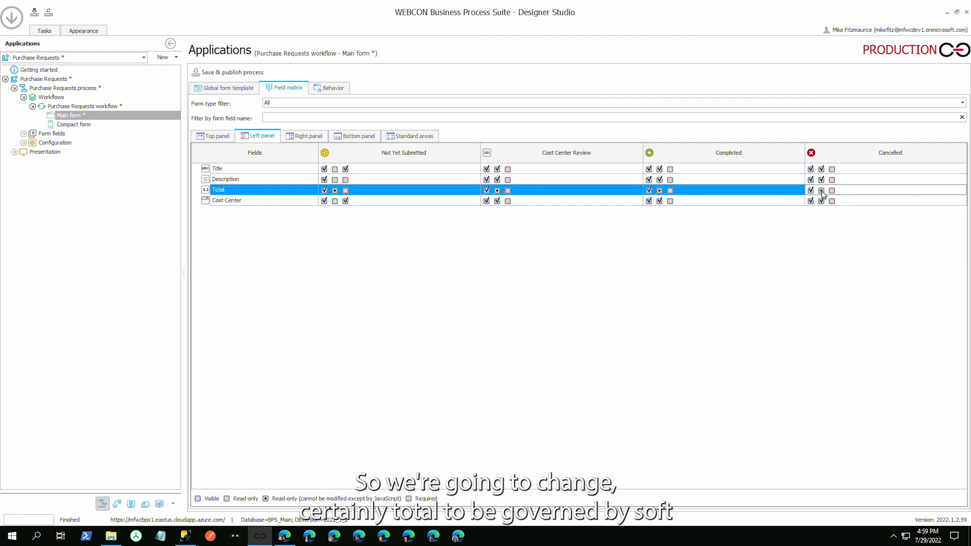
left_click(217, 168)
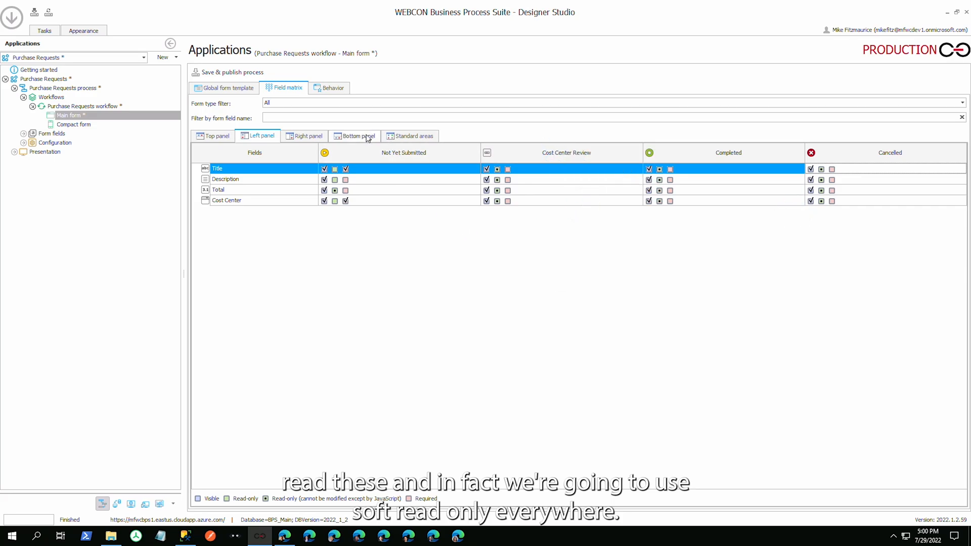
For the line item fields, set the whole Cost Center Review column to soft read-only.
left_click(359, 136)
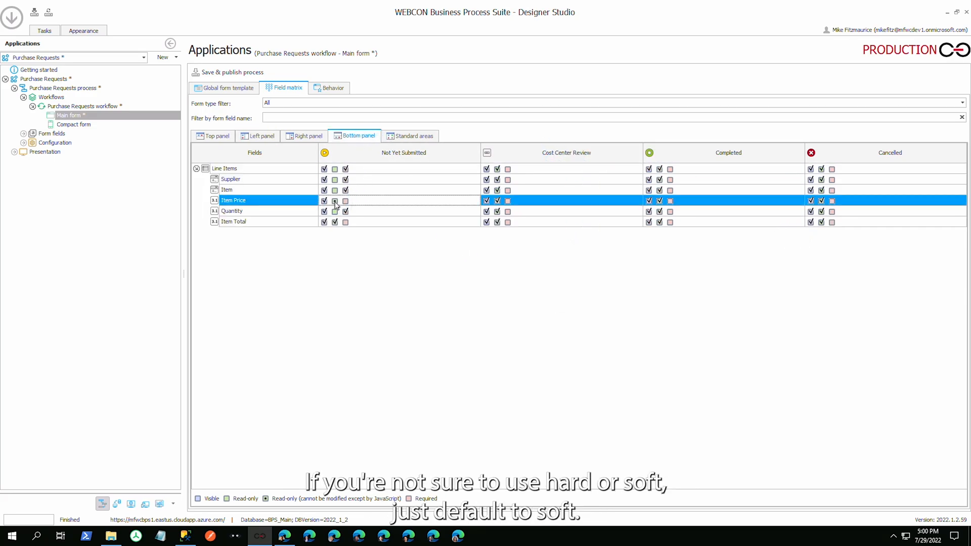
right_click(508, 152)
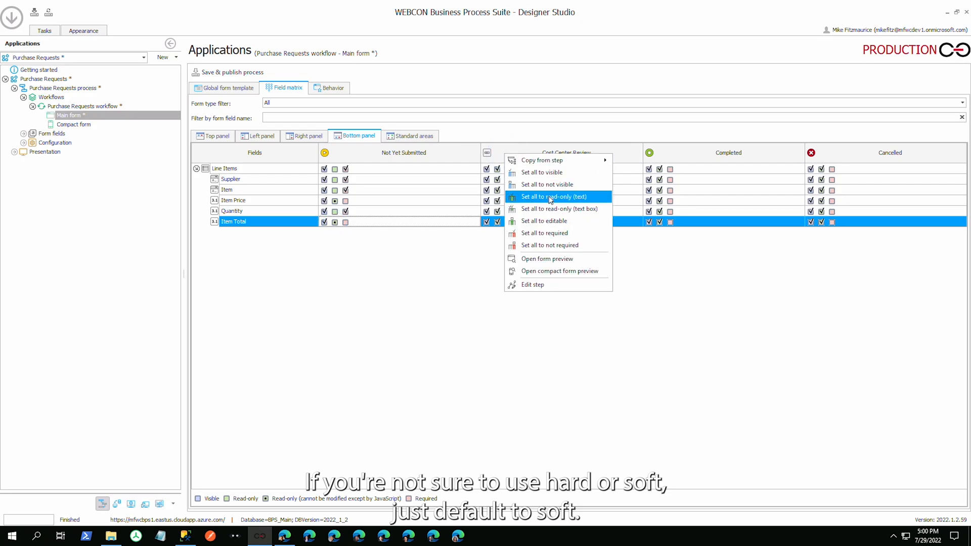
left_click(555, 196)
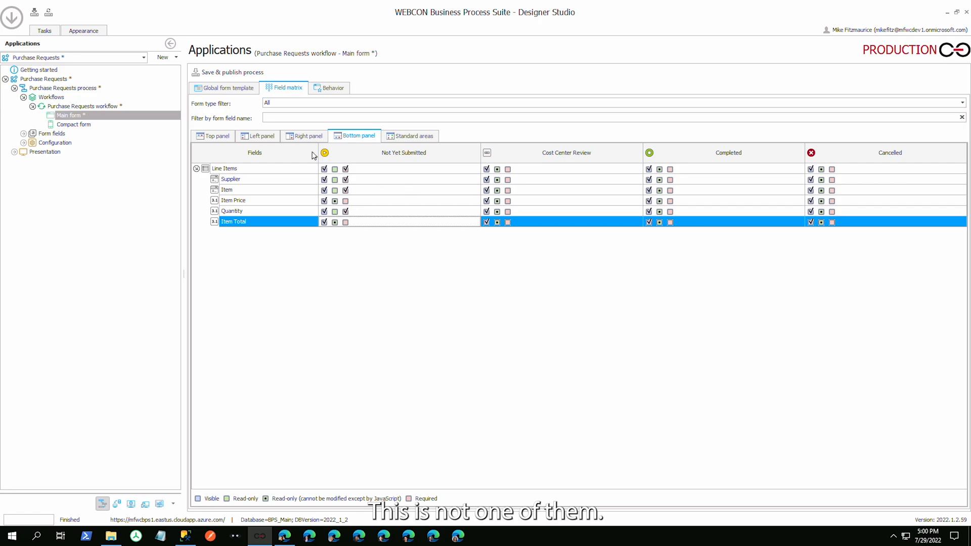
left_click(261, 135)
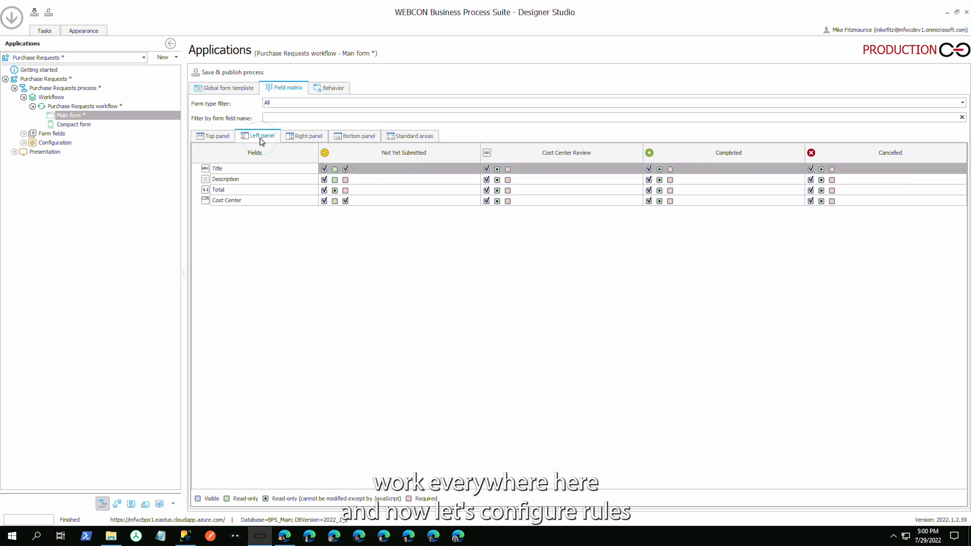
left_click(358, 136)
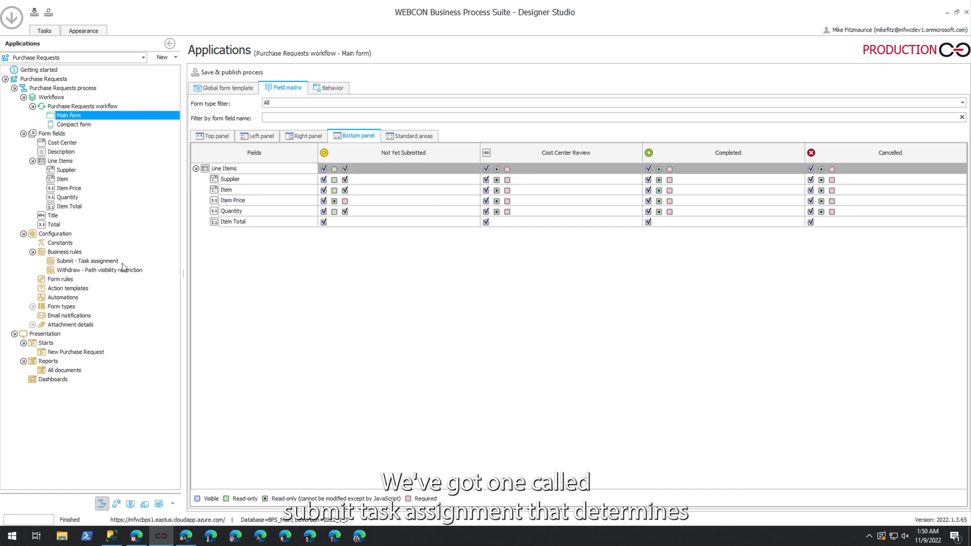
Follow the Submit - Task assignment rule's usages to the Submit path's task creation and close.
left_click(87, 261)
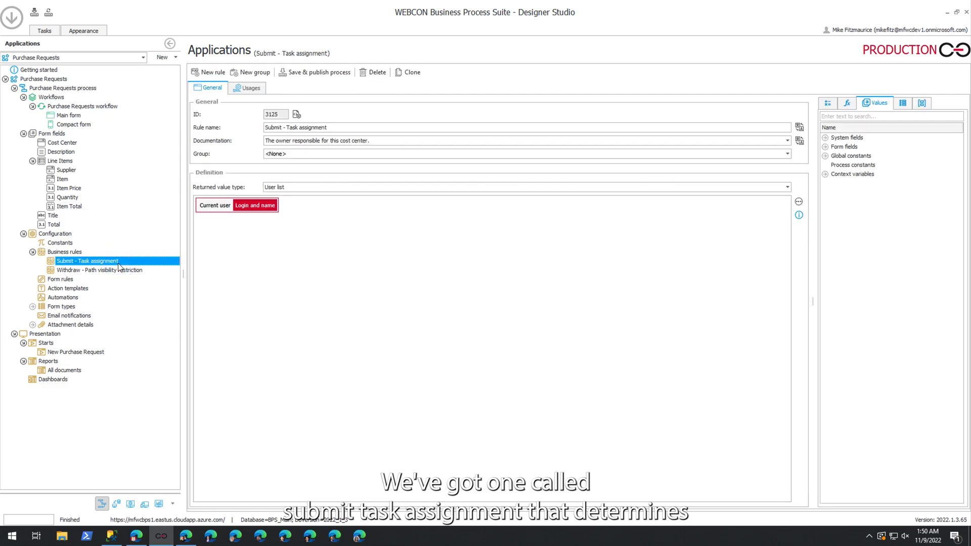
mouse_move(375, 135)
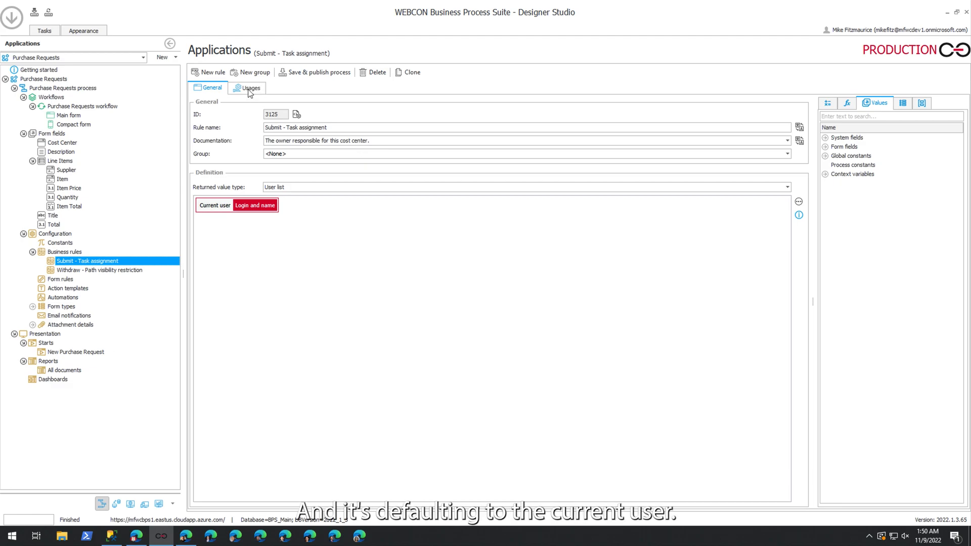
left_click(250, 87)
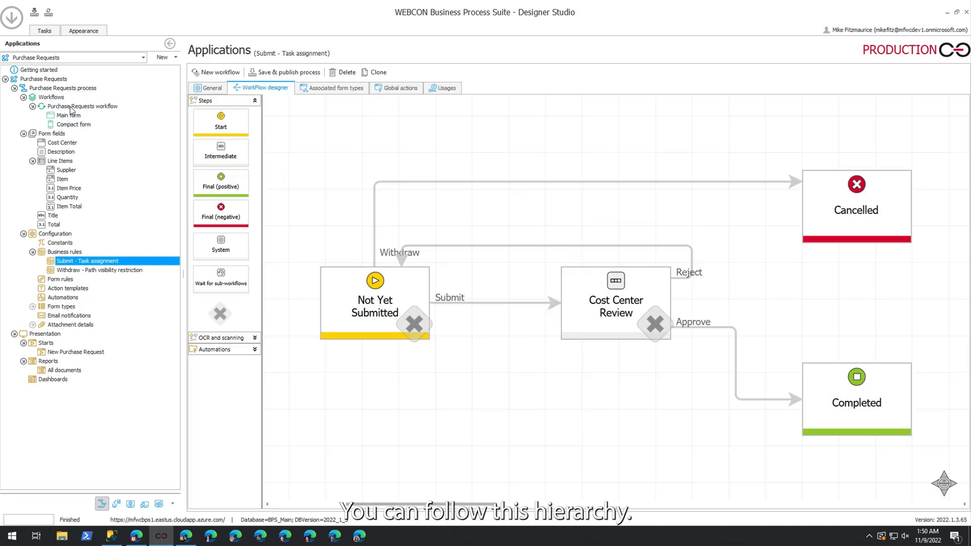
left_click(82, 106)
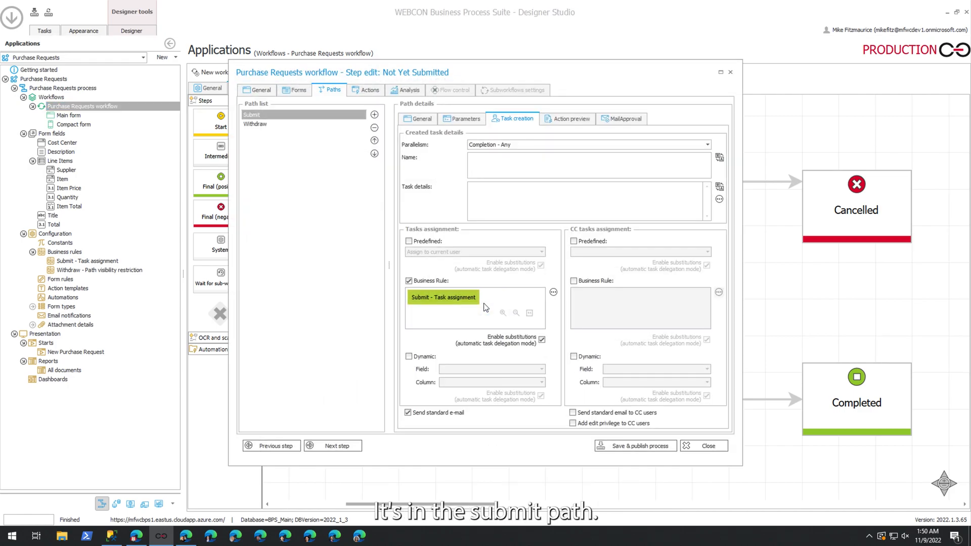
mouse_move(404, 316)
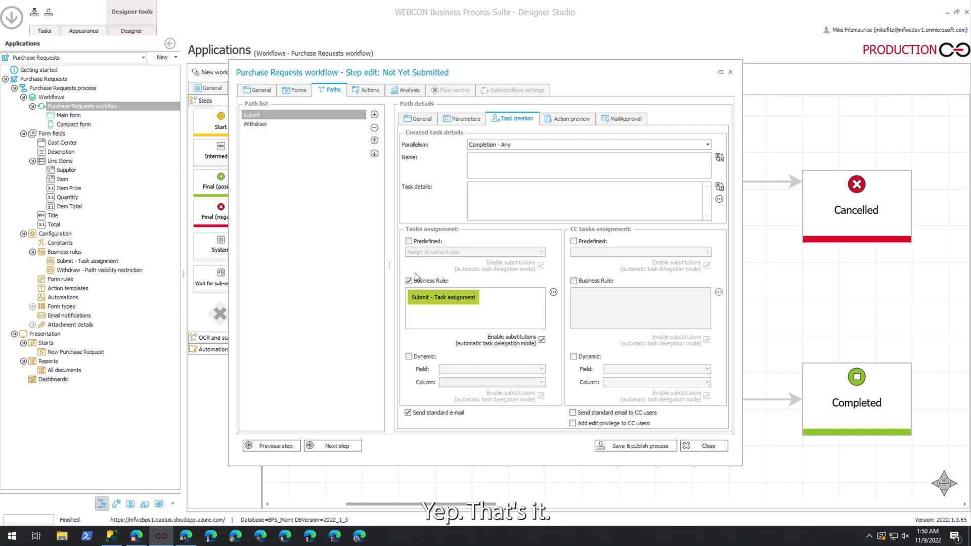
left_click(704, 446)
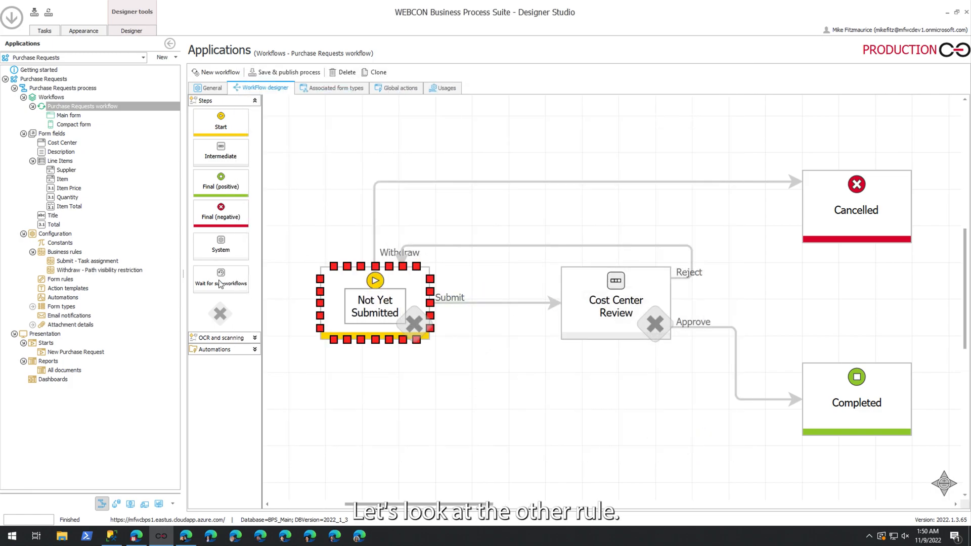
Follow the Withdraw - Path visibility restriction rule's usage to the Withdraw path and close.
left_click(99, 270)
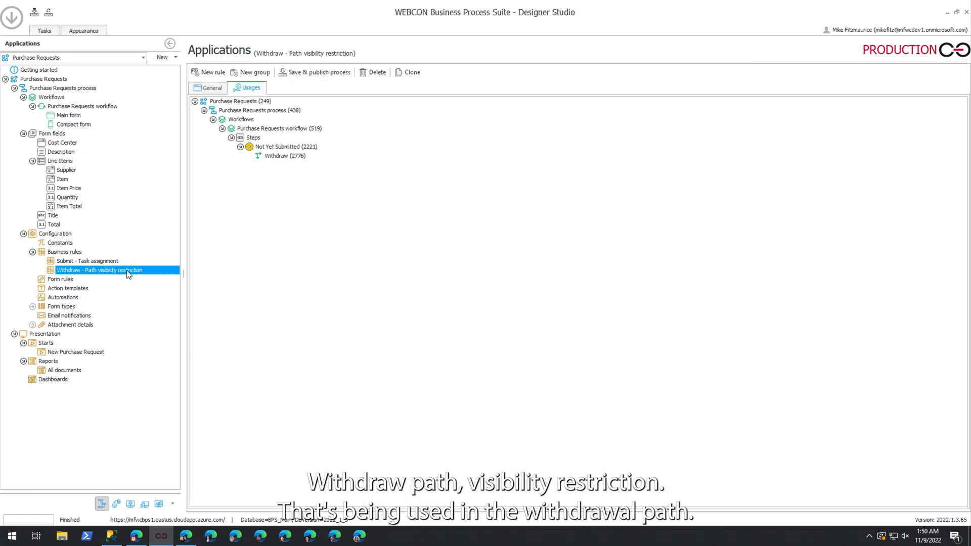
mouse_move(285, 147)
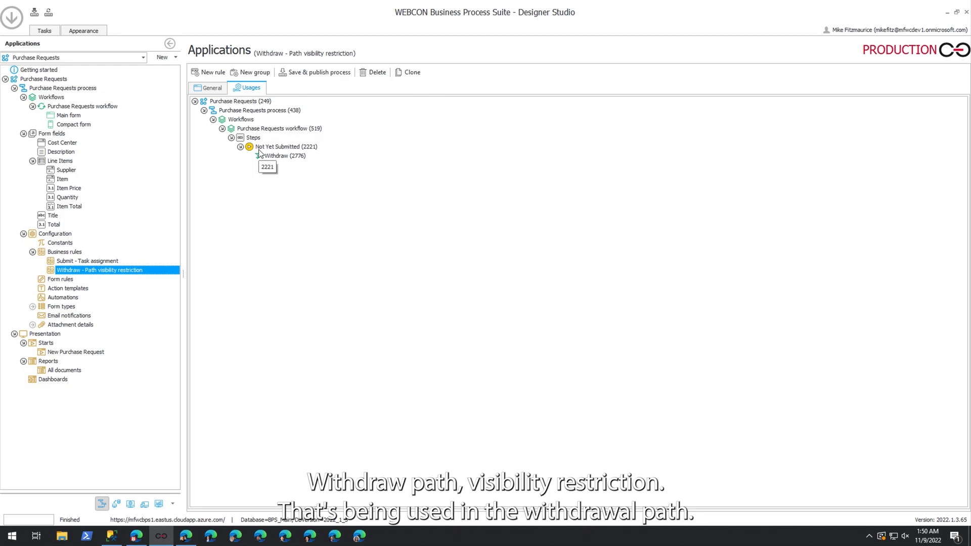
mouse_move(66, 119)
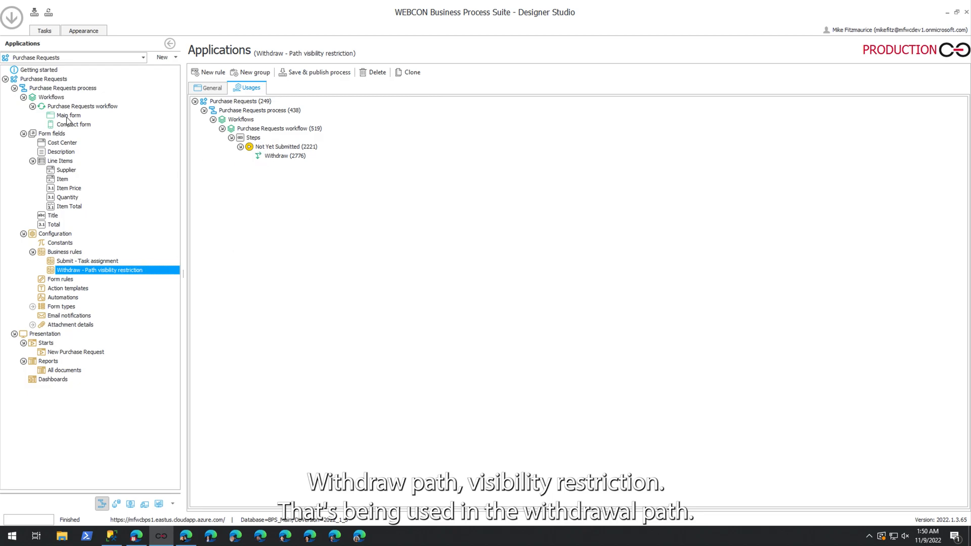
left_click(81, 106)
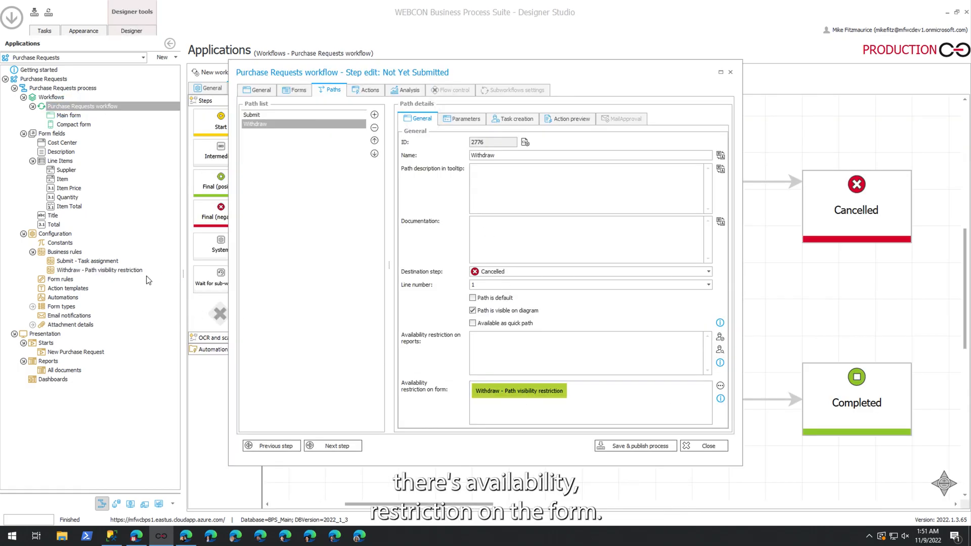
mouse_move(705, 446)
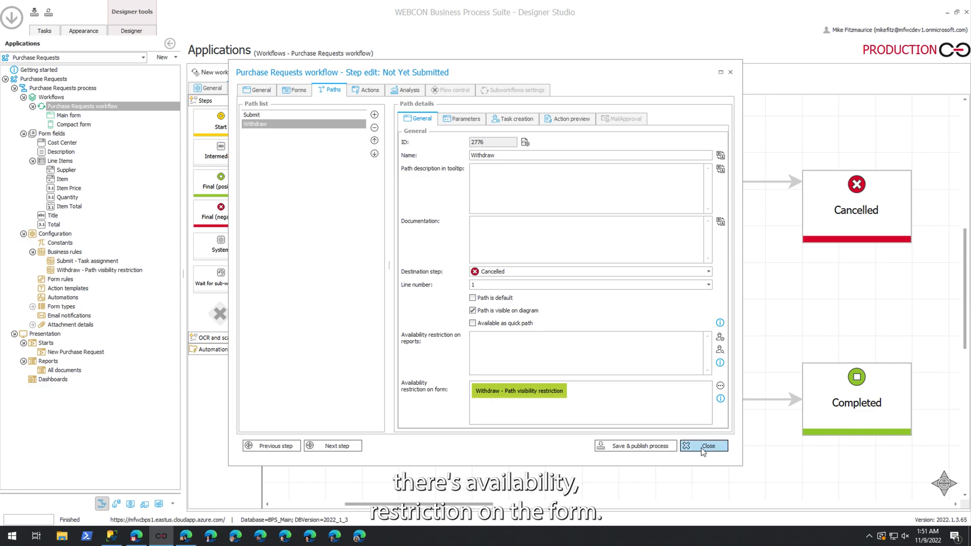
left_click(705, 446)
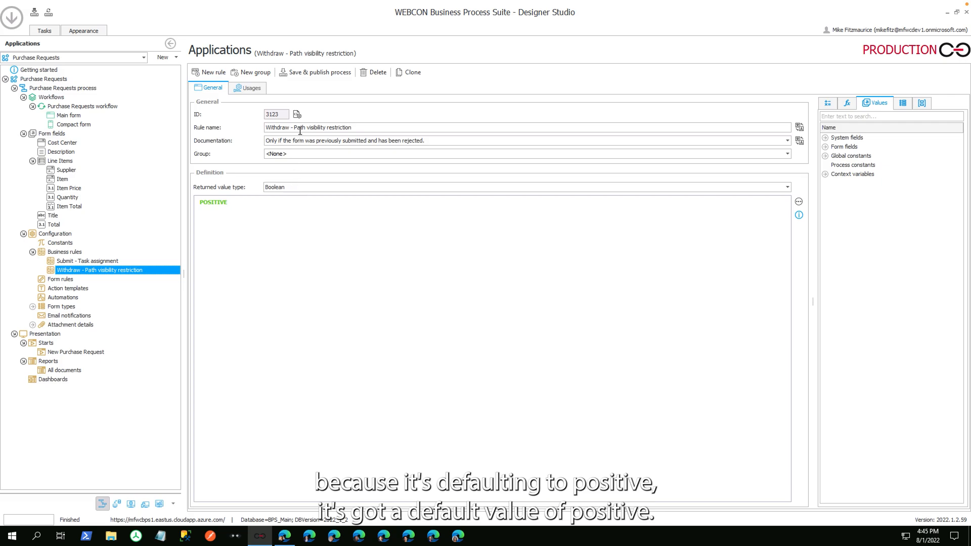
Replace POSITIVE in the Withdraw visibility rule with Instance number <> EMPTY.
left_click(799, 141)
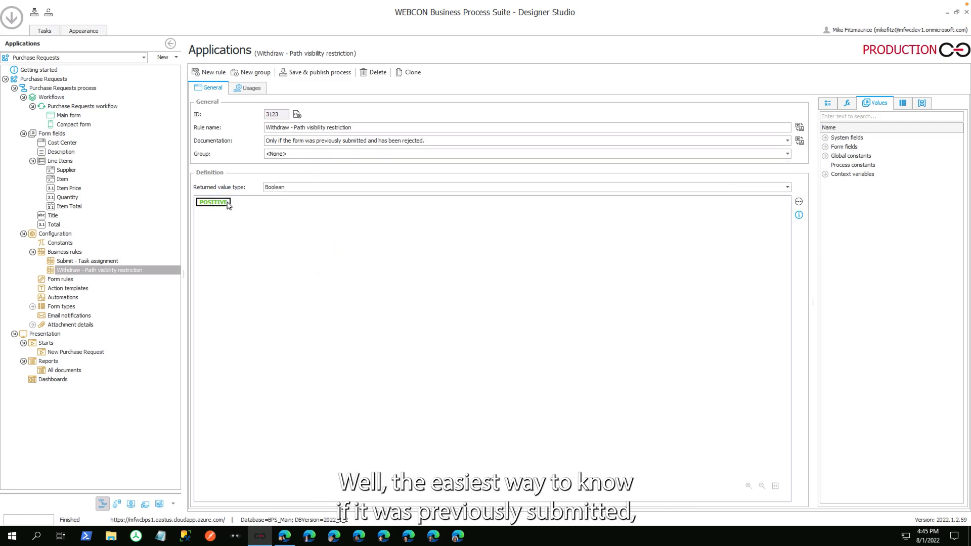
key("Delete")
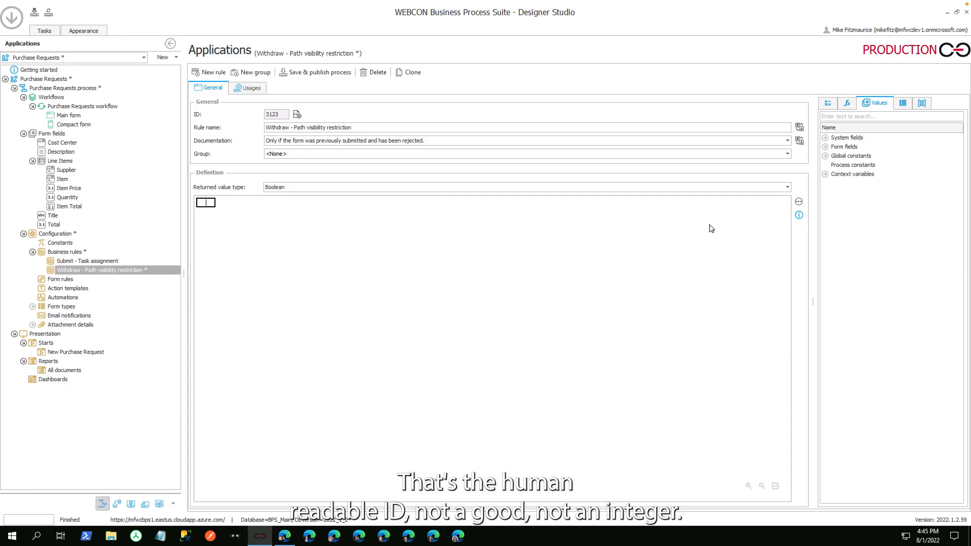
mouse_move(828, 153)
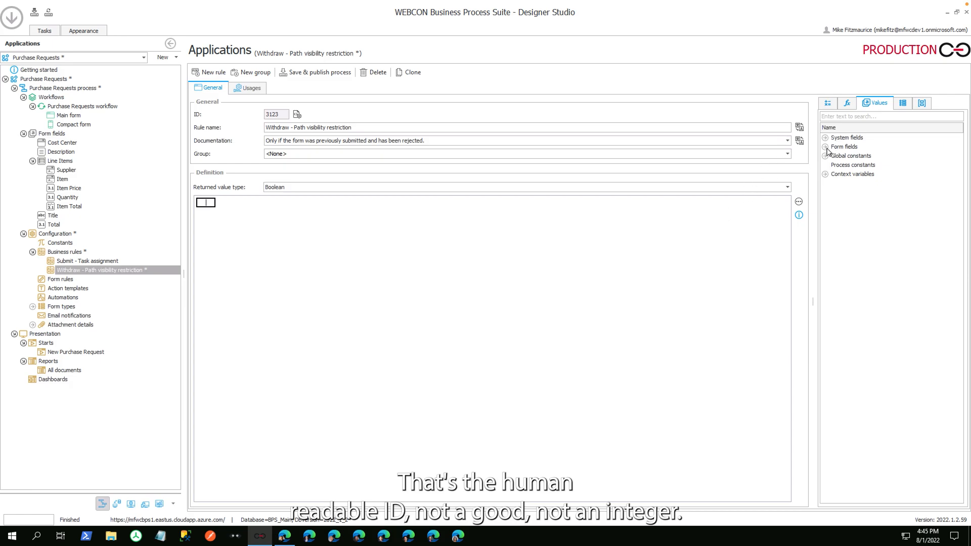
mouse_move(829, 144)
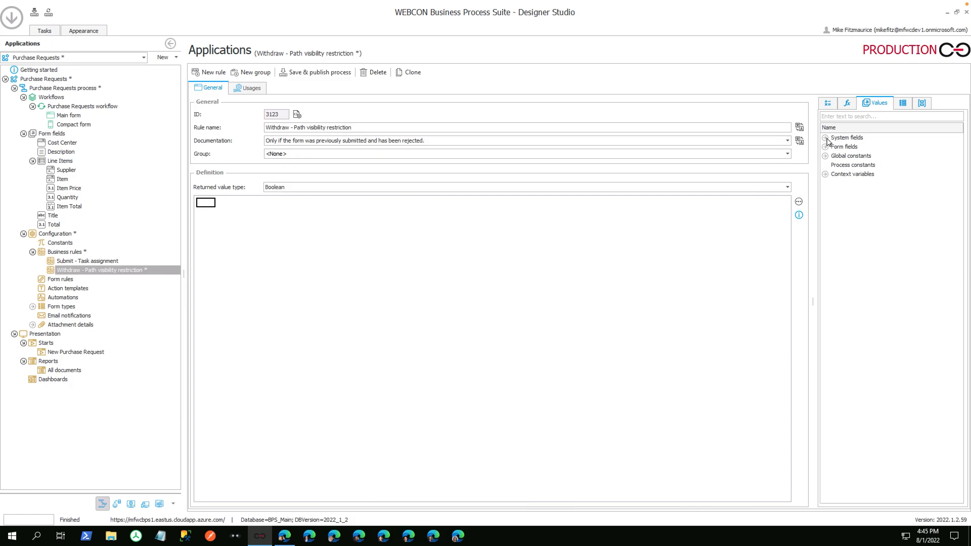
left_click(825, 136)
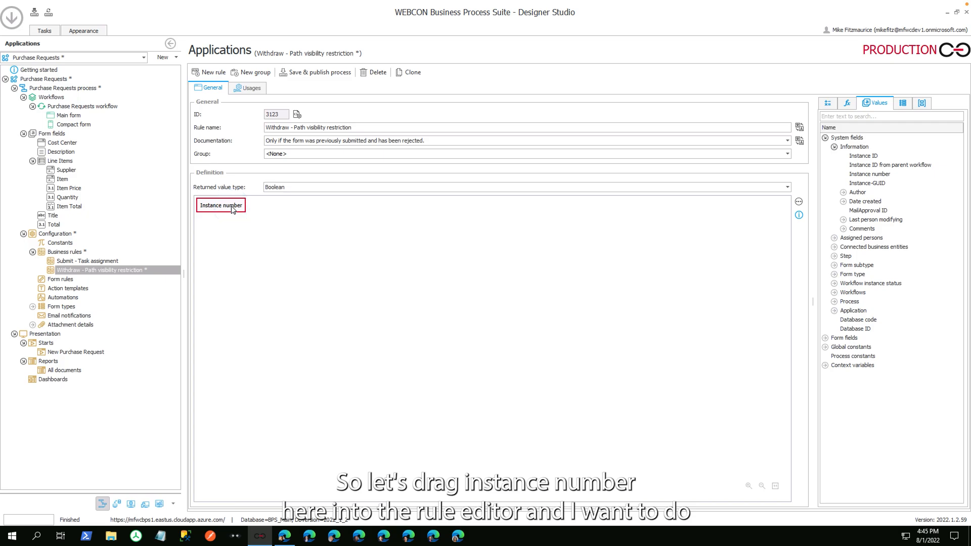
left_click(843, 103)
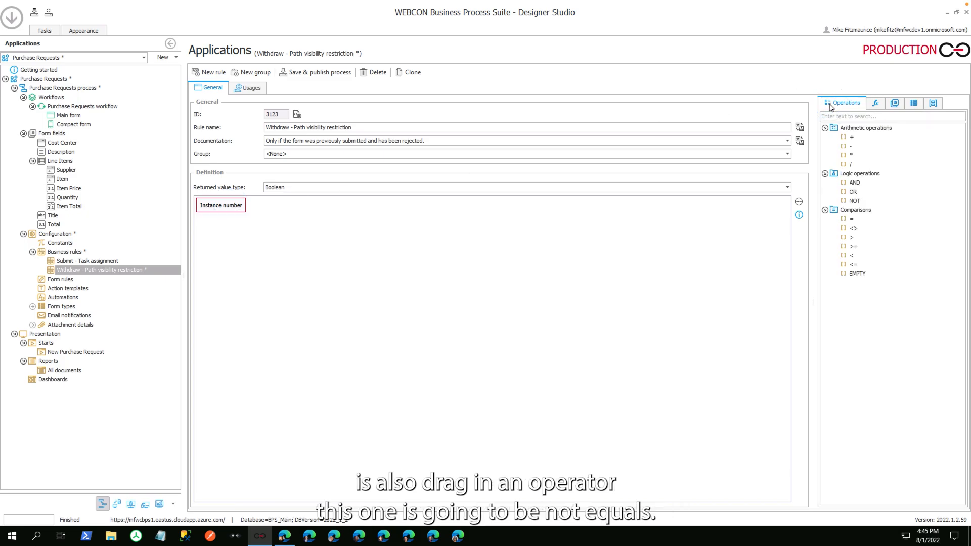
mouse_move(854, 233)
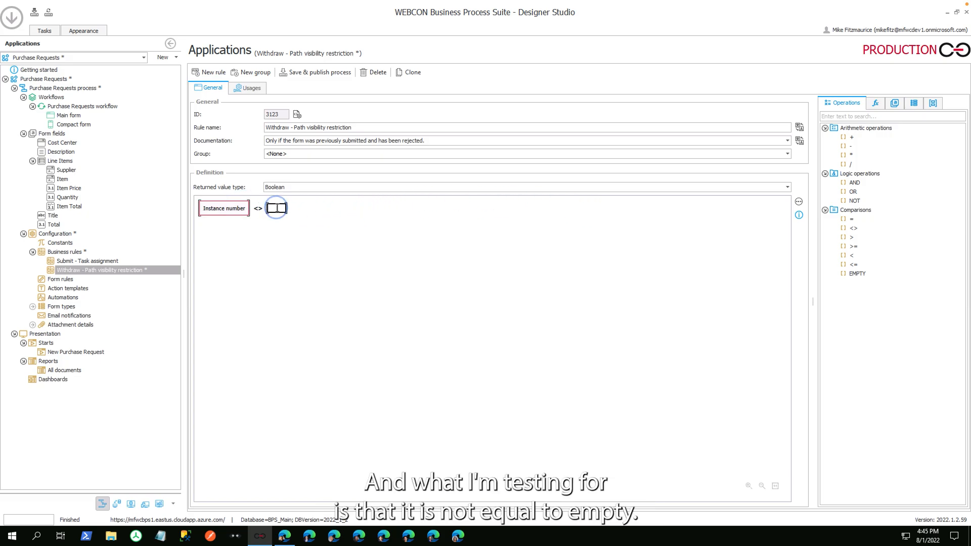
mouse_move(859, 280)
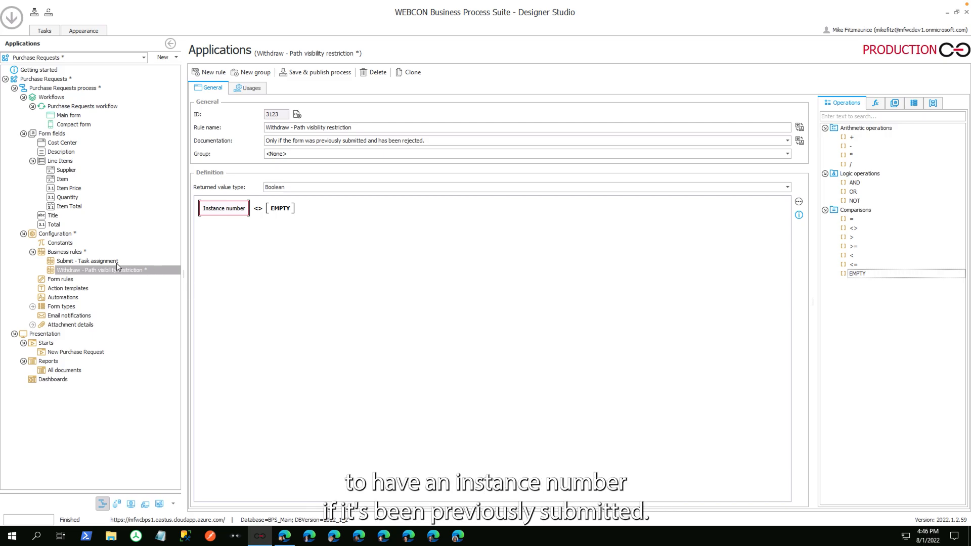
Clear the Current user value from the Submit - Task assignment rule.
left_click(87, 261)
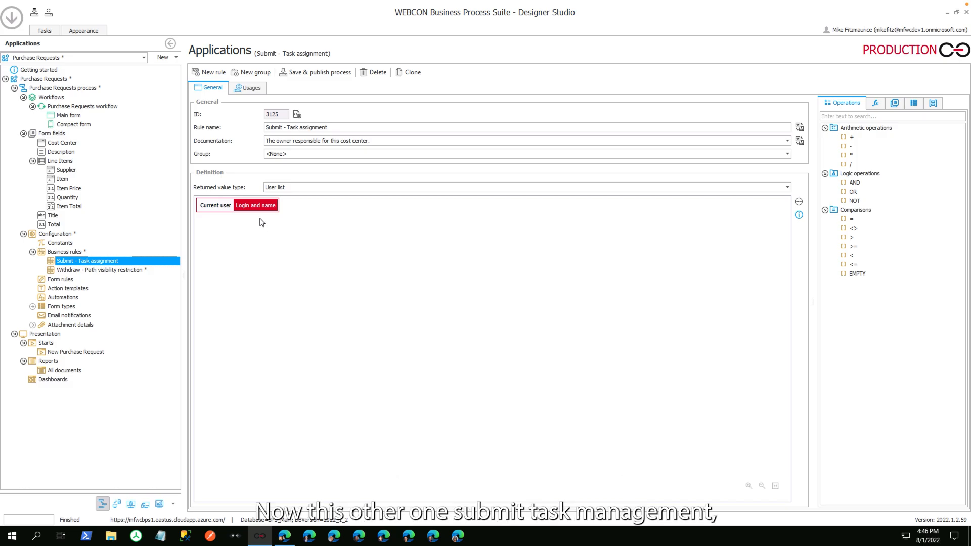
mouse_move(222, 213)
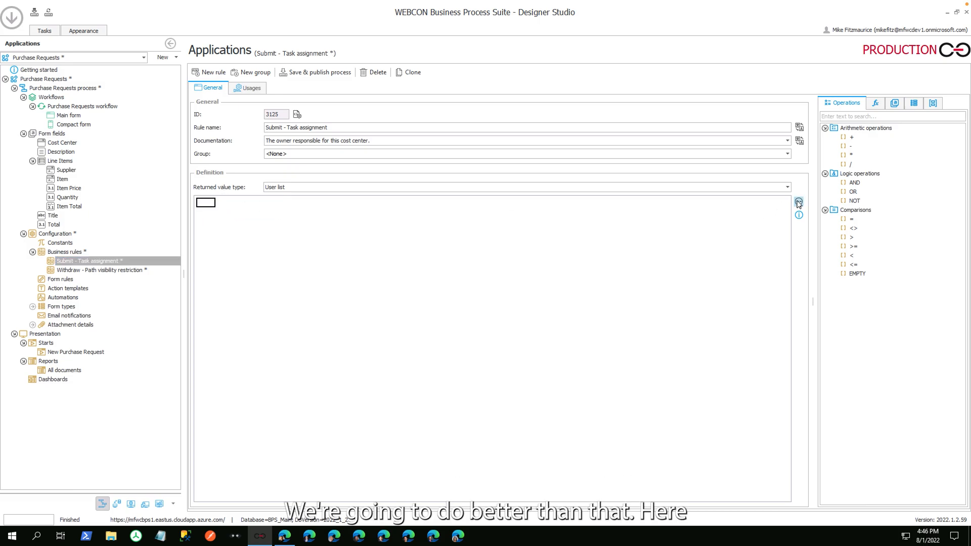
Add a DATA SOURCE VALUE function from Functions > Integration to the Submit assignment rule and edit its settings.
left_click(800, 201)
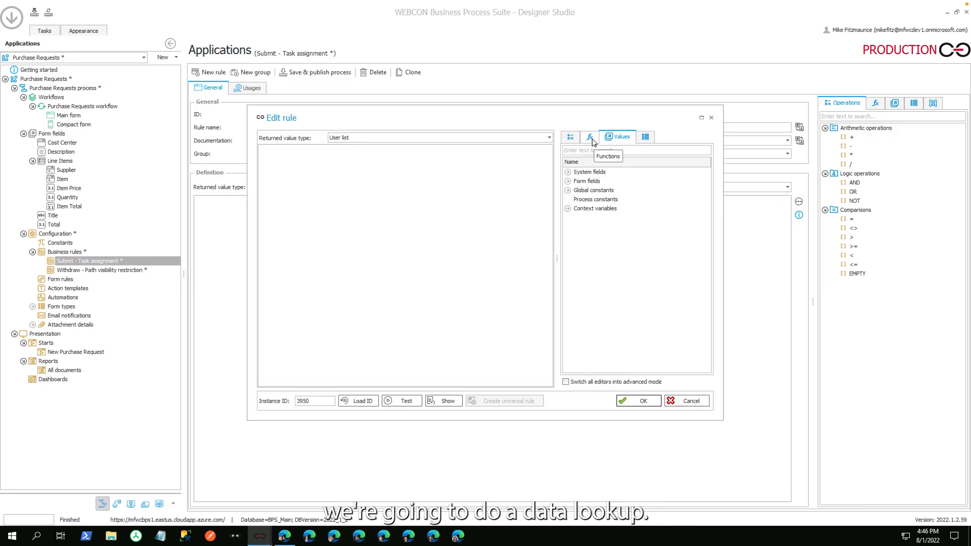
left_click(590, 137)
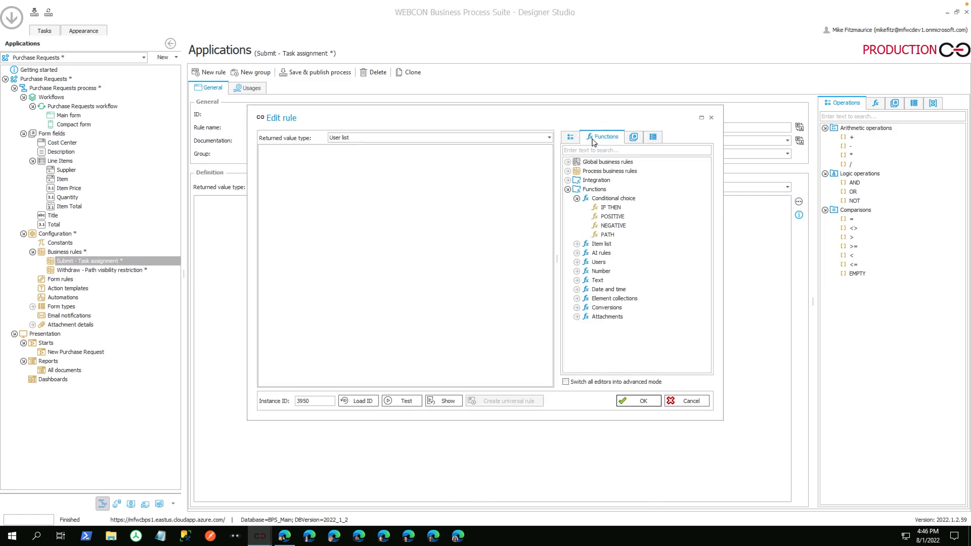
left_click(568, 180)
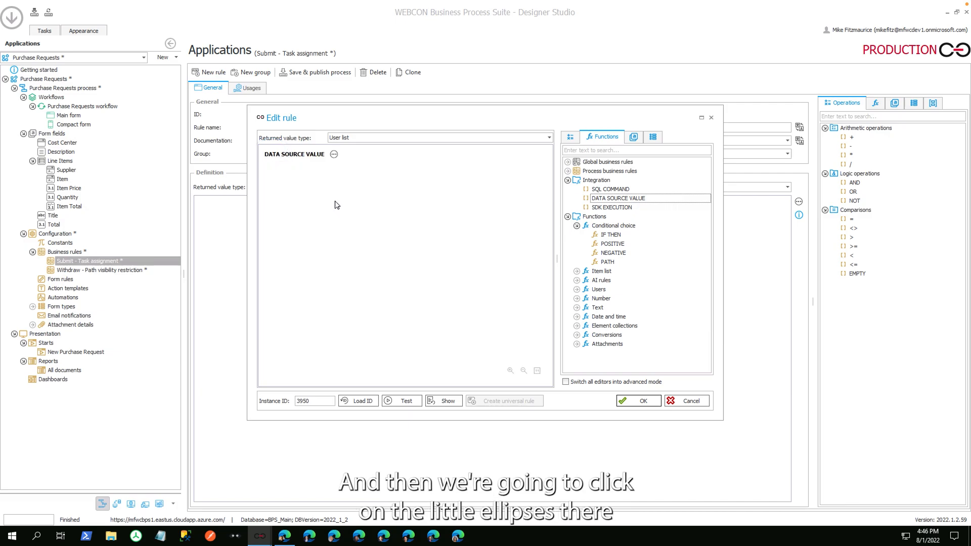
left_click(335, 154)
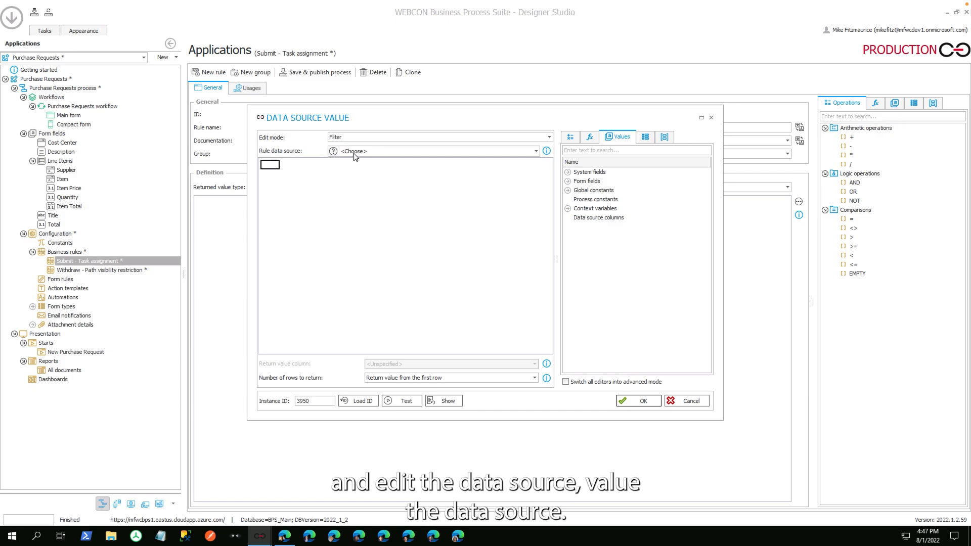
Query the MSSQL Cost Centers source, returning ccOwner from the first row.
left_click(535, 151)
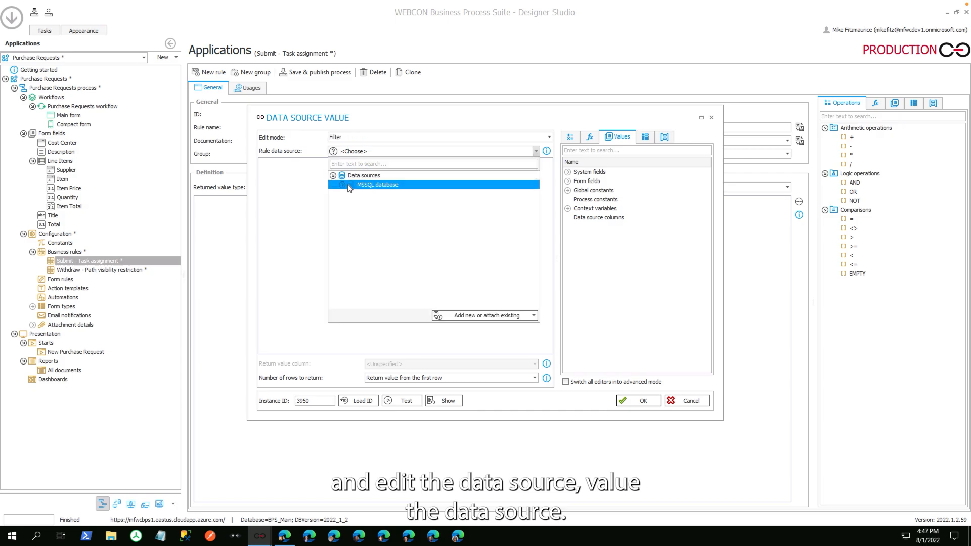
left_click(341, 184)
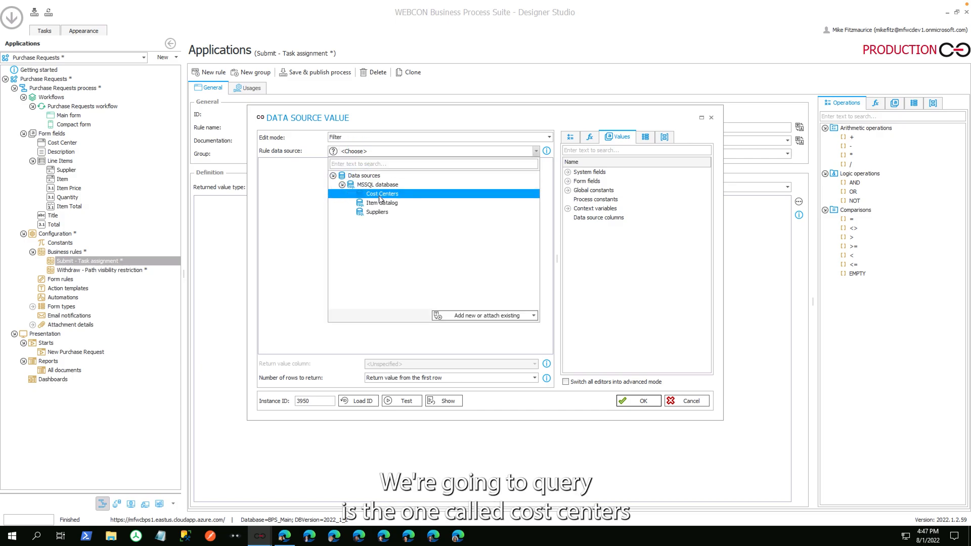
left_click(382, 193)
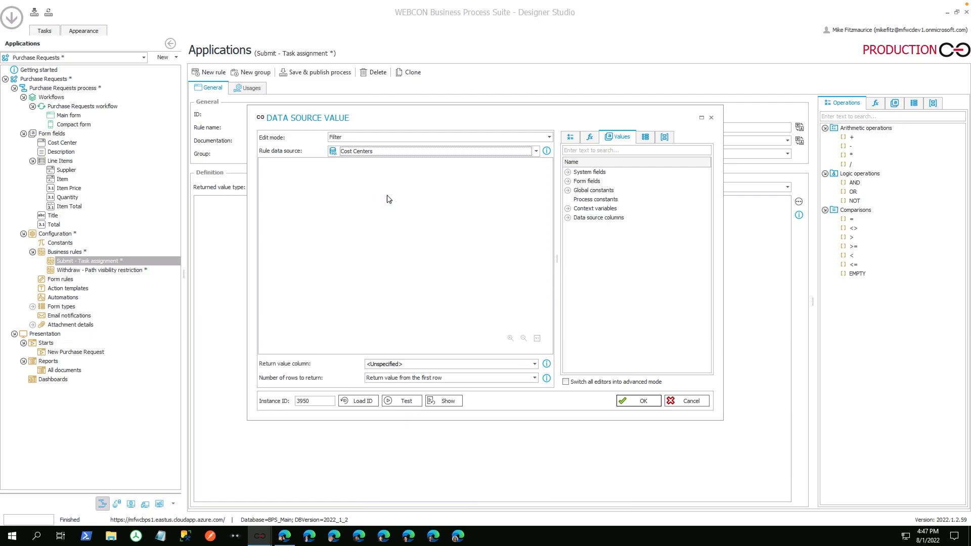
left_click(534, 364)
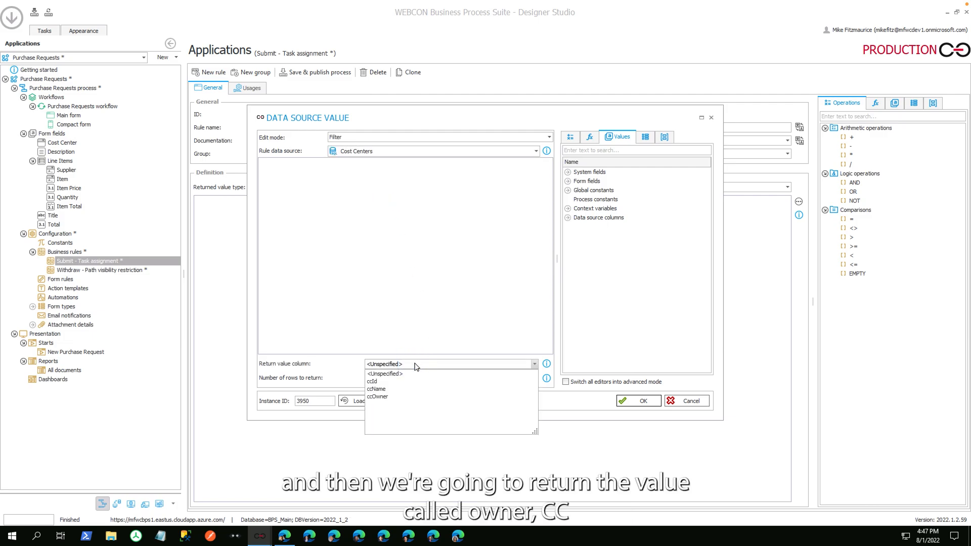
left_click(376, 396)
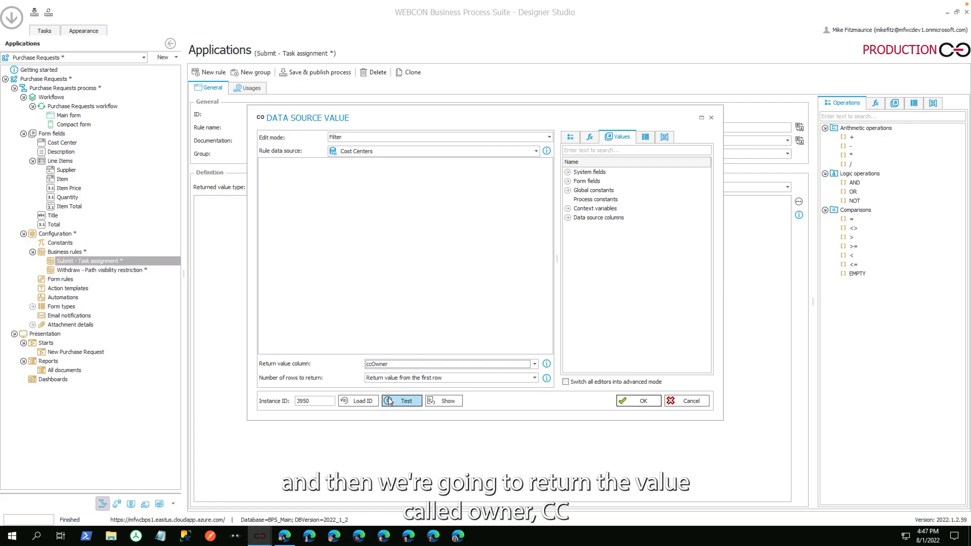
left_click(402, 400)
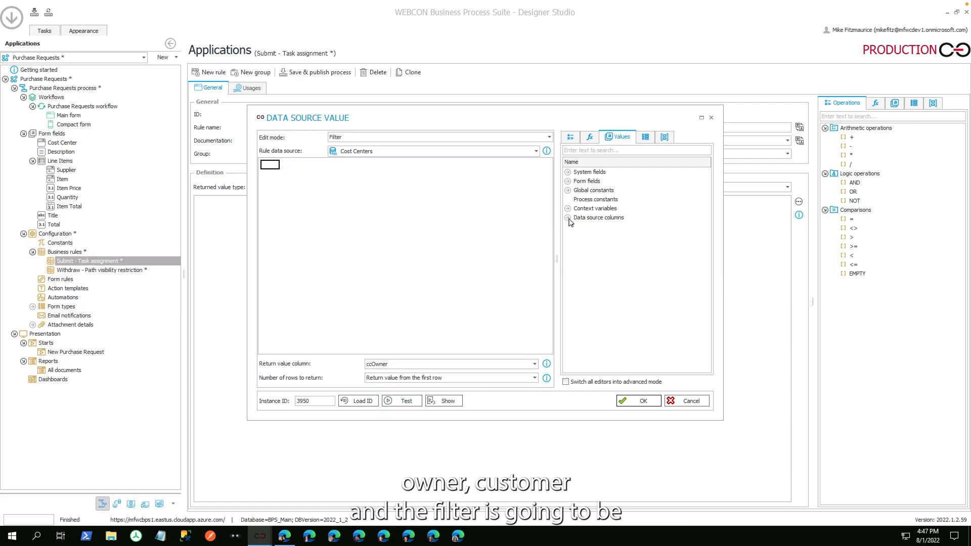
Filter rows where ccId equals Form fields > Cost Center > ID and confirm the lookup.
left_click(566, 217)
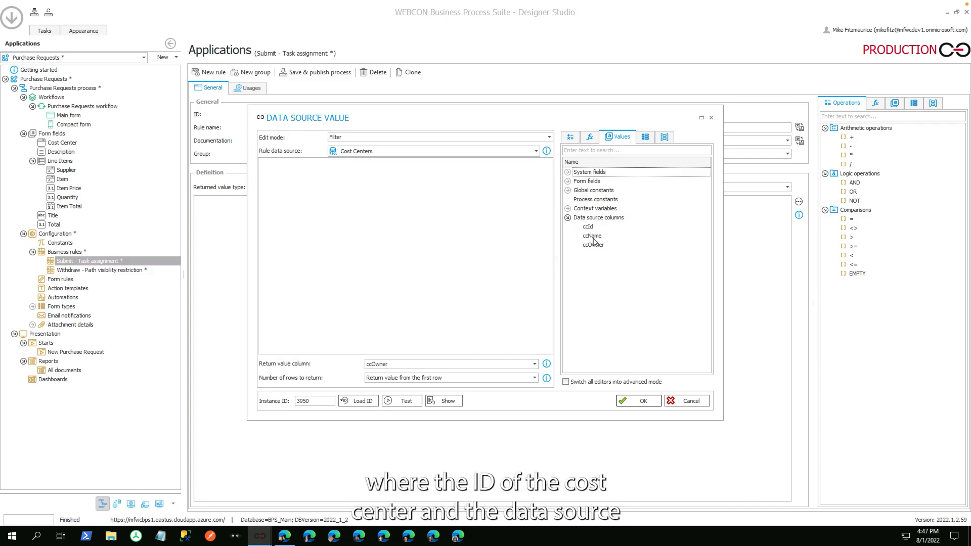
left_click(587, 227)
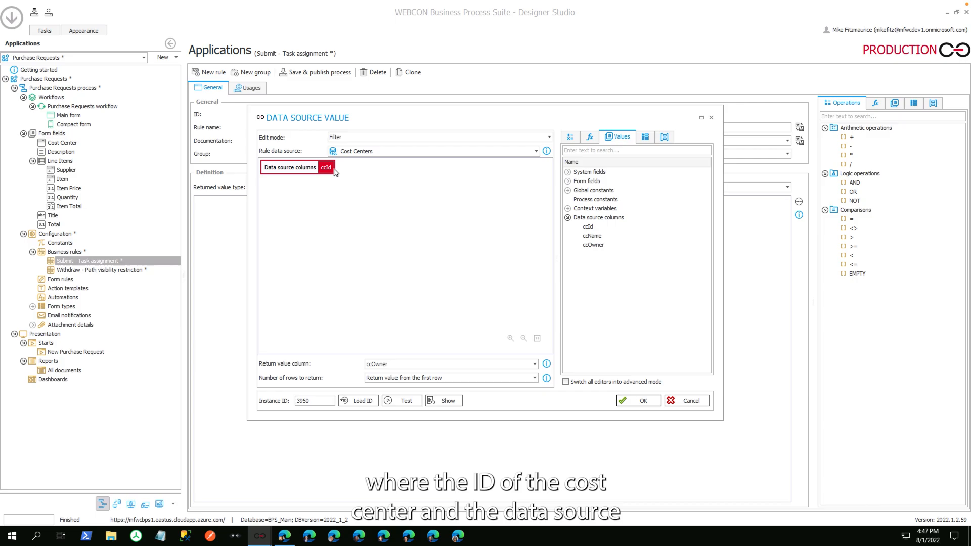
left_click(583, 137)
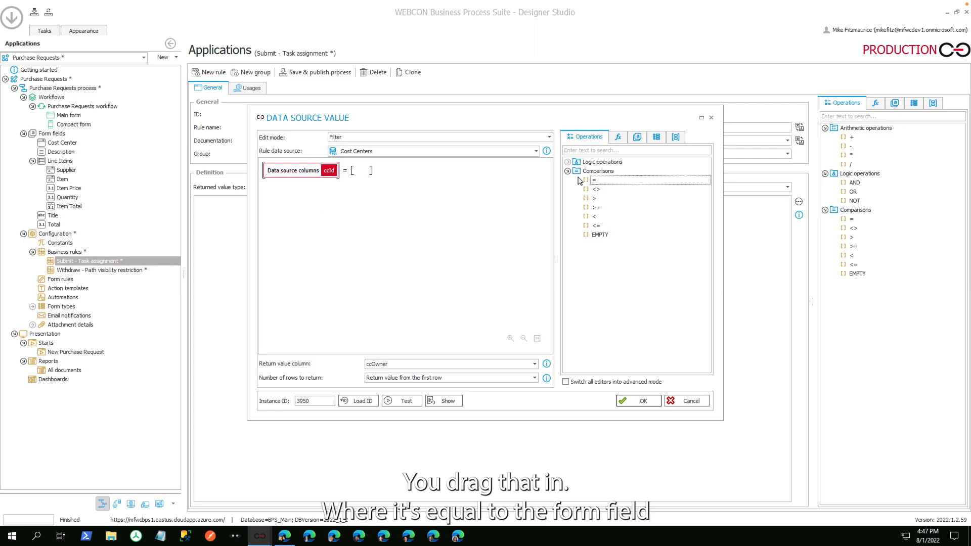
left_click(623, 136)
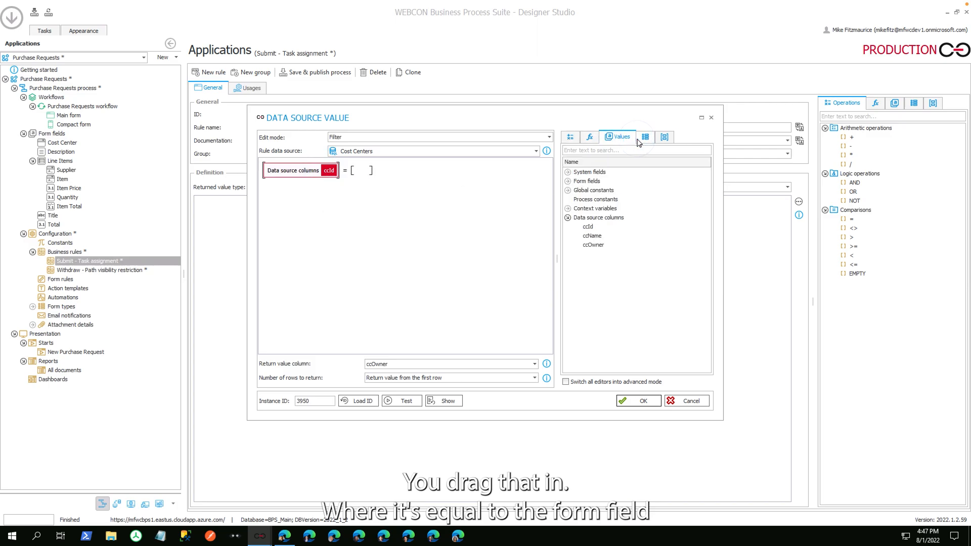
left_click(566, 181)
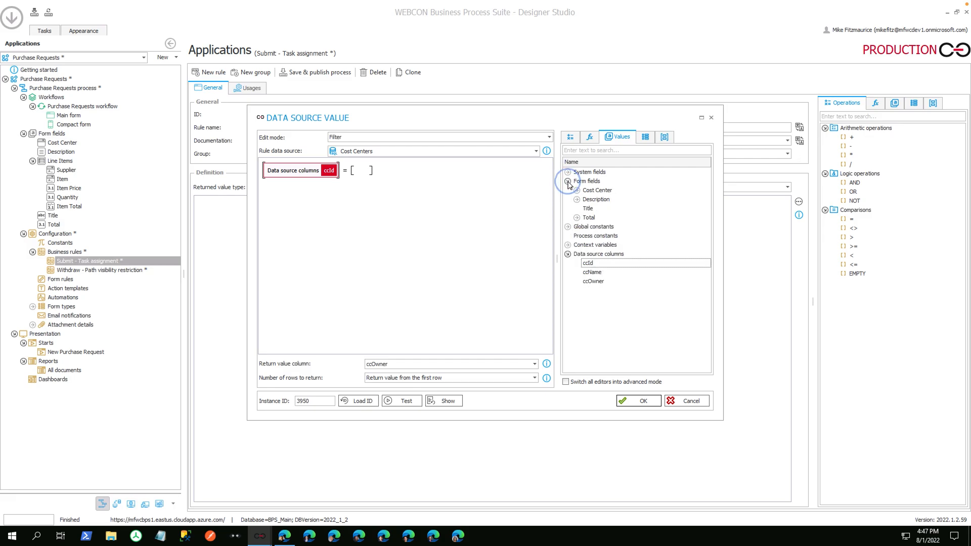
left_click(568, 191)
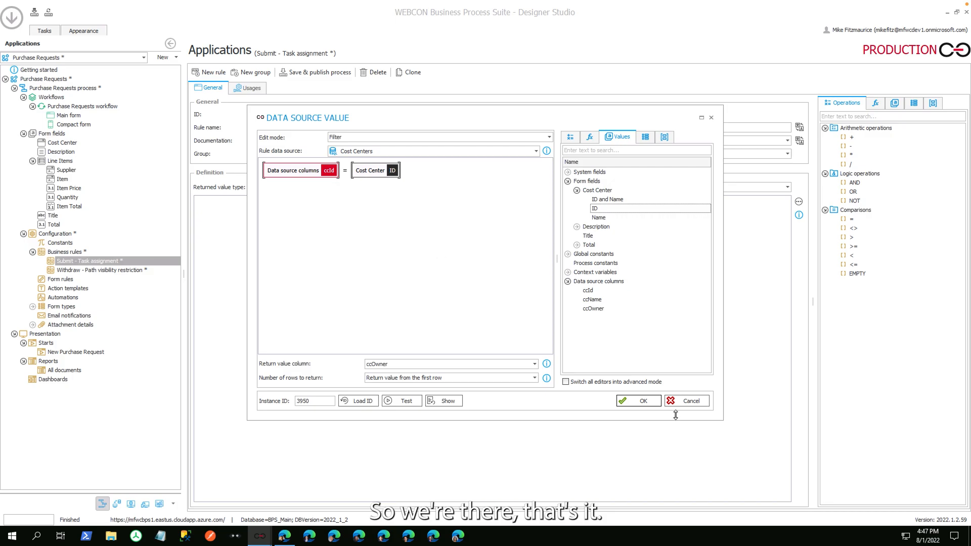
left_click(638, 401)
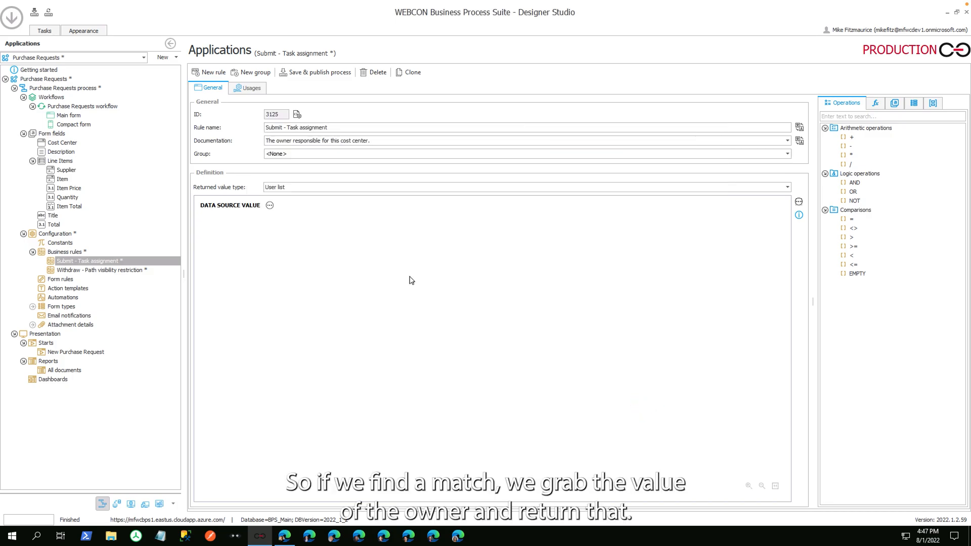
mouse_move(178, 146)
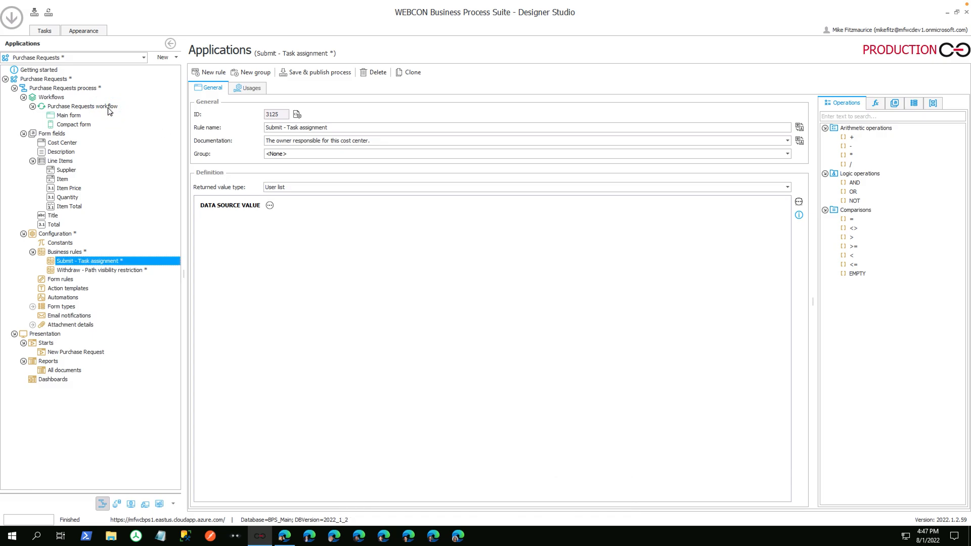
left_click(315, 72)
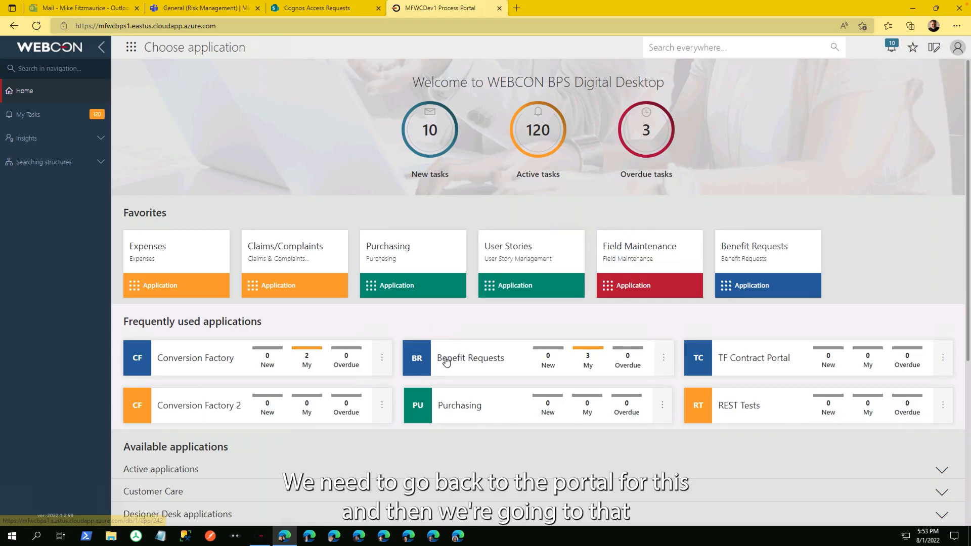
Launch the Purchase Requests app and start a New Purchase Request form.
scroll("down", 3)
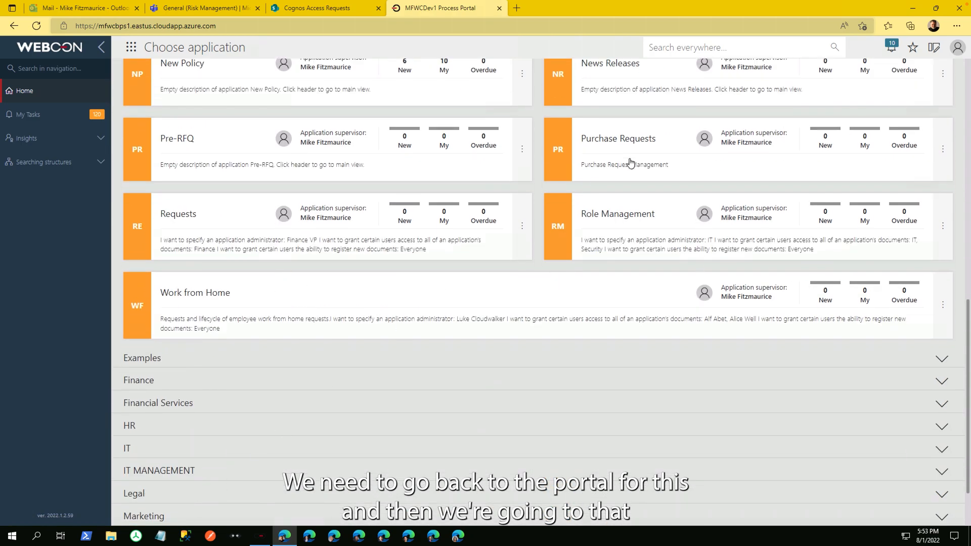
left_click(617, 139)
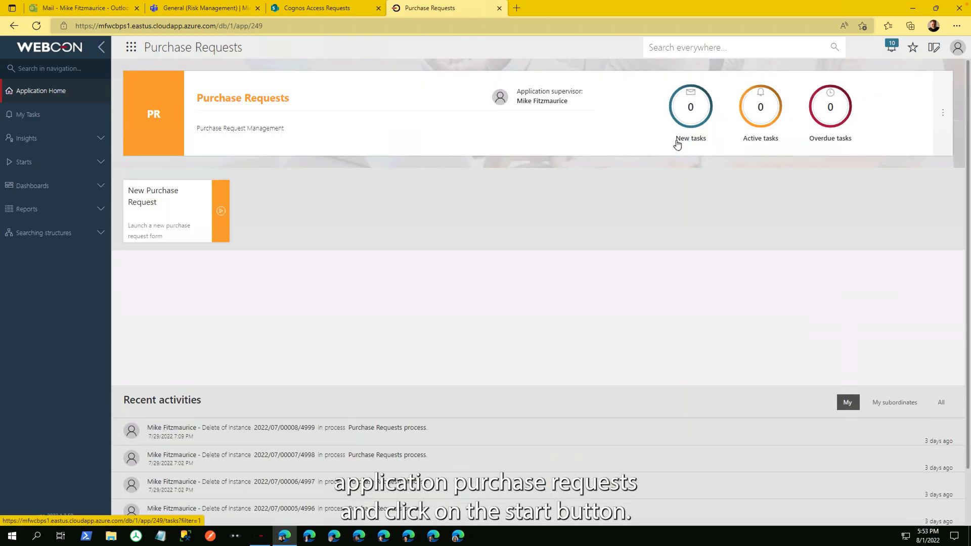
left_click(220, 211)
type("one t")
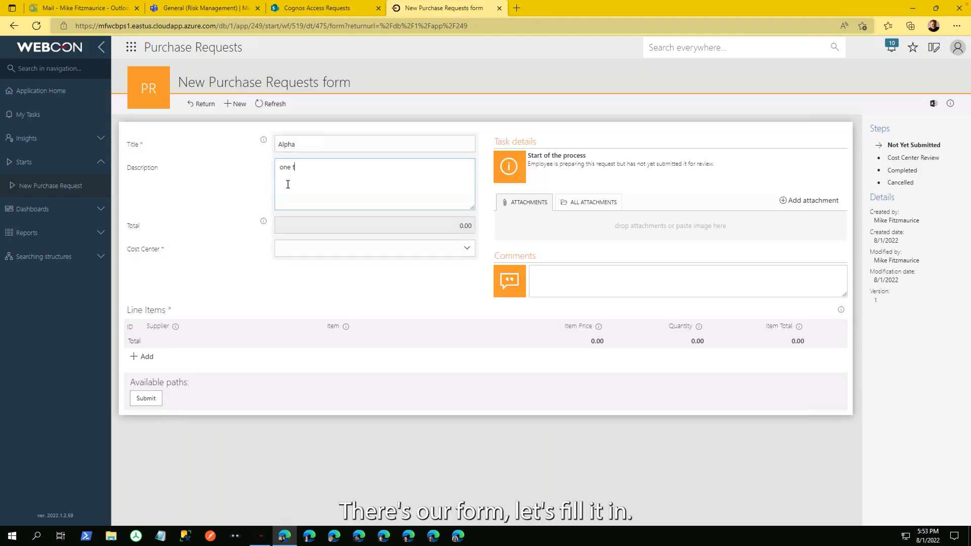
Choose Marketing as cost center and add a Delta/Flangdoodle line item.
left_click(466, 247)
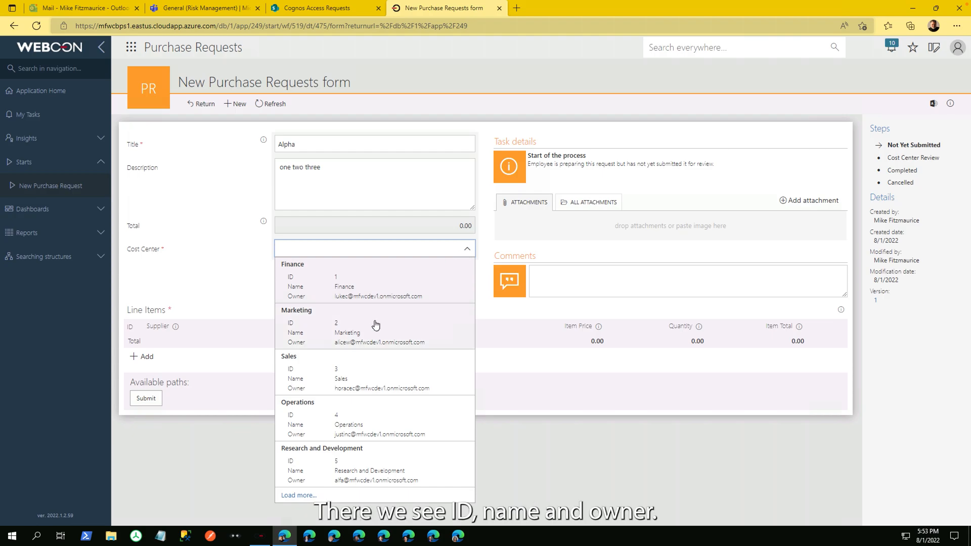
left_click(348, 325)
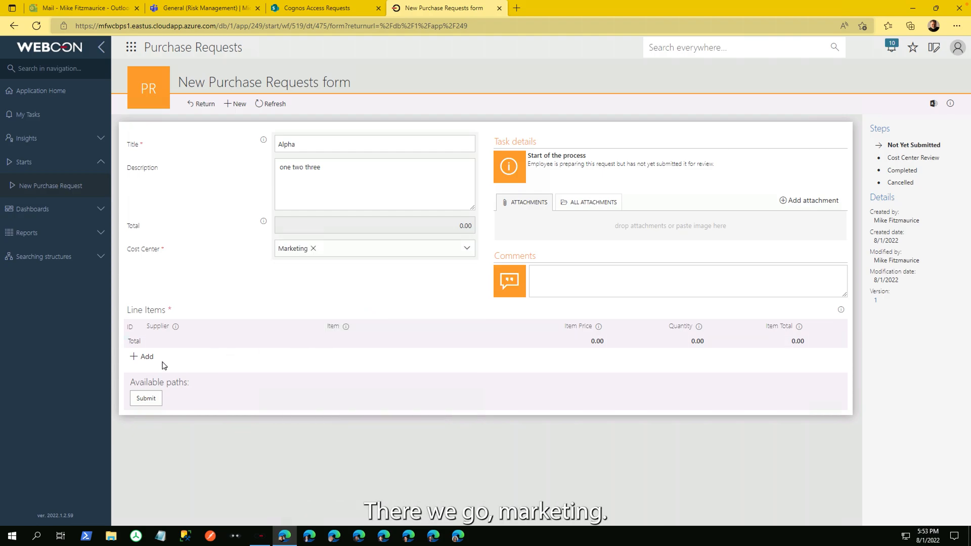
left_click(142, 356)
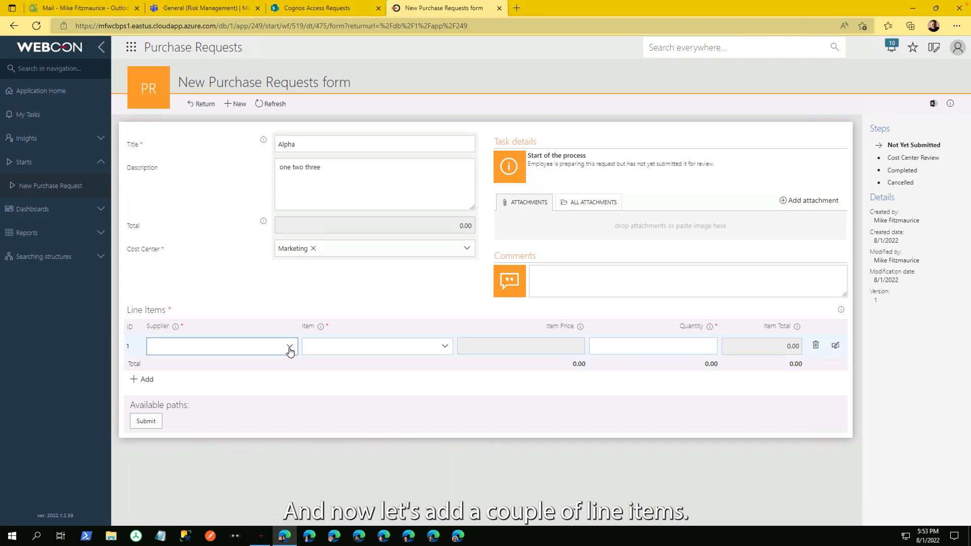
left_click(220, 346)
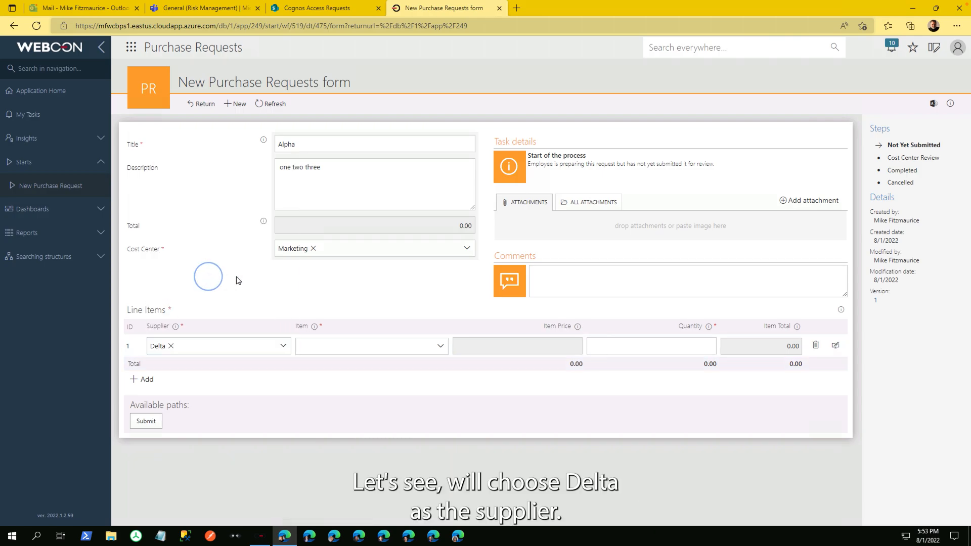
left_click(370, 346)
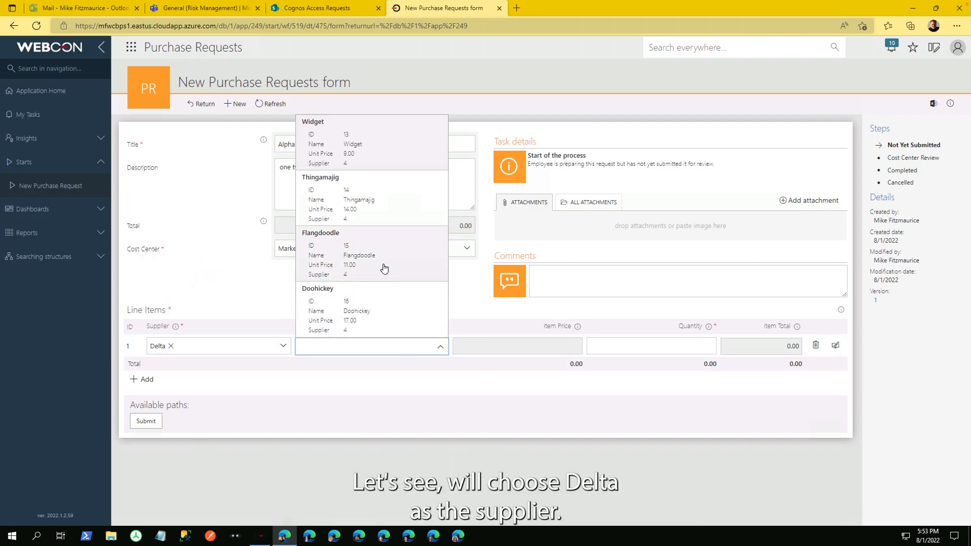
left_click(358, 255)
type("3")
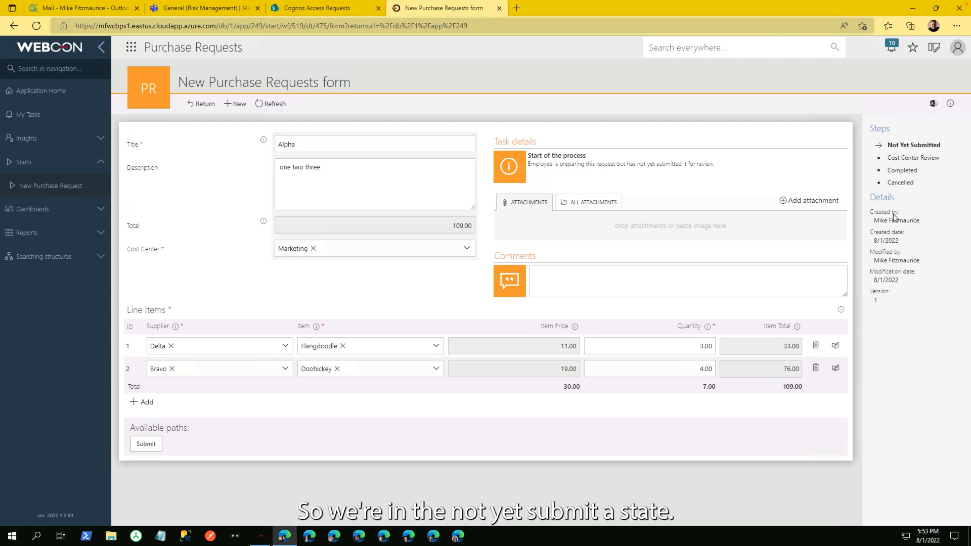
Submit the Alpha purchase request.
left_click(146, 444)
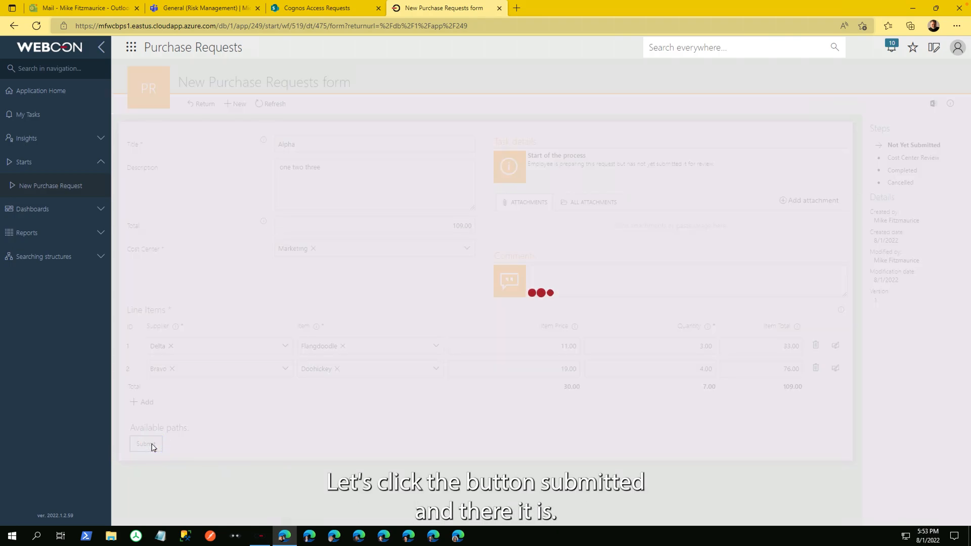
left_click(145, 445)
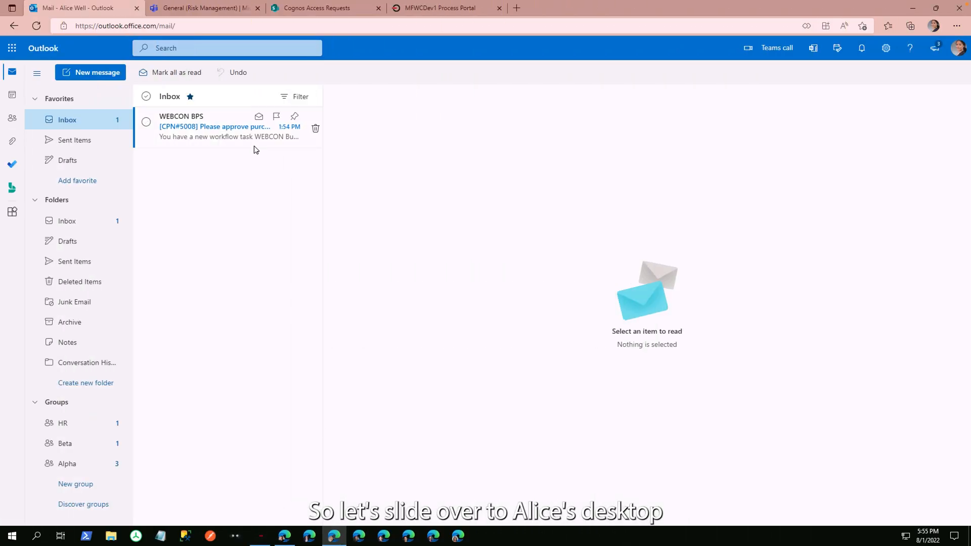
Read the WEBCON BPS approval e-mail and follow Go to element to request 2022/08/00001/5008.
left_click(215, 127)
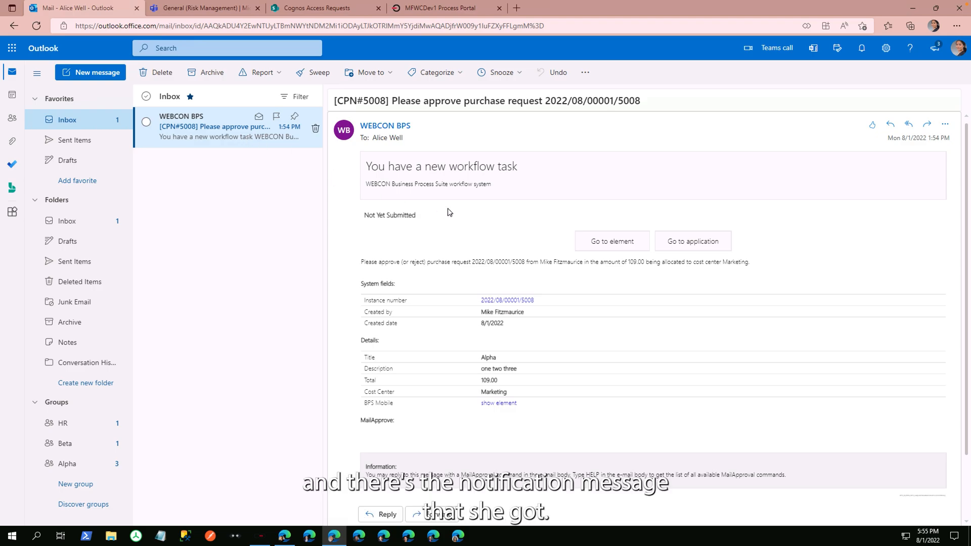
mouse_move(588, 272)
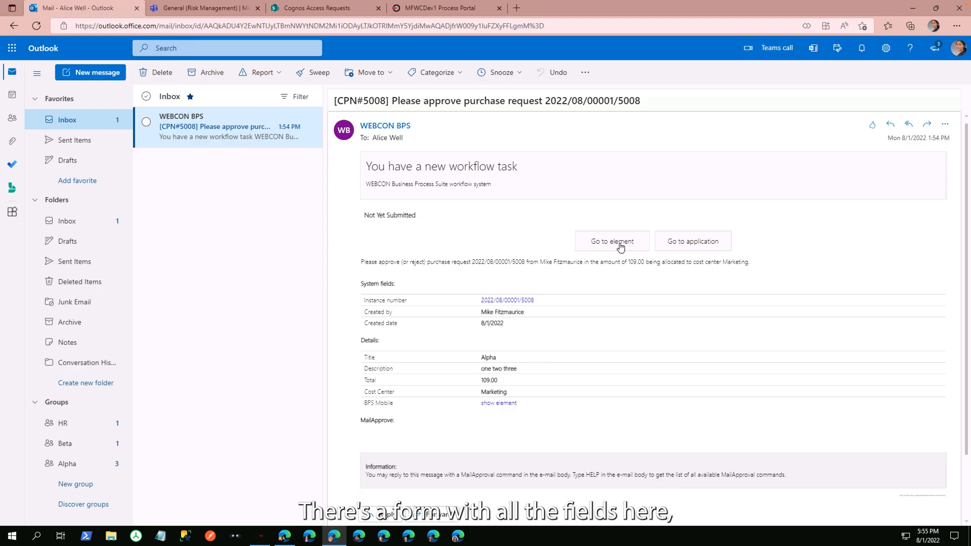
left_click(611, 241)
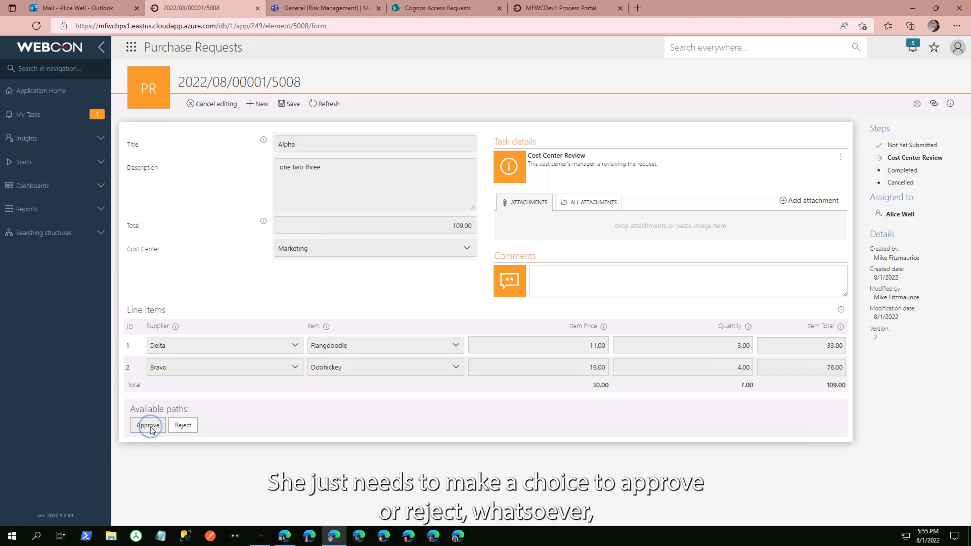
Approve purchase request 2022/08/00001/5008, moving it to Completed.
left_click(148, 426)
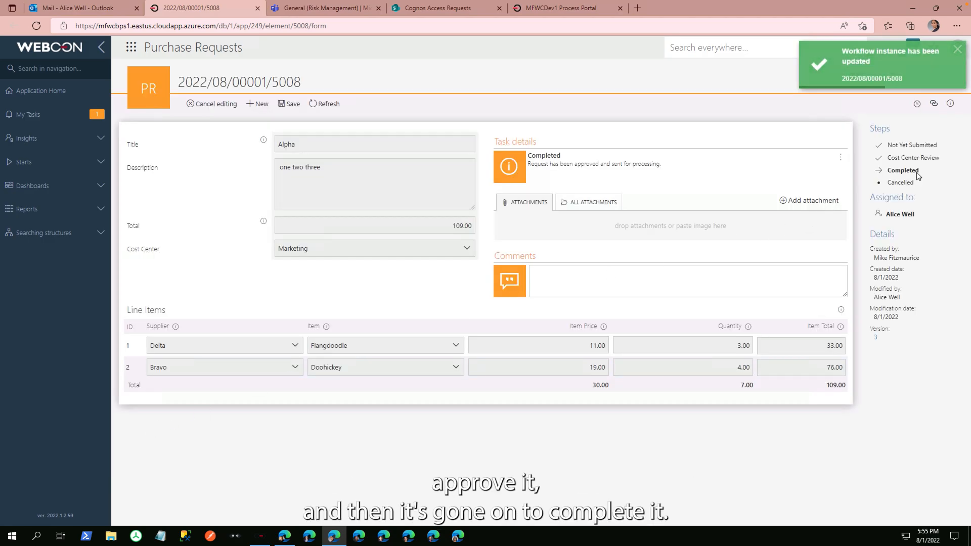